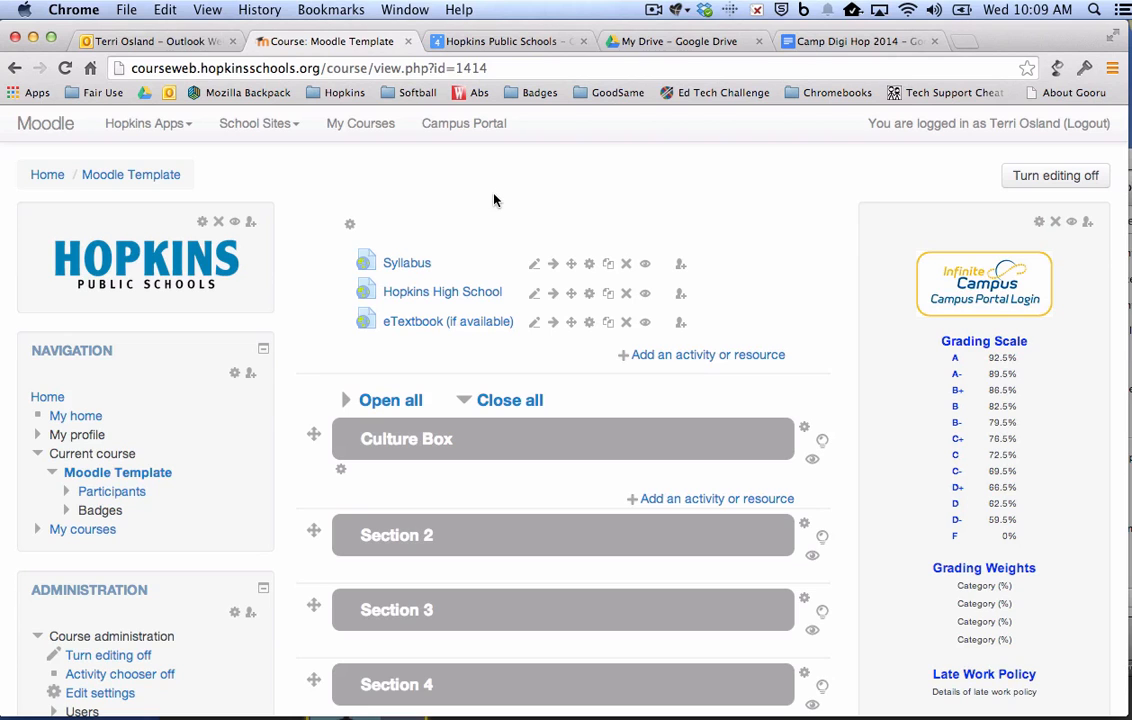
pyautogui.moveTo(567, 28)
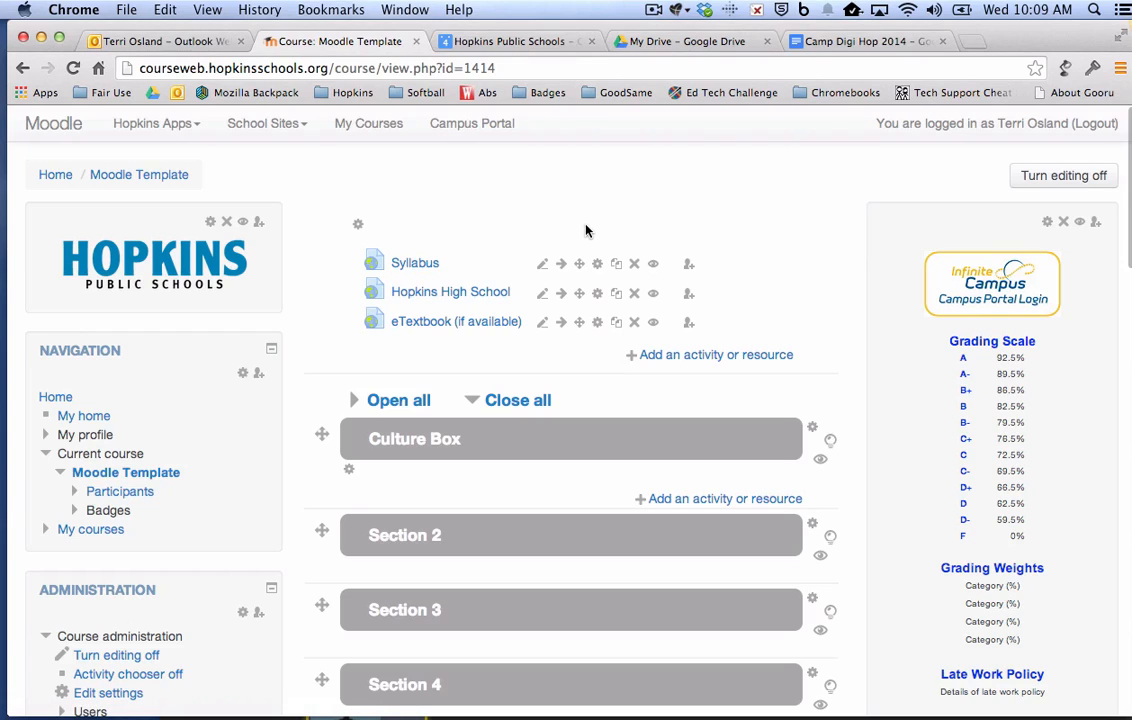
pyautogui.moveTo(471, 484)
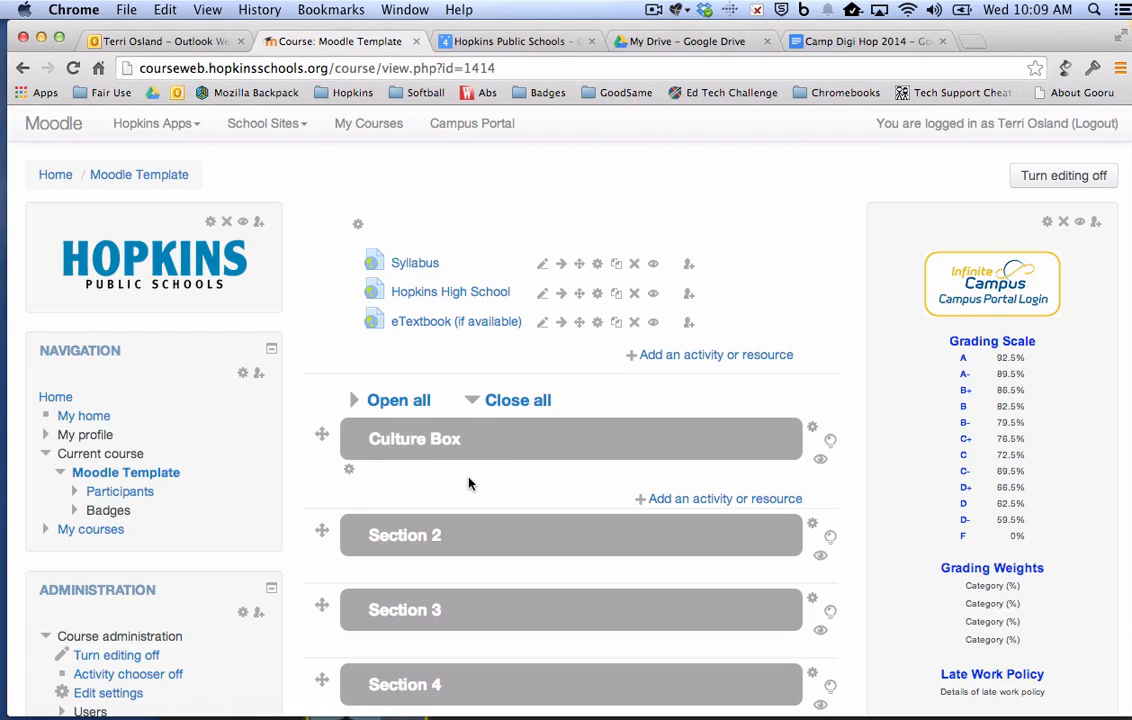
# Add a new Assignment activity to Culture Box through the activity chooser.
pyautogui.click(414, 438)
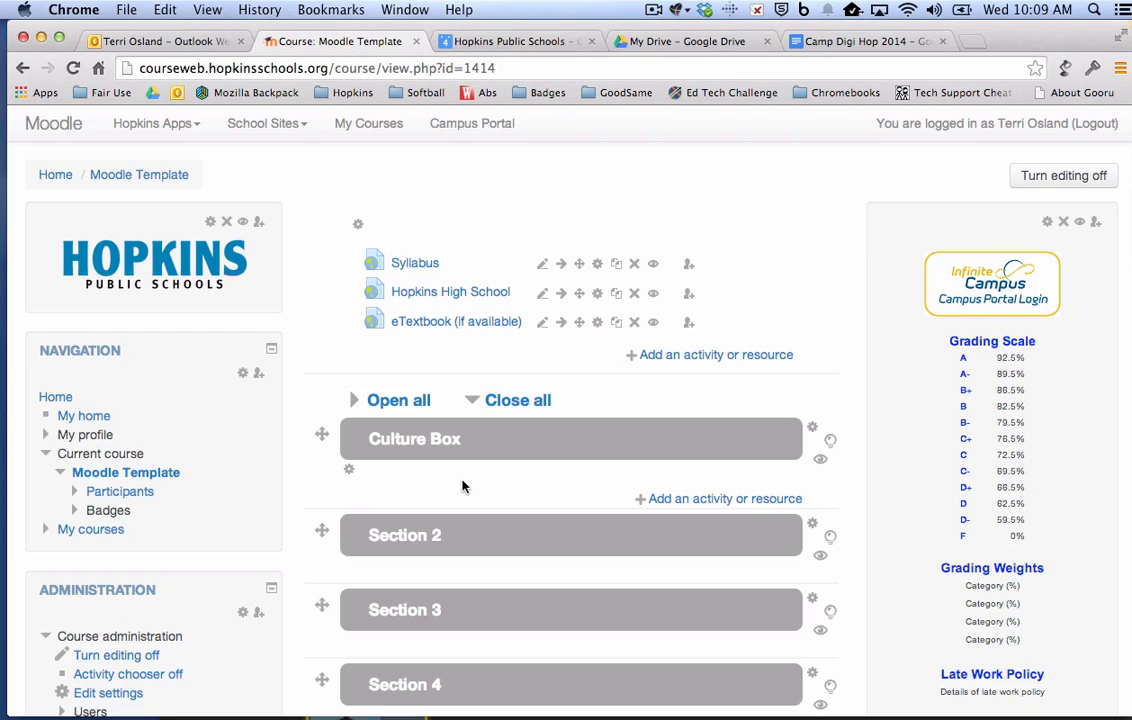
pyautogui.moveTo(560, 491)
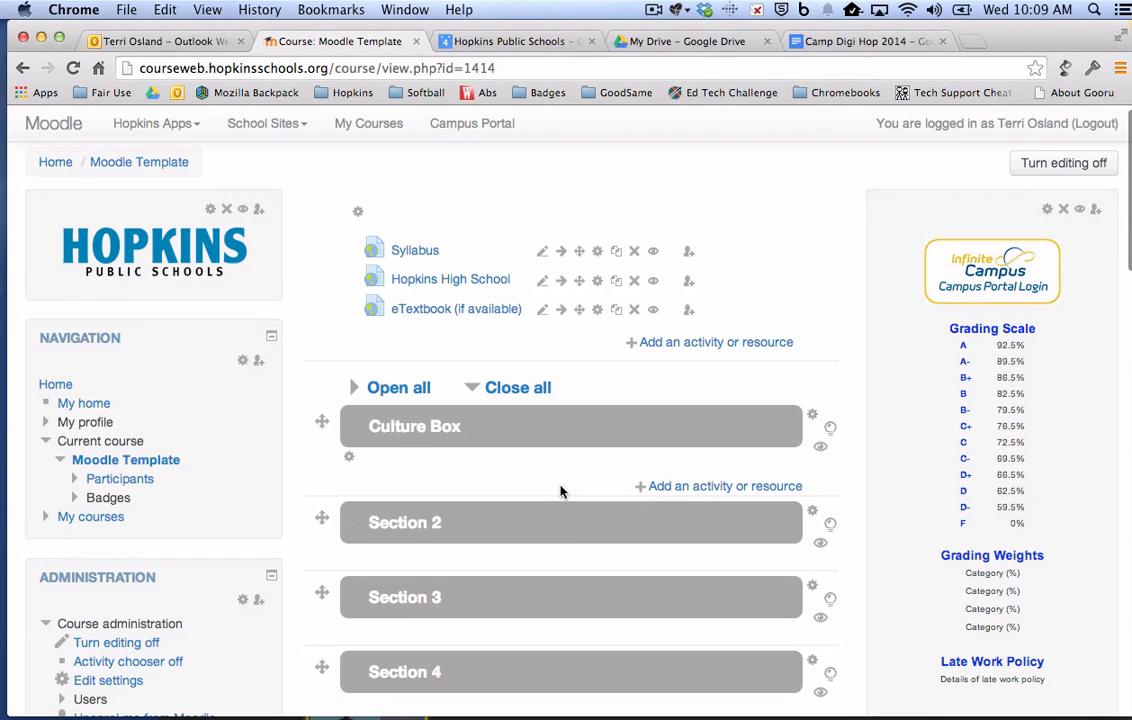
pyautogui.moveTo(725, 486)
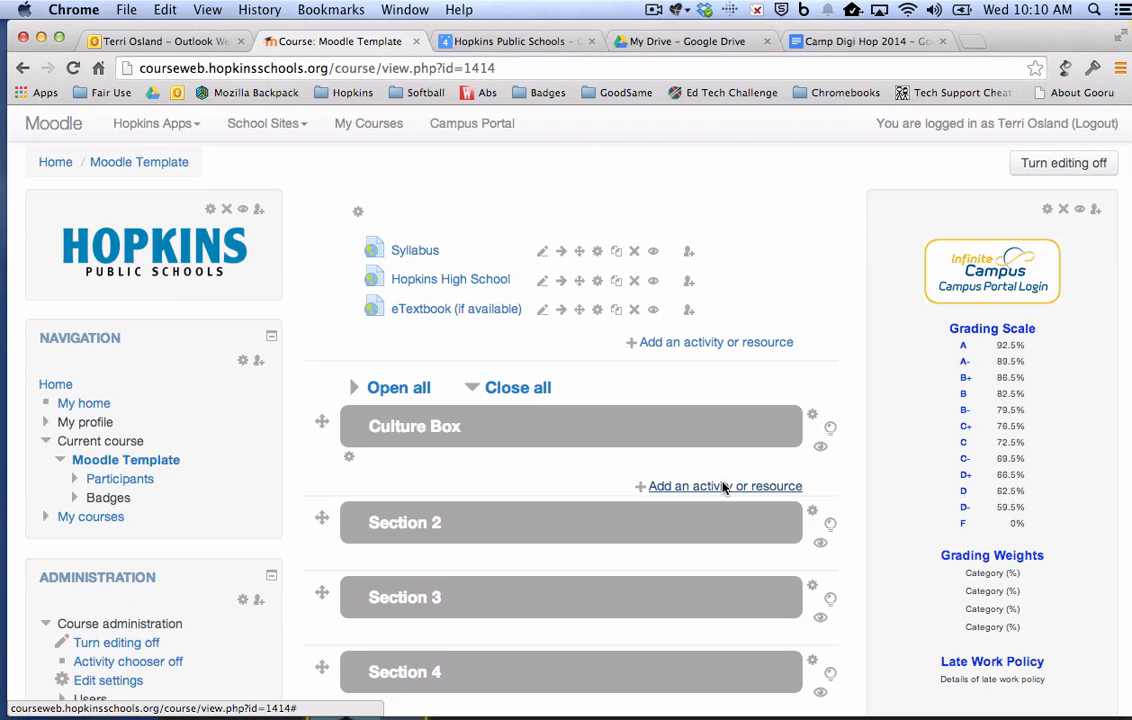
pyautogui.click(724, 486)
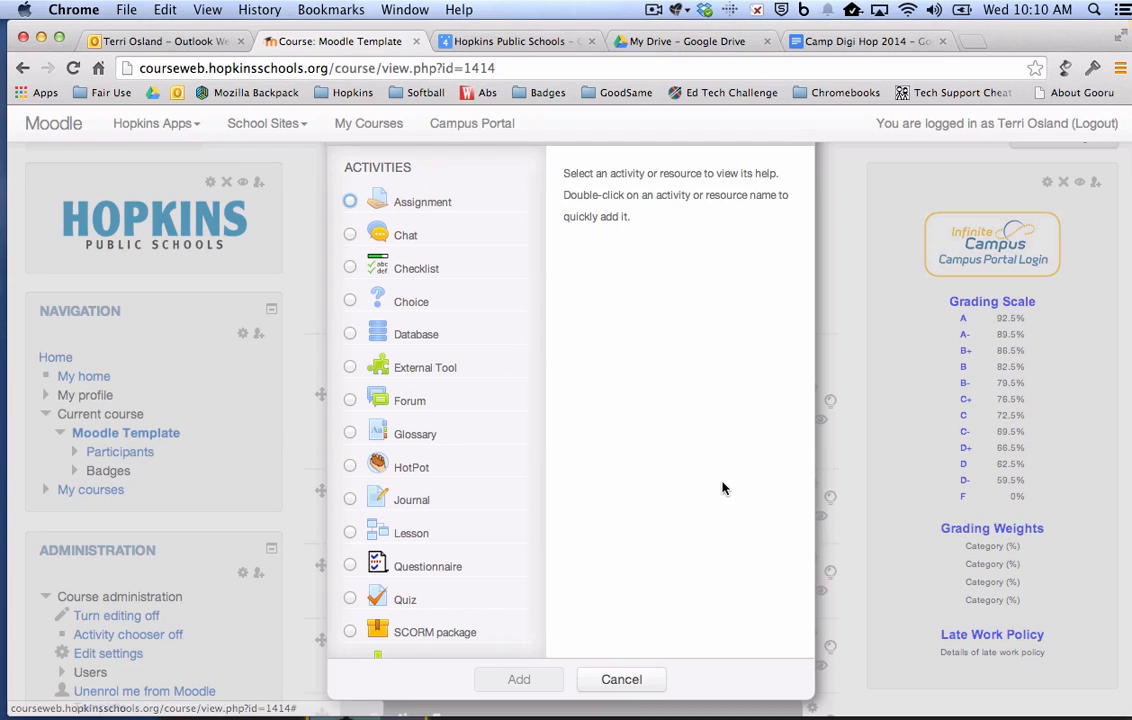
pyautogui.moveTo(491, 301)
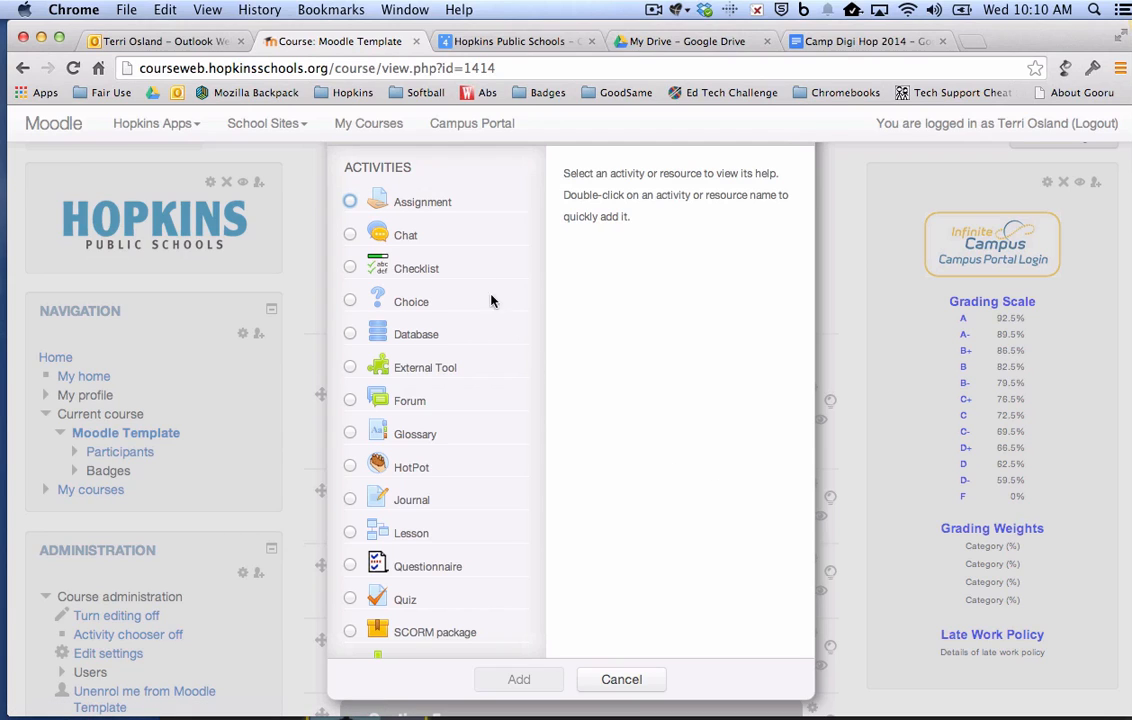
pyautogui.click(350, 201)
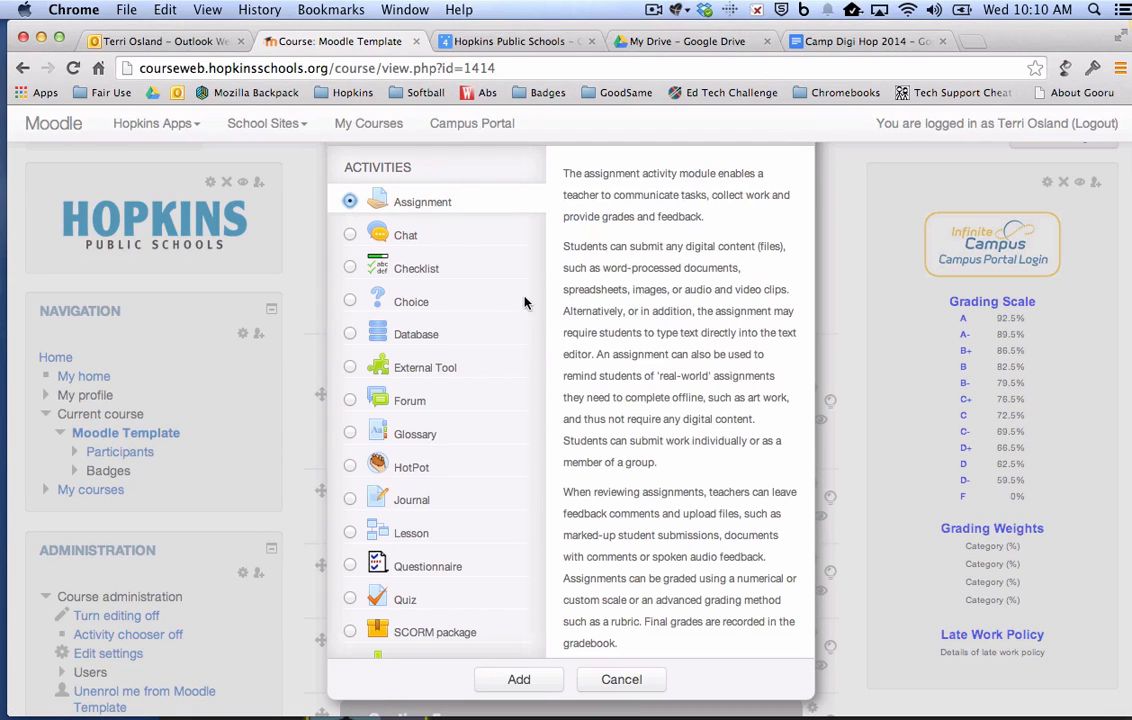
pyautogui.moveTo(572, 431)
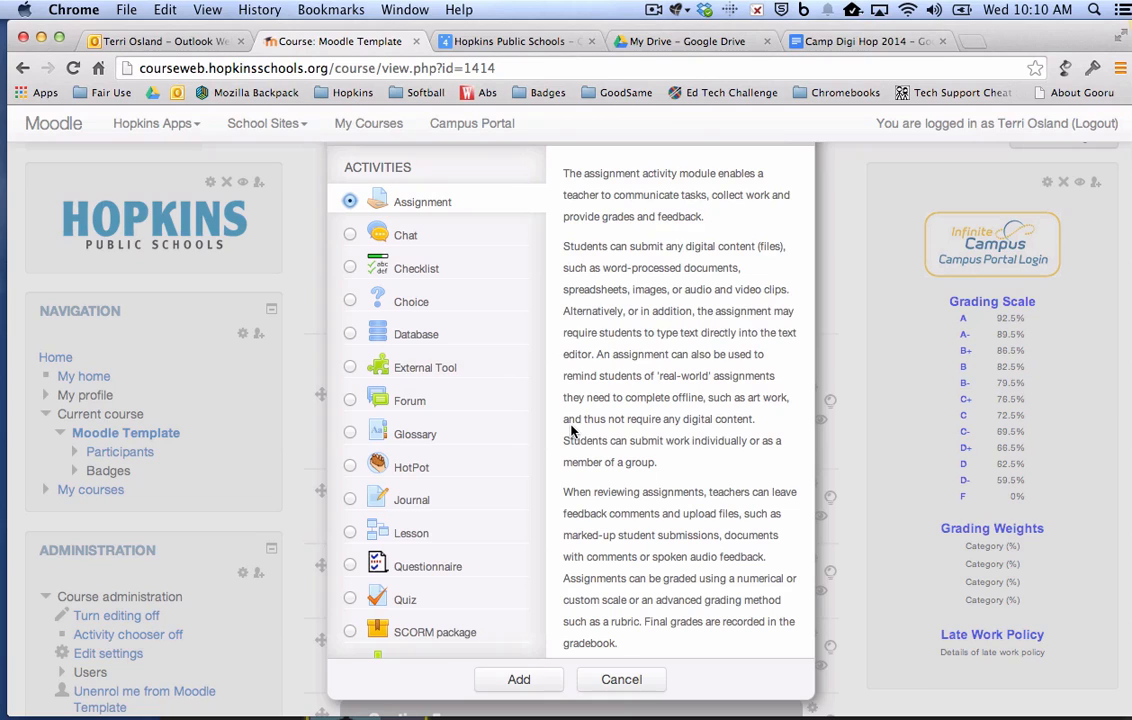
pyautogui.click(518, 679)
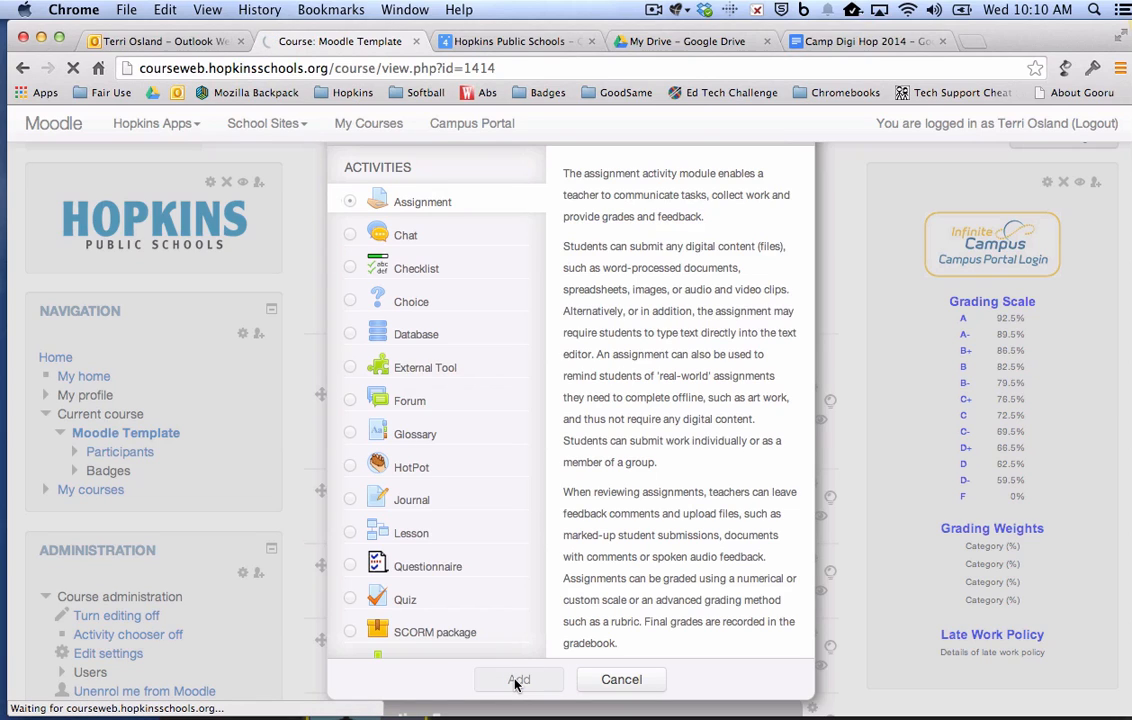
# Name the assignment 'Artifact Descriptions'.
pyautogui.click(518, 679)
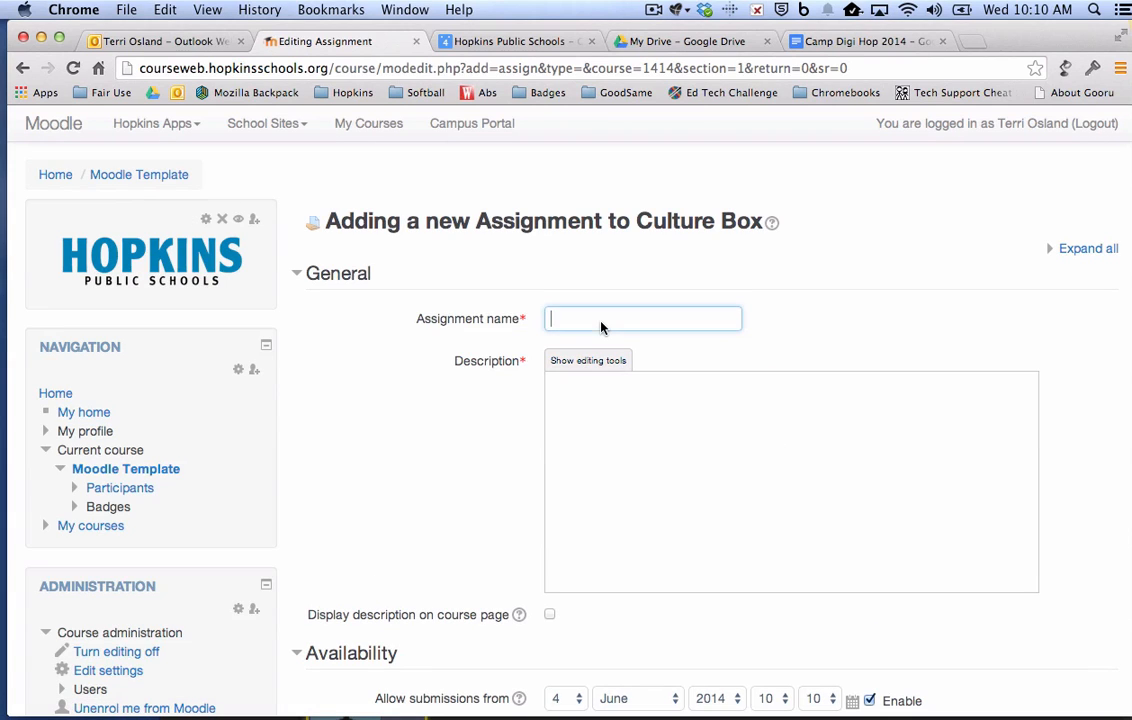
pyautogui.write('Artifa')
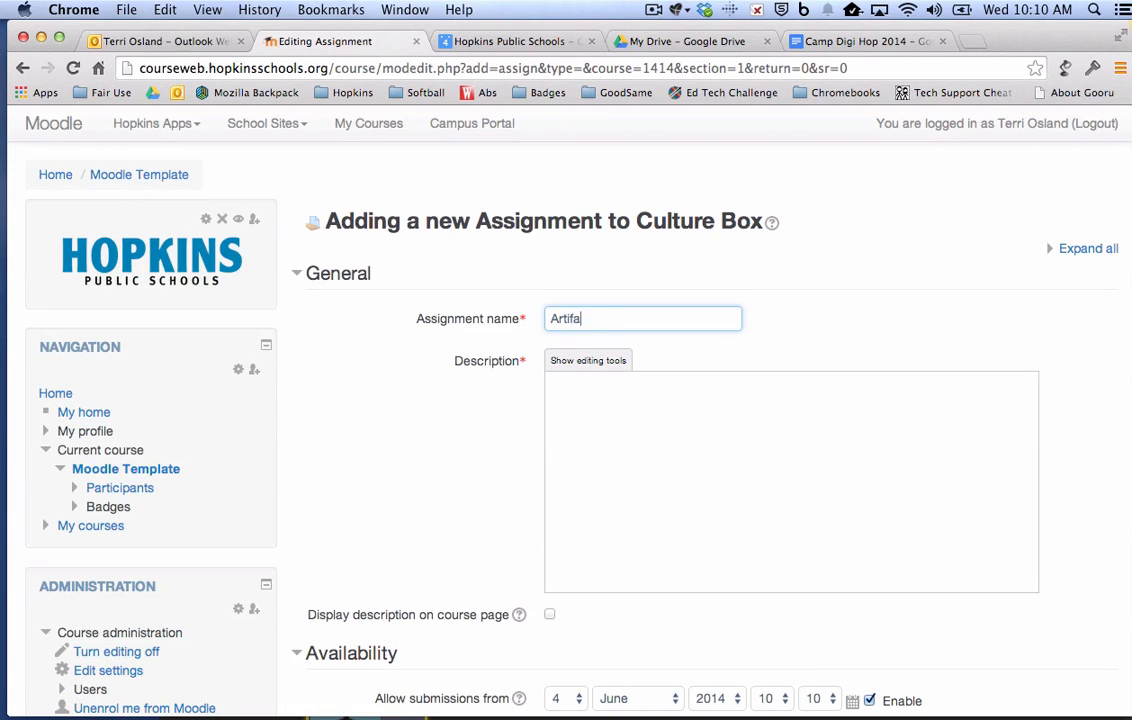
pyautogui.write('ct Descrip')
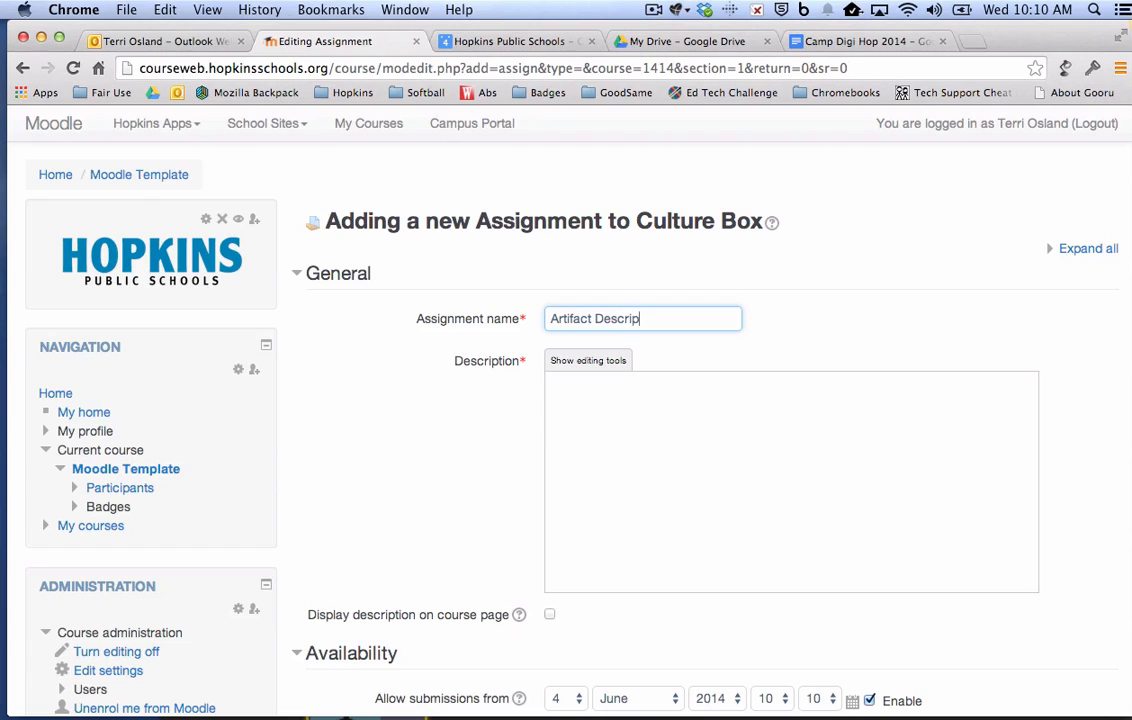
pyautogui.write('tions')
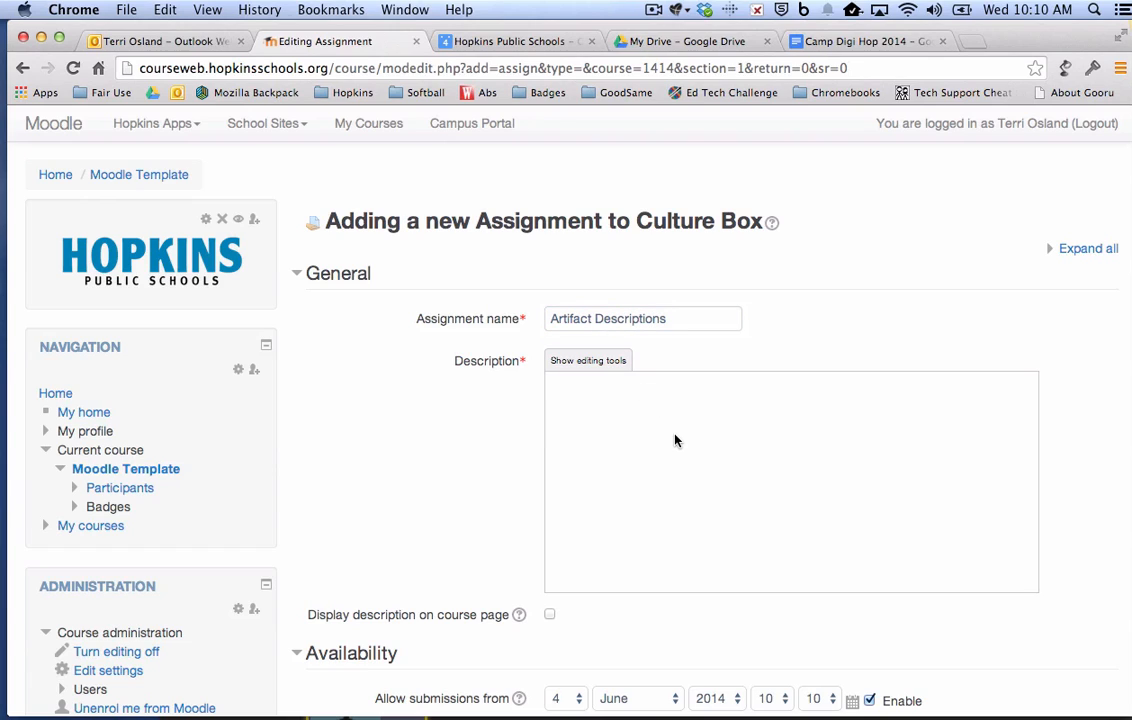
# Write the description 'Upload a PDF with all of your arifacts describes.'.
pyautogui.write('U')
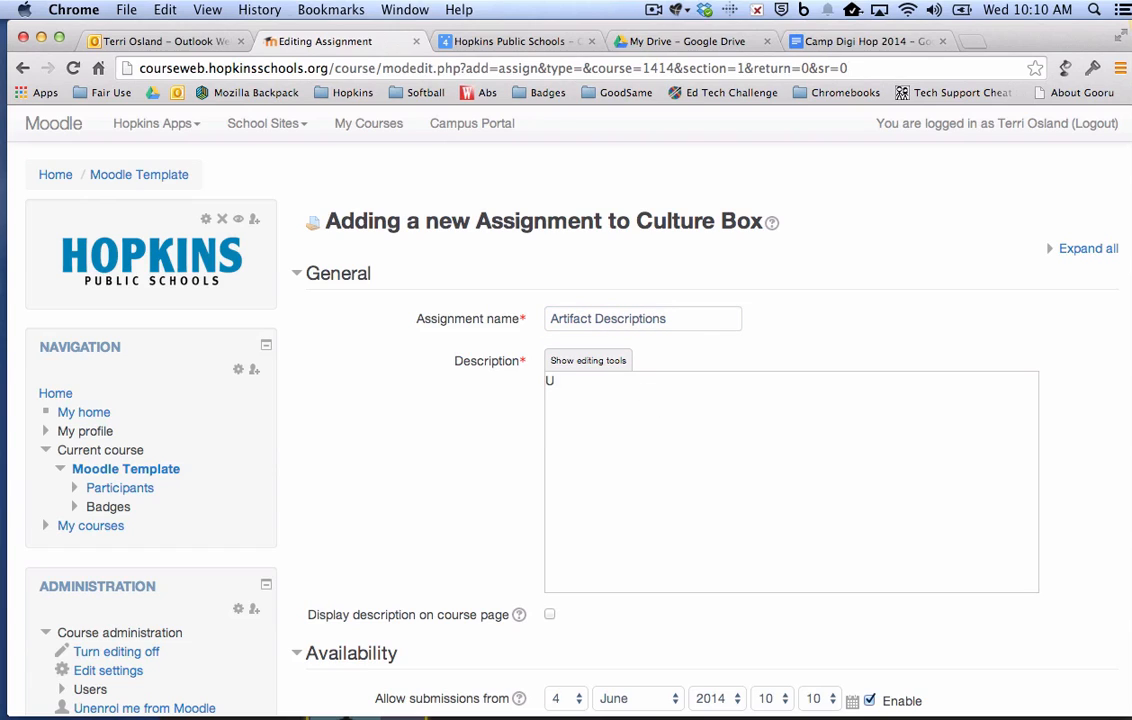
pyautogui.write('pload a')
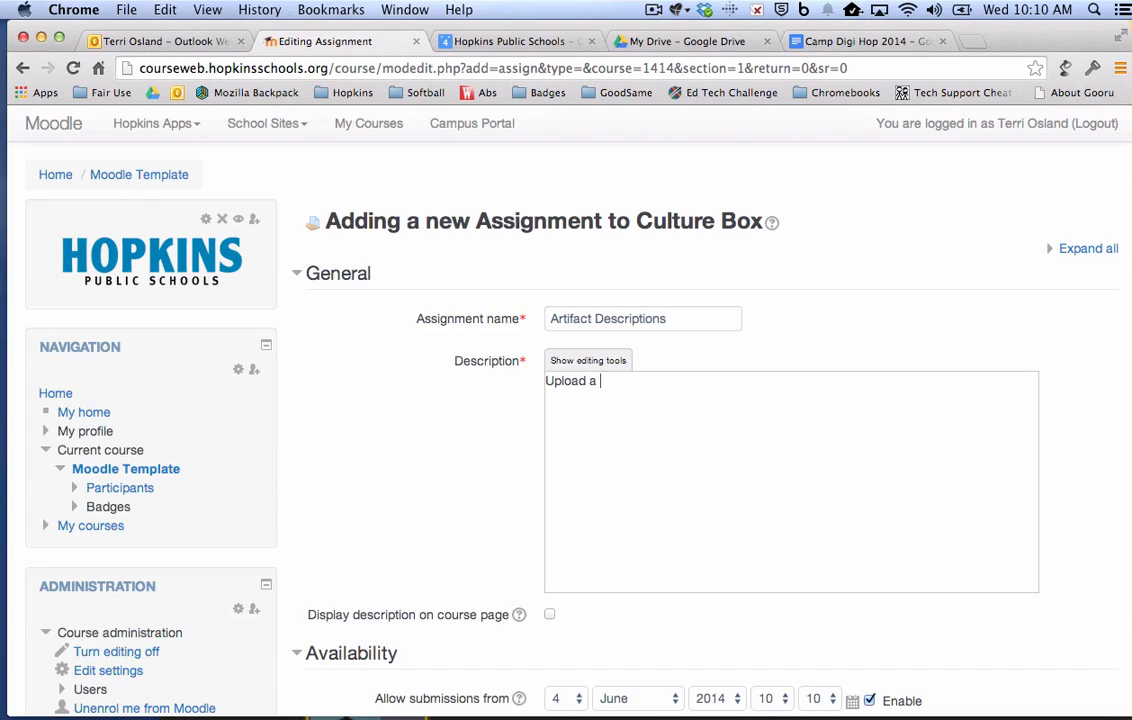
pyautogui.write('PDF with al')
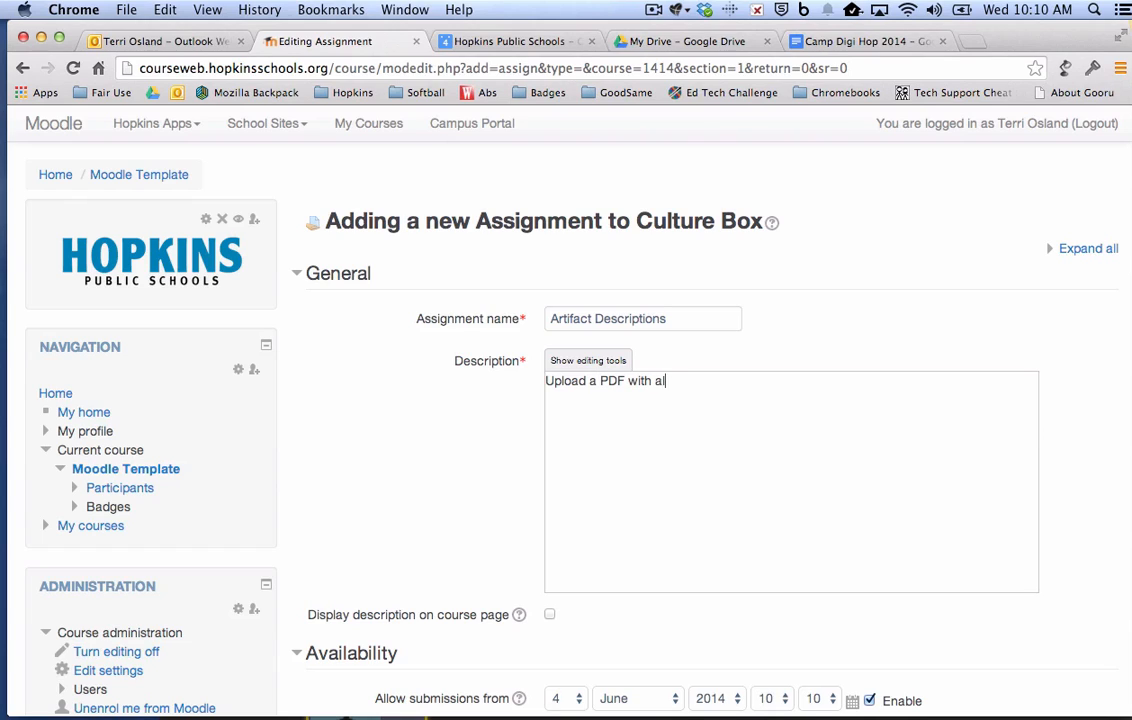
pyautogui.write('l of your ari')
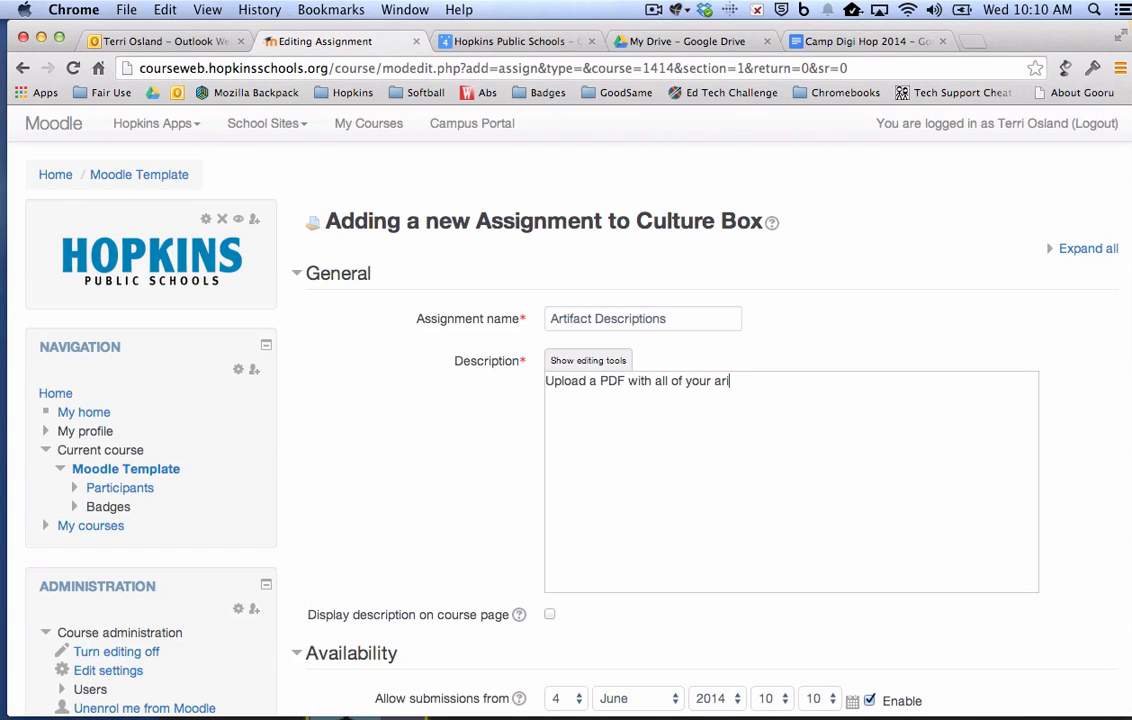
pyautogui.write('facts')
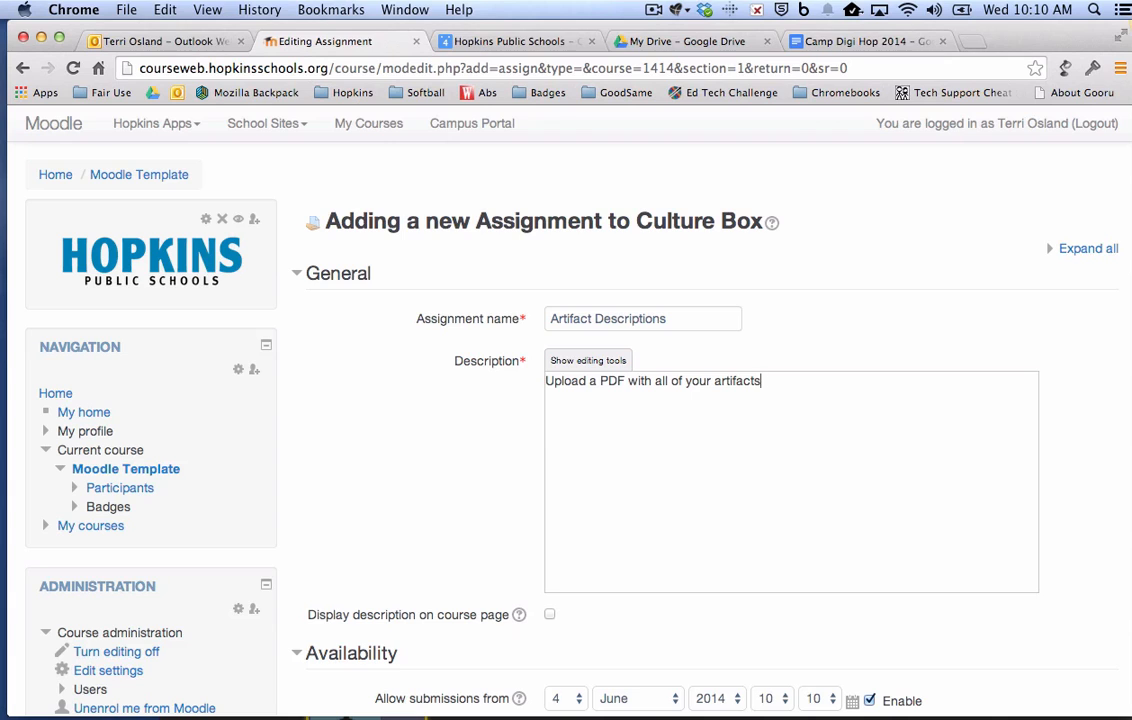
pyautogui.write('describes.')
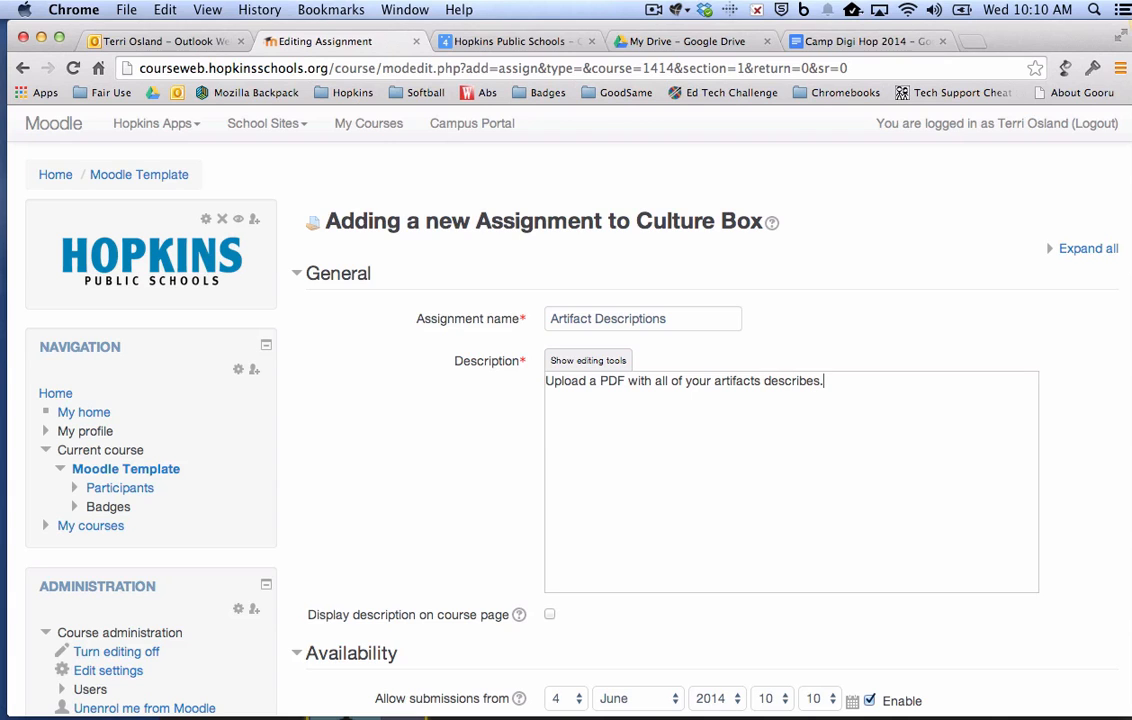
pyautogui.moveTo(425, 429)
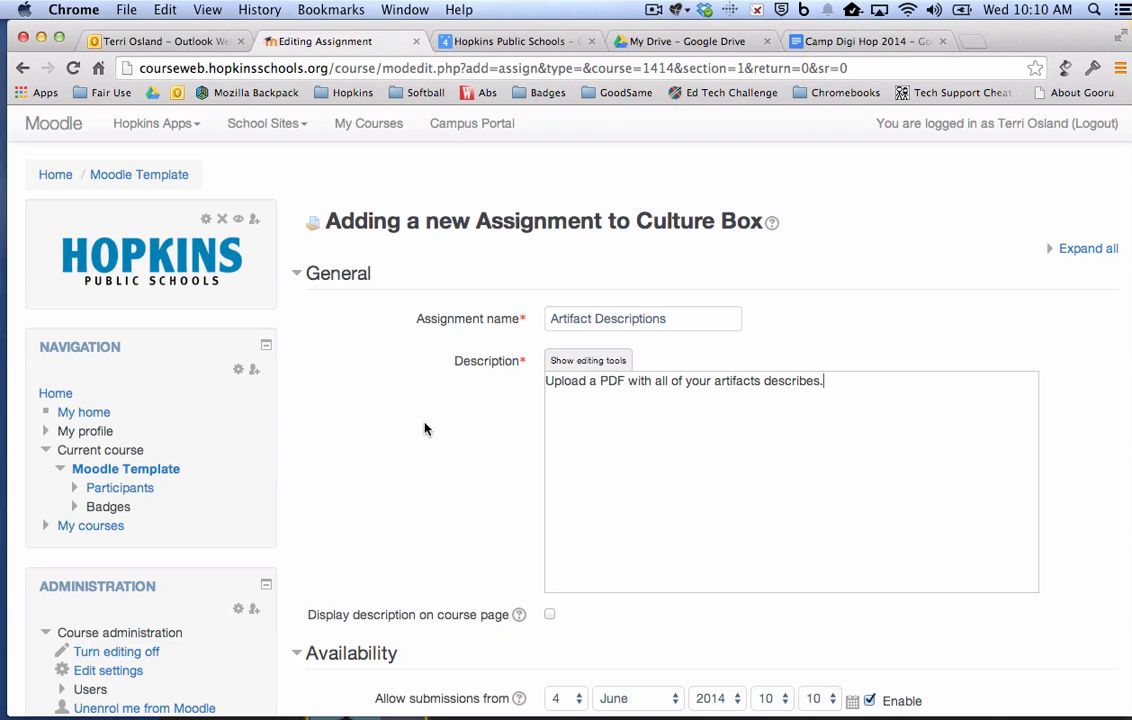
pyautogui.scroll(-3)
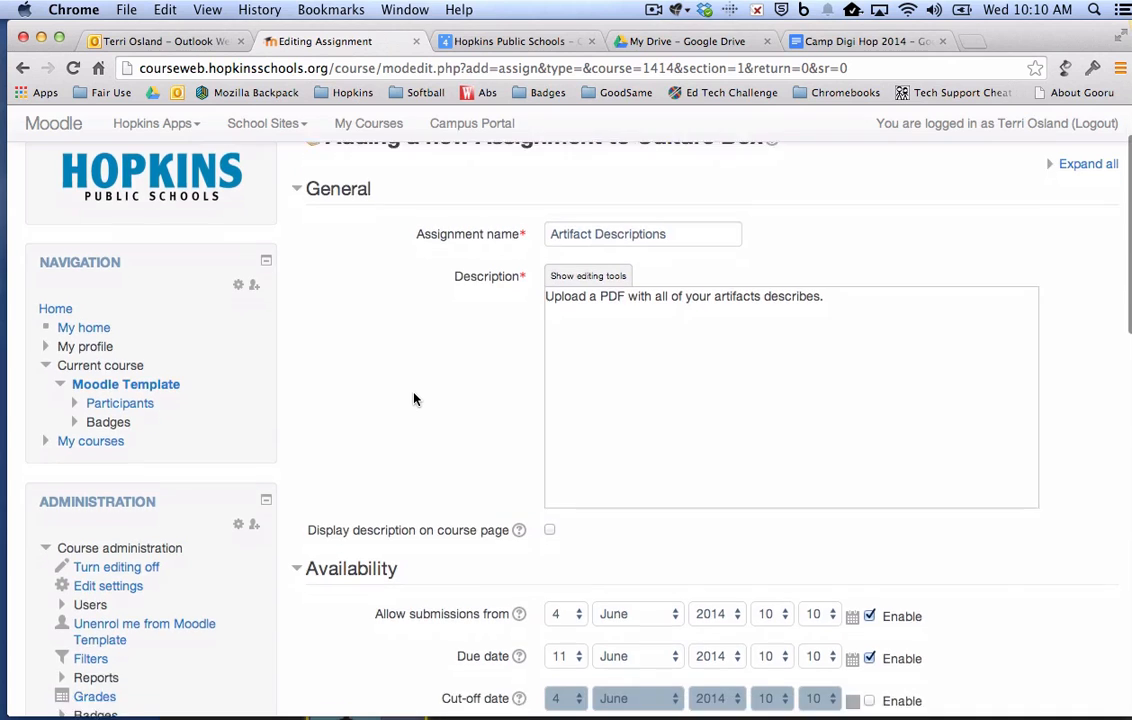
pyautogui.scroll(-3)
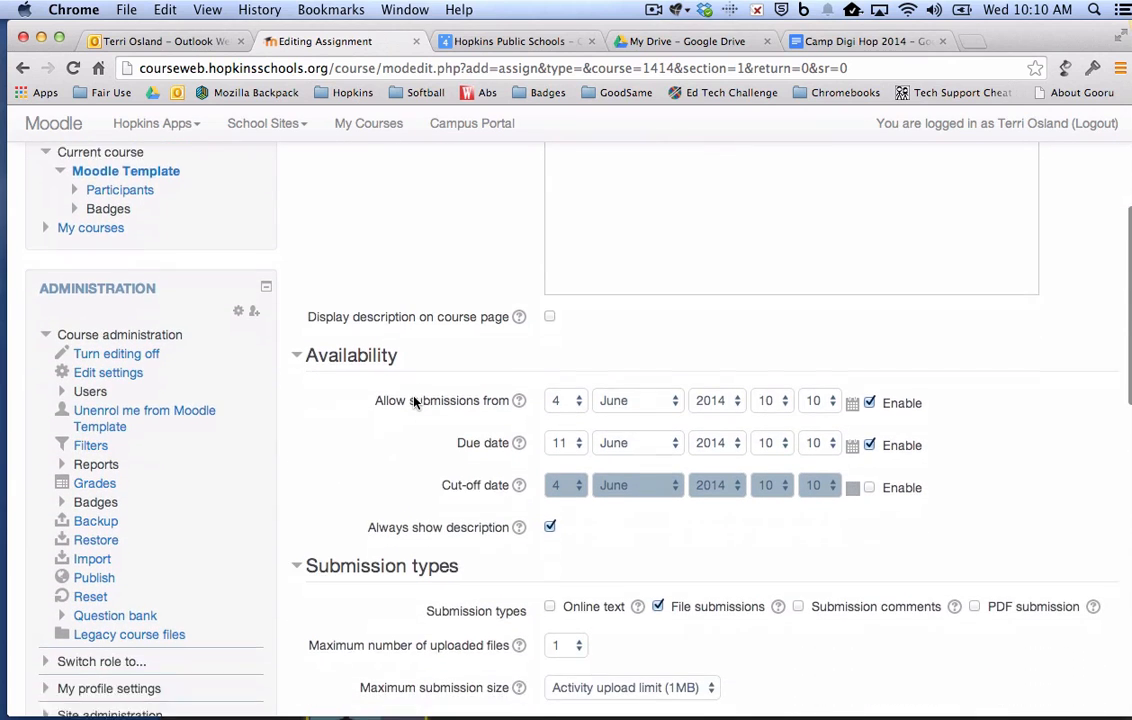
pyautogui.scroll(-3)
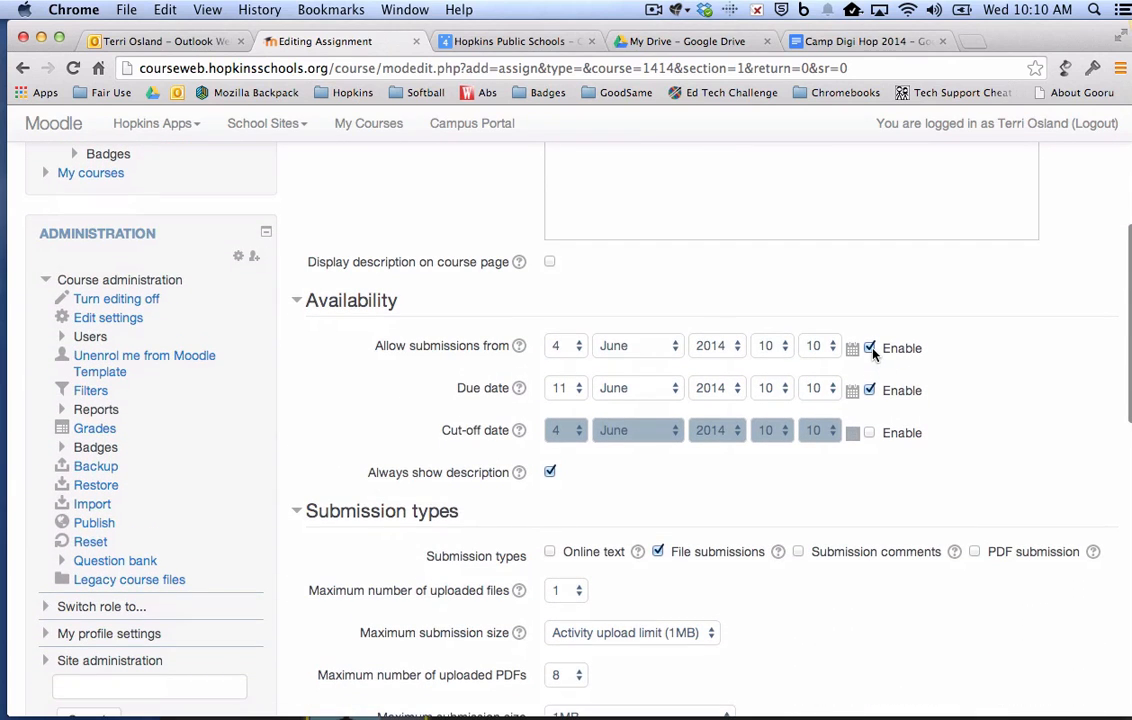
pyautogui.click(869, 348)
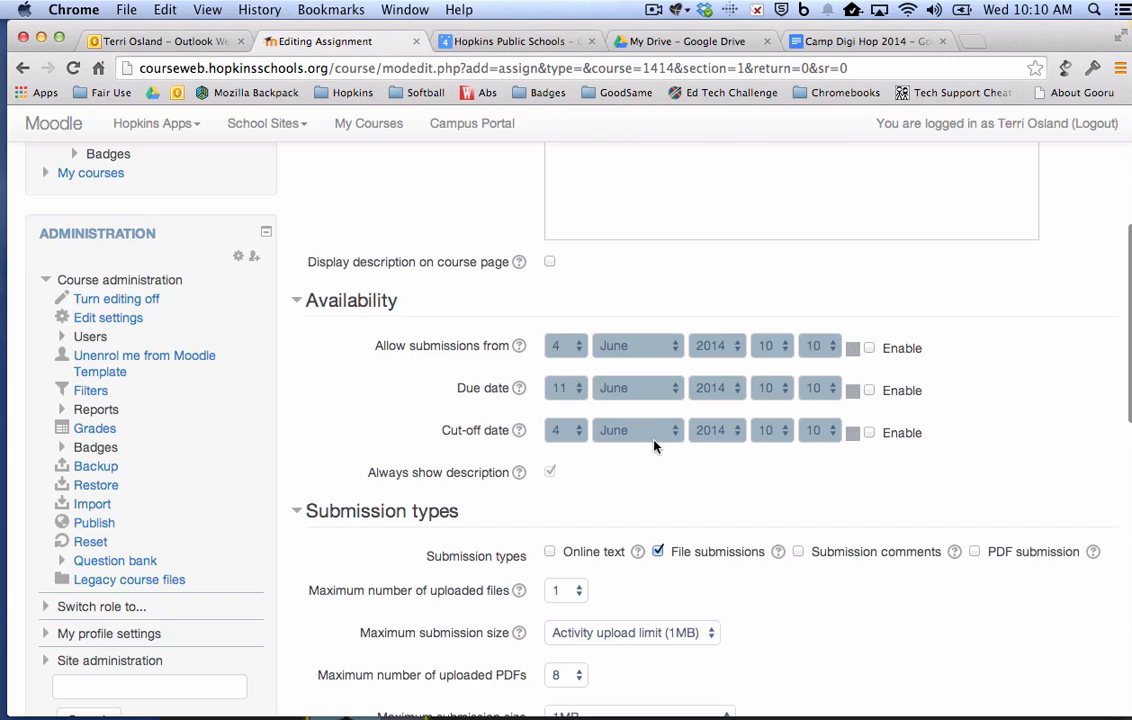
pyautogui.scroll(-3)
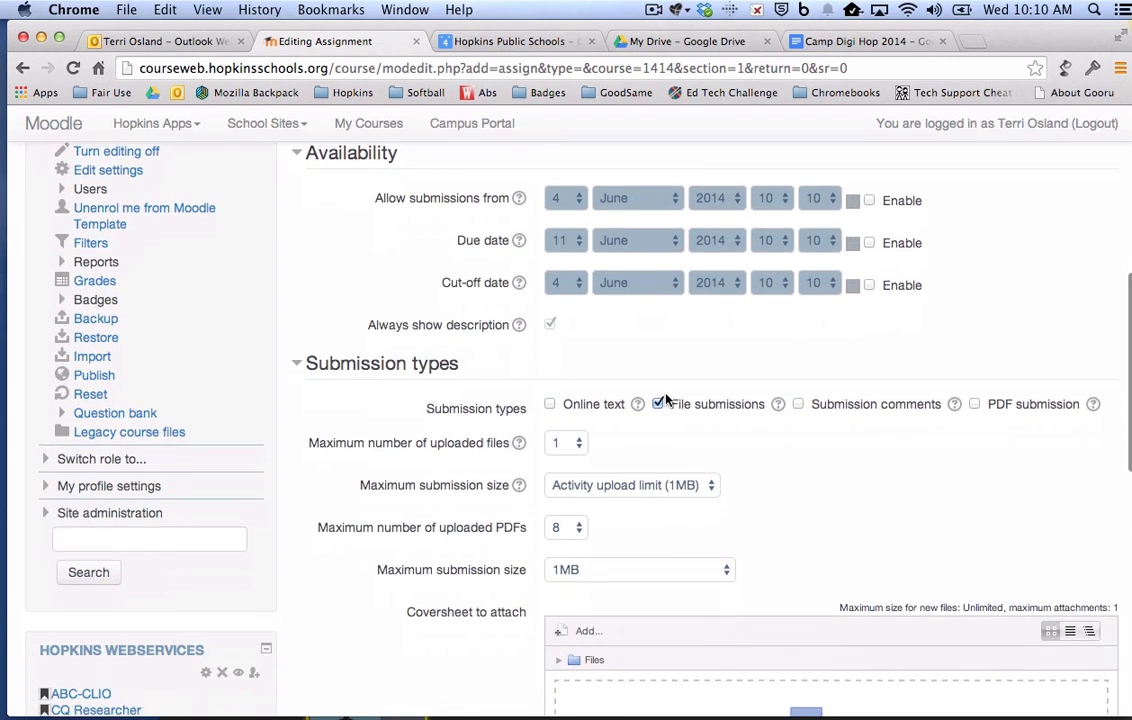
pyautogui.scroll(-3)
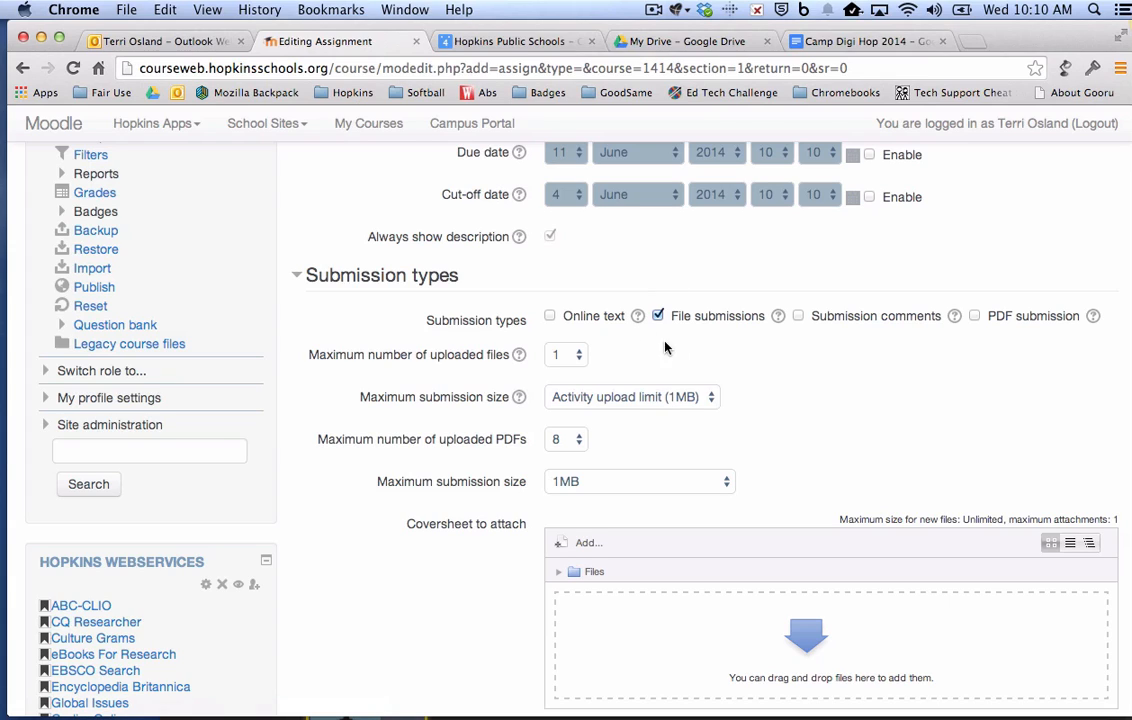
pyautogui.moveTo(757, 351)
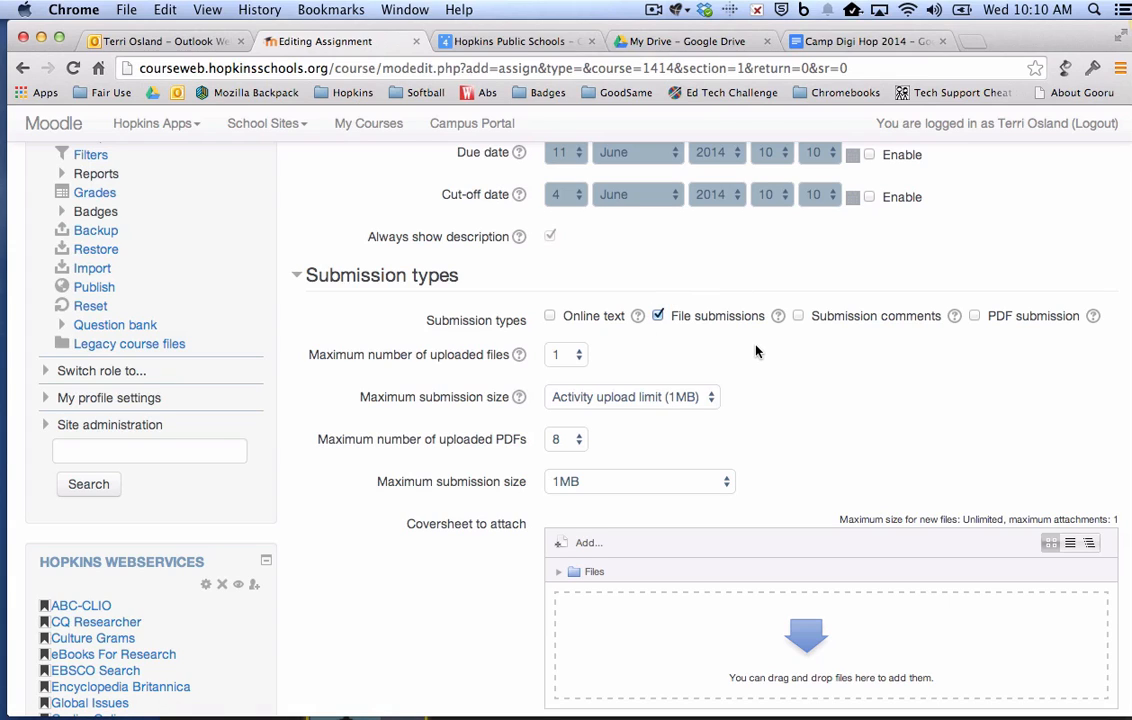
pyautogui.moveTo(690, 343)
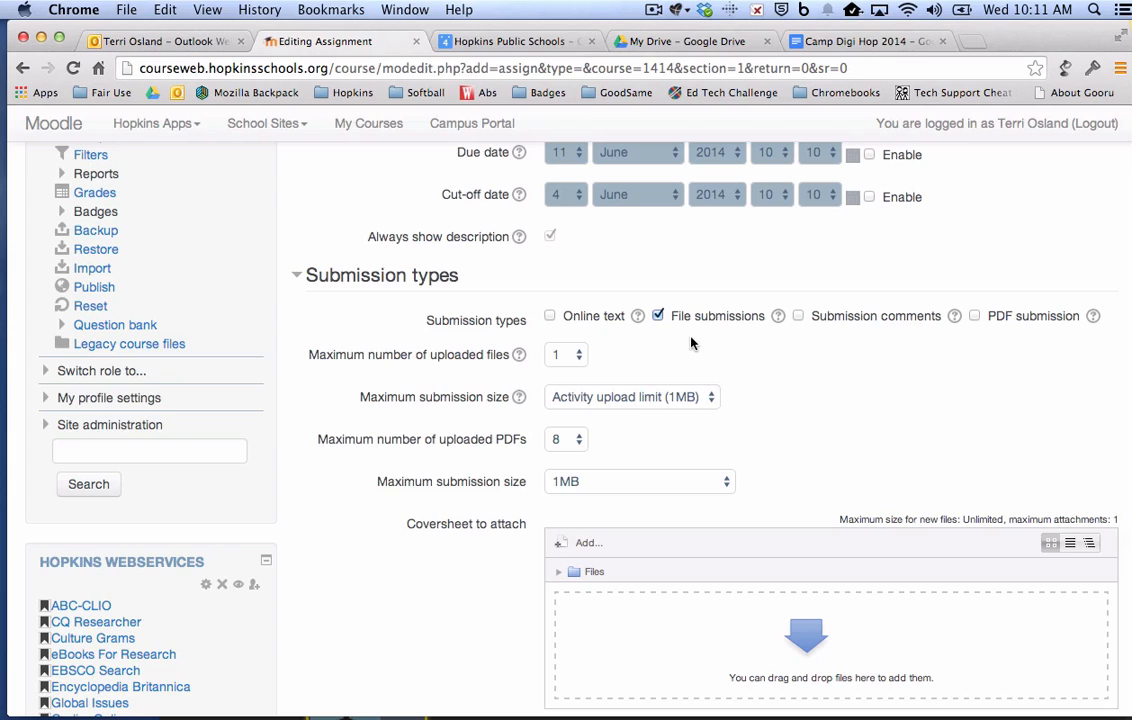
pyautogui.moveTo(675, 328)
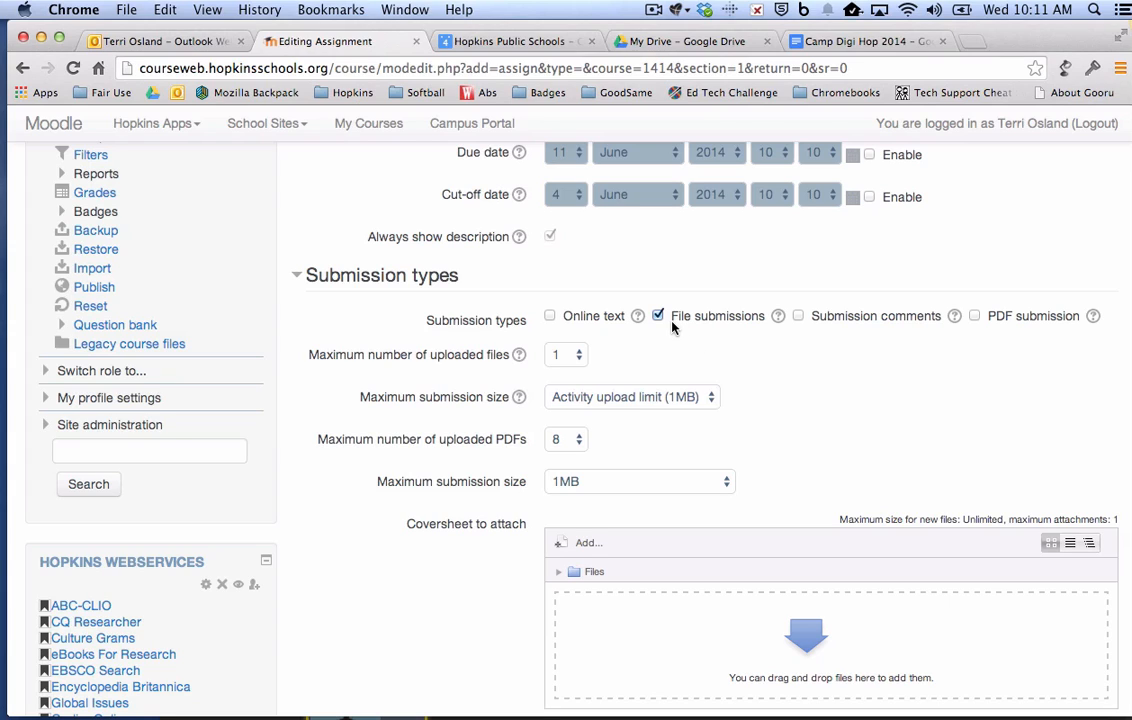
pyautogui.moveTo(650, 303)
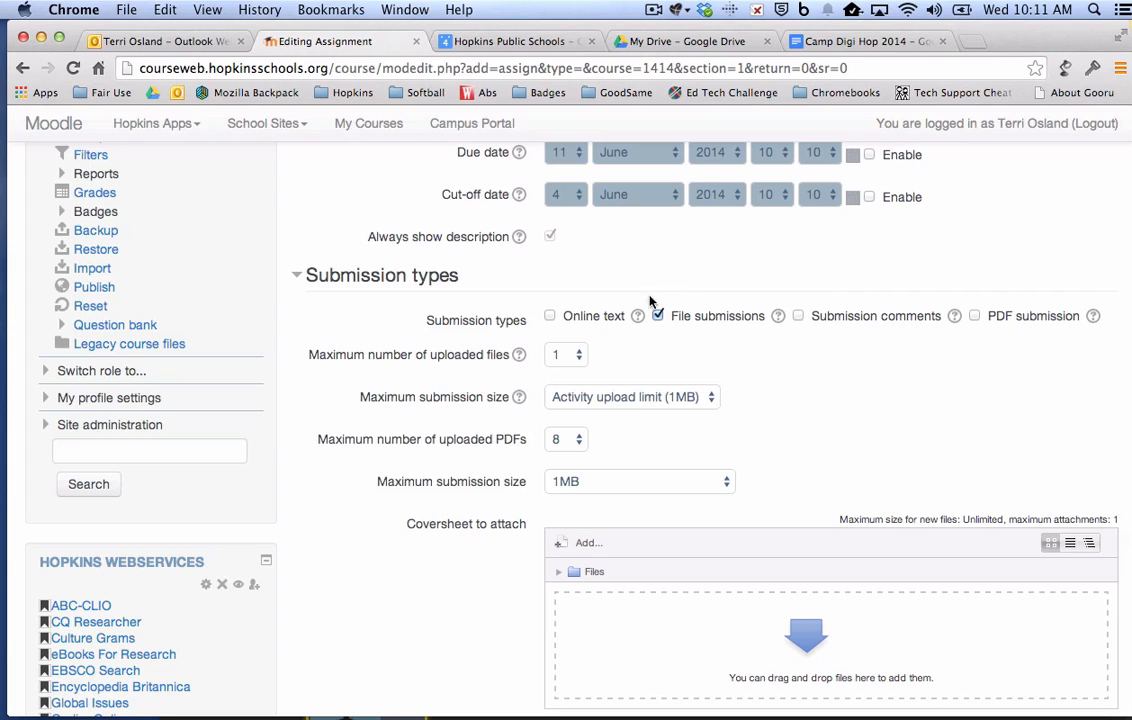
pyautogui.moveTo(768, 328)
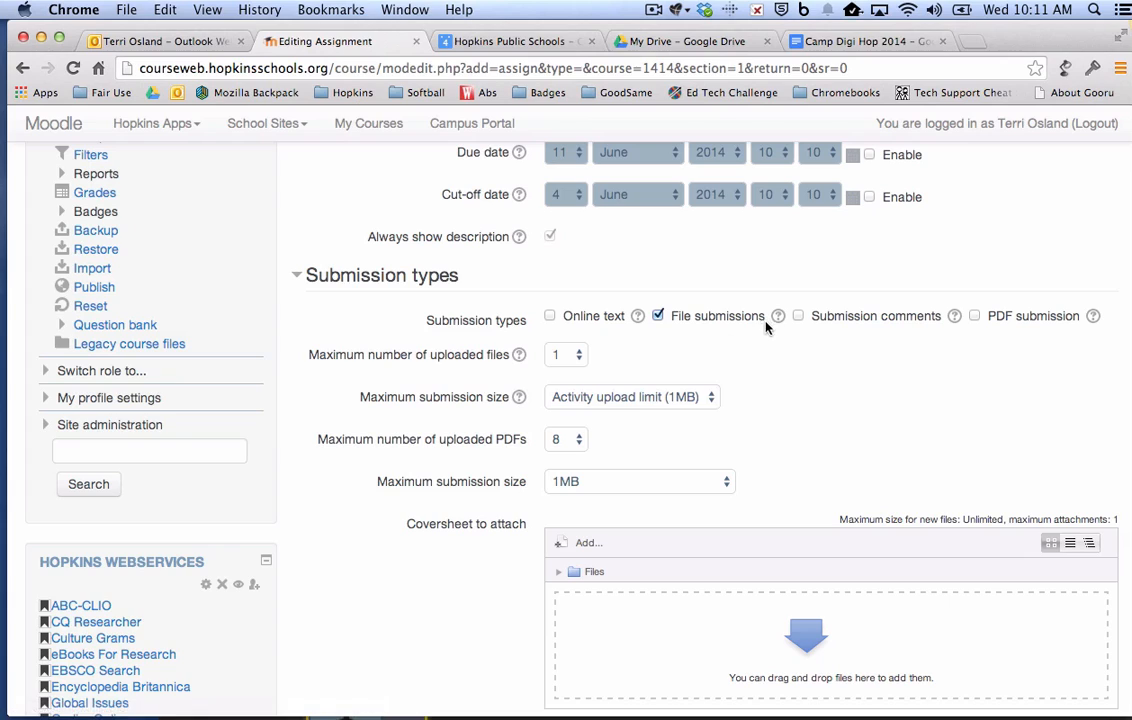
pyautogui.moveTo(775, 371)
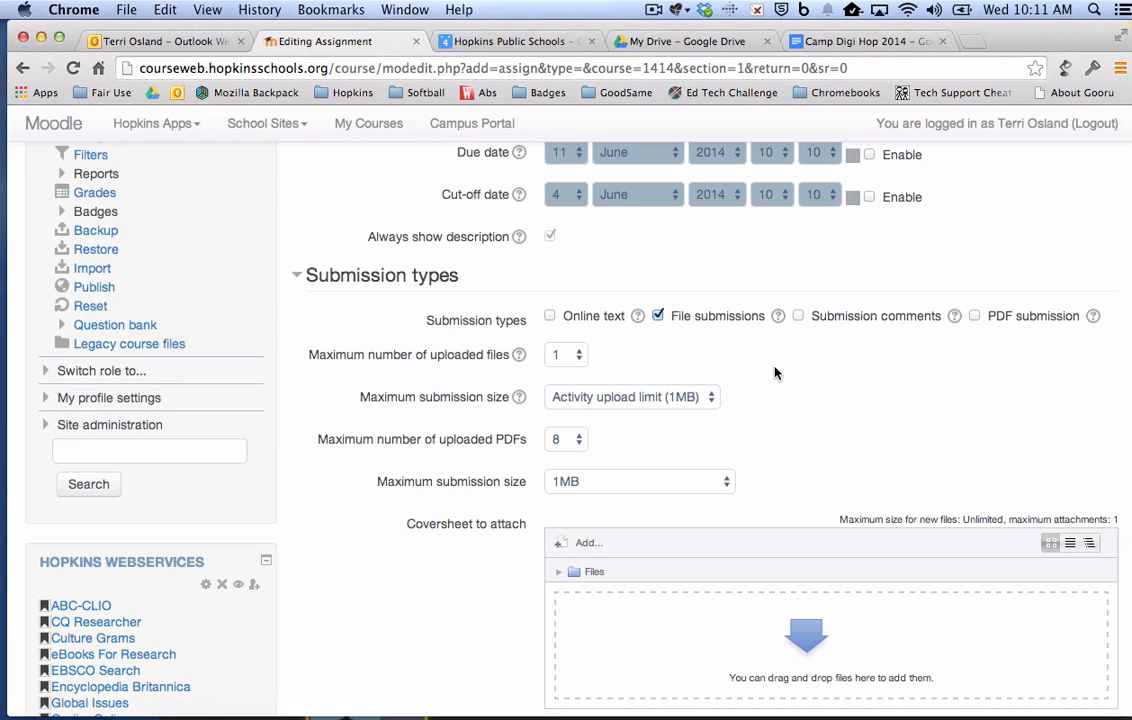
pyautogui.moveTo(950, 362)
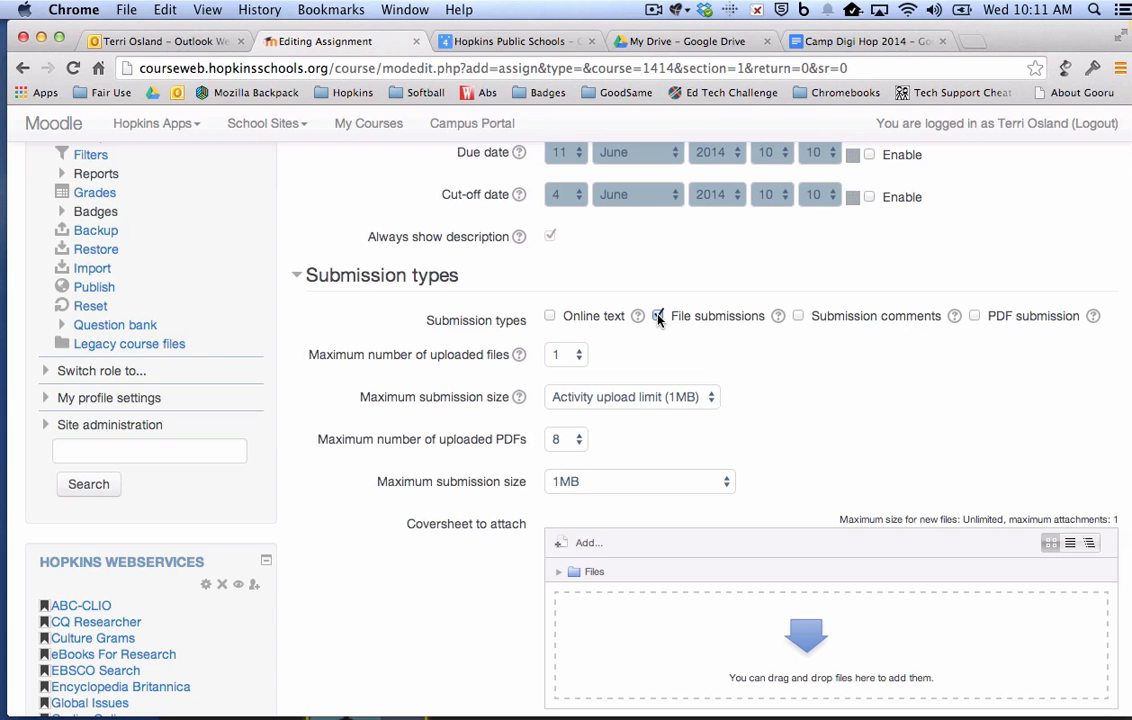
# Switch the submission type from File submissions to PDF submission.
pyautogui.click(658, 316)
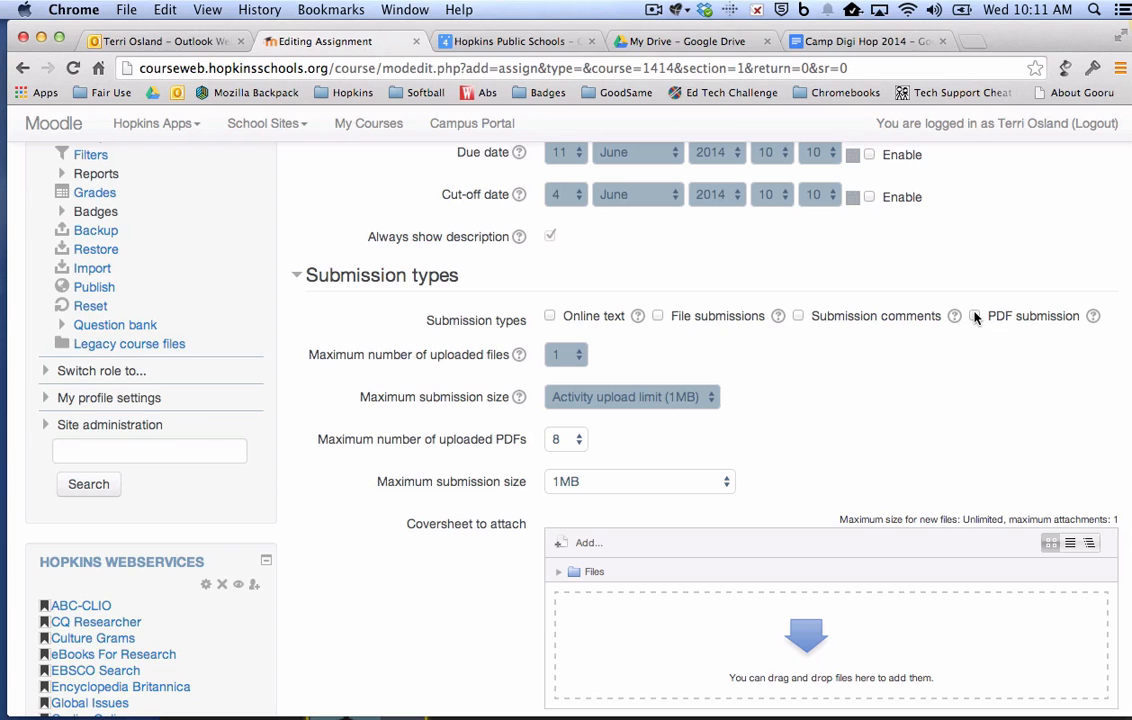
pyautogui.click(974, 315)
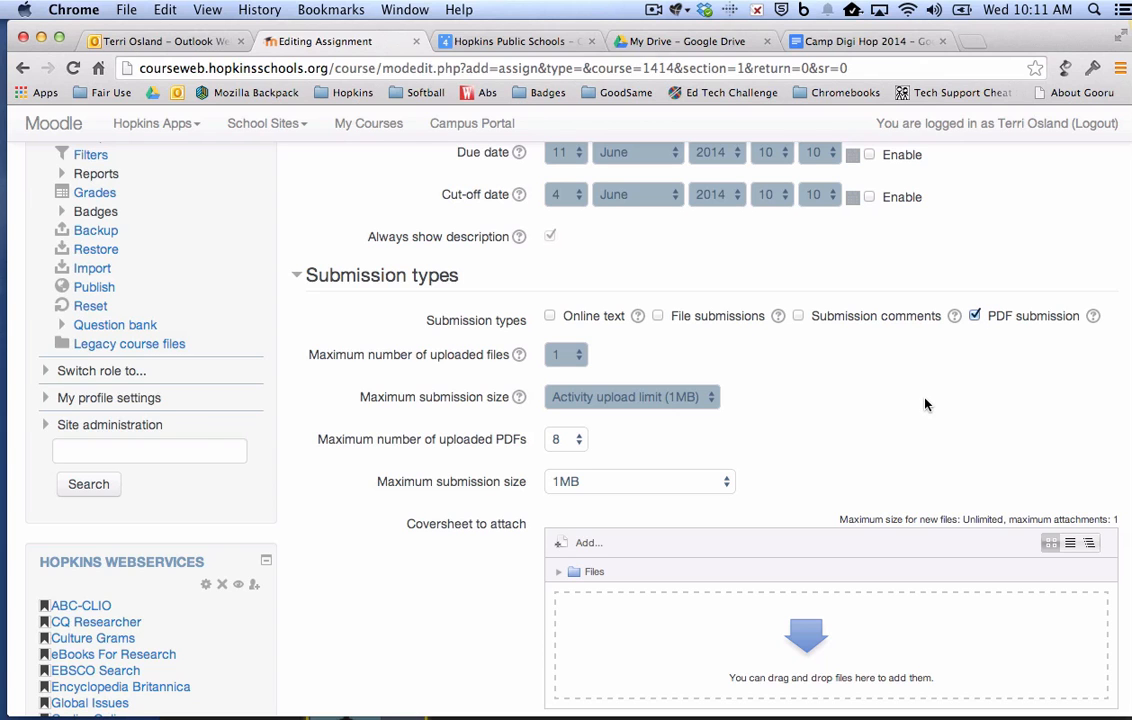
pyautogui.scroll(-3)
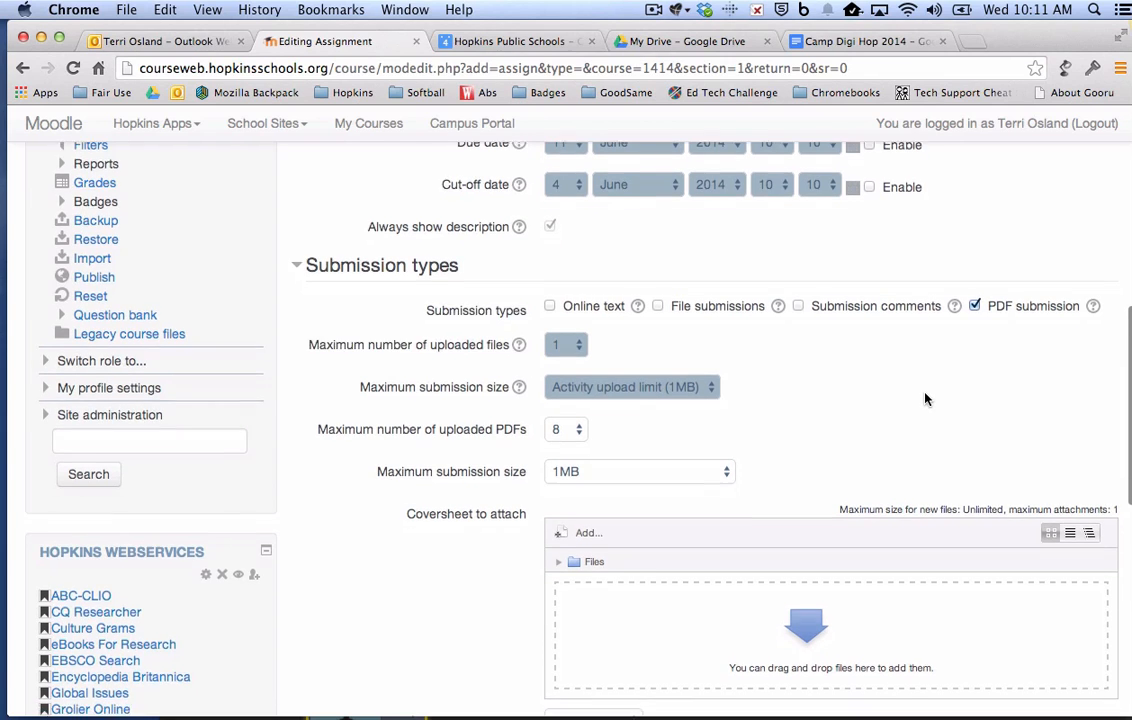
pyautogui.scroll(-3)
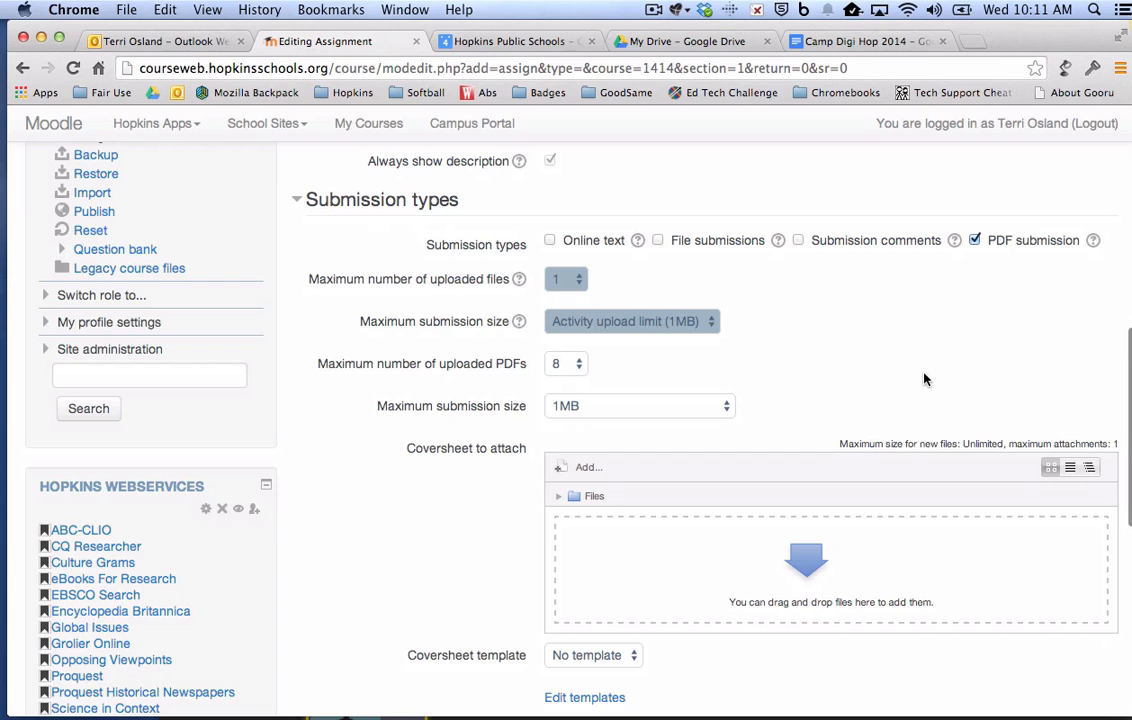
pyautogui.scroll(-3)
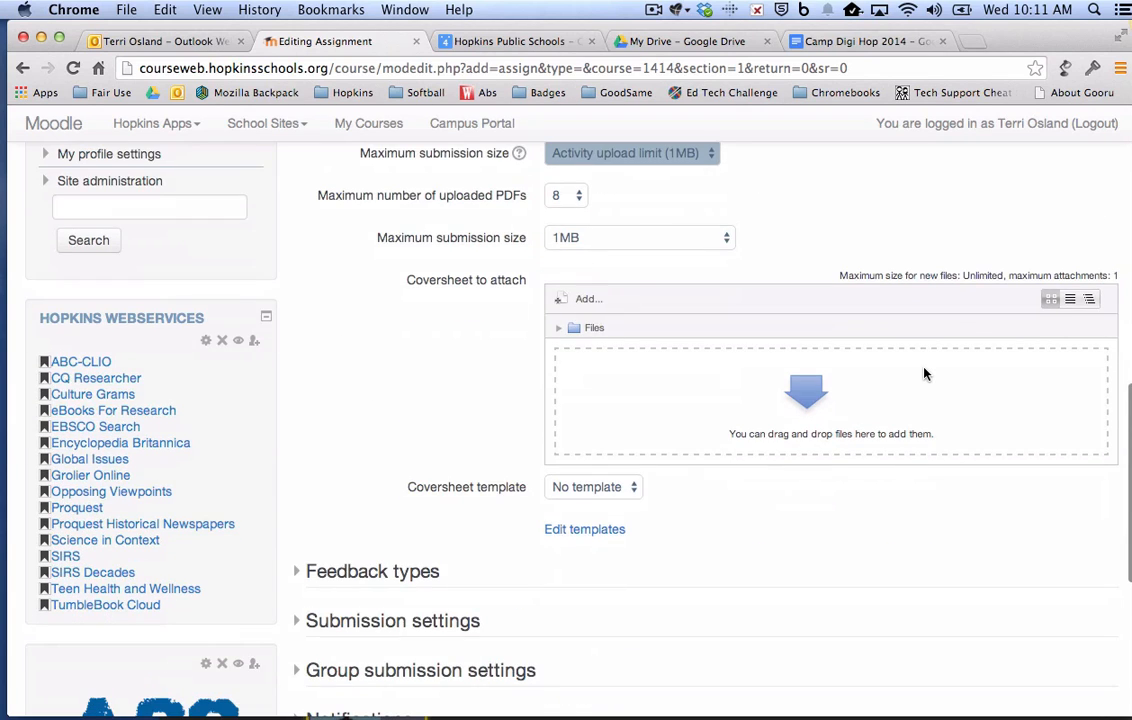
pyautogui.scroll(-3)
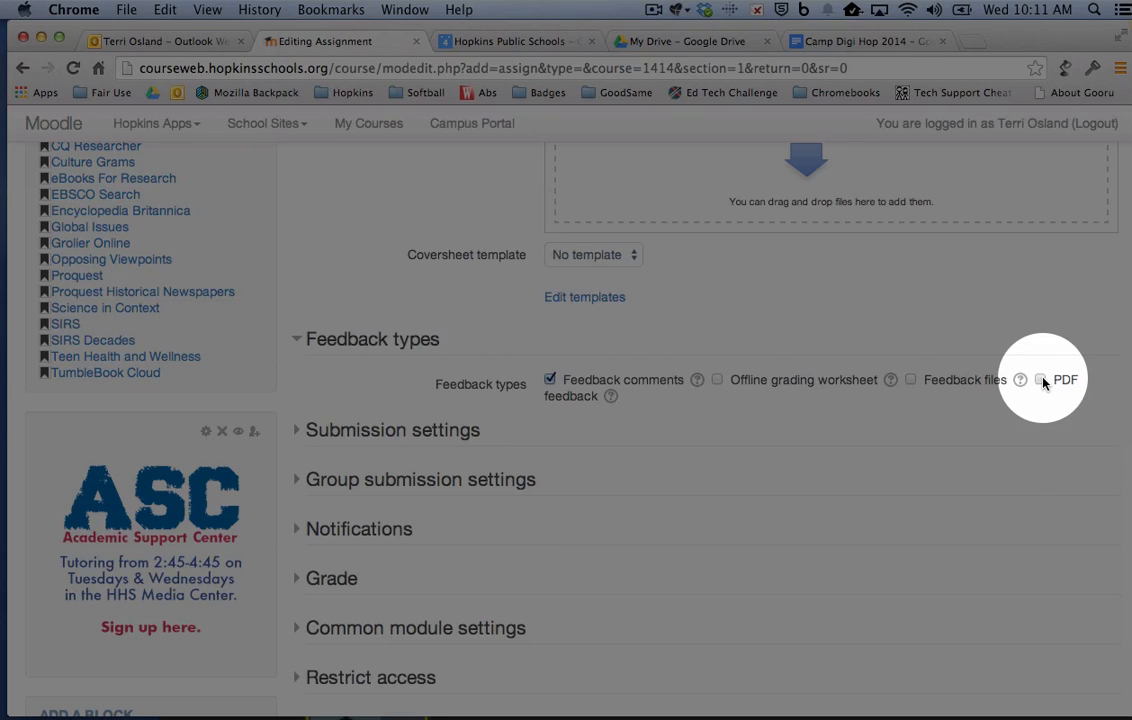
# Enable PDF feedback, then save and display the assignment.
pyautogui.click(1040, 379)
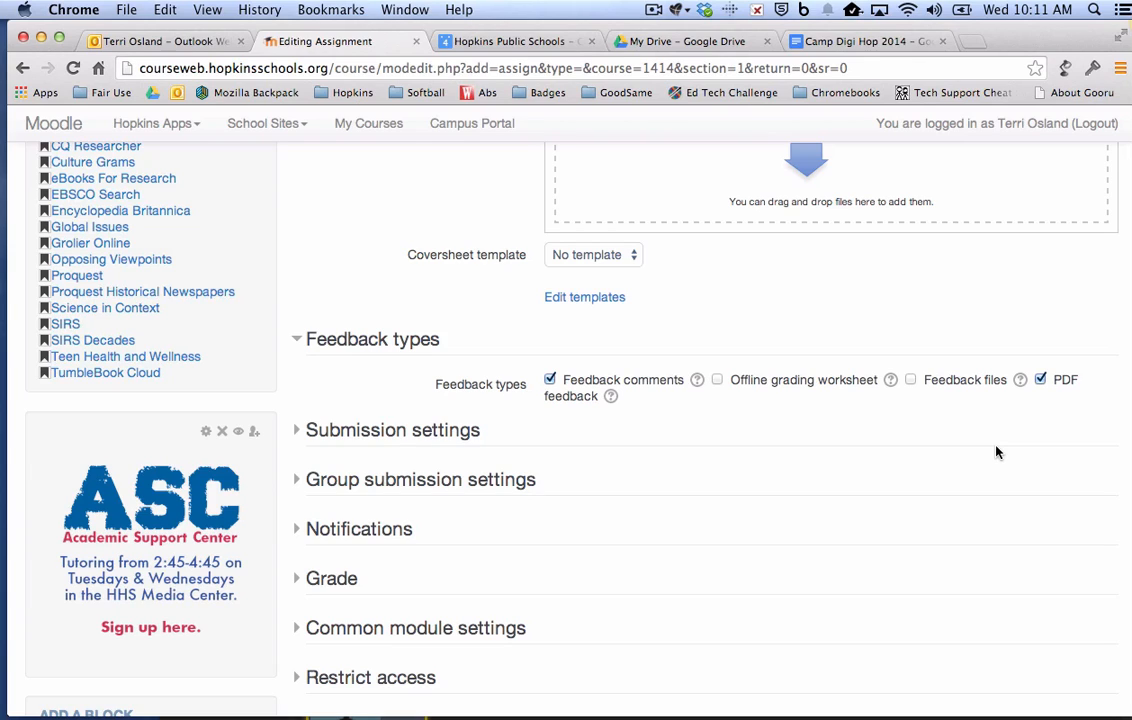
pyautogui.moveTo(711, 383)
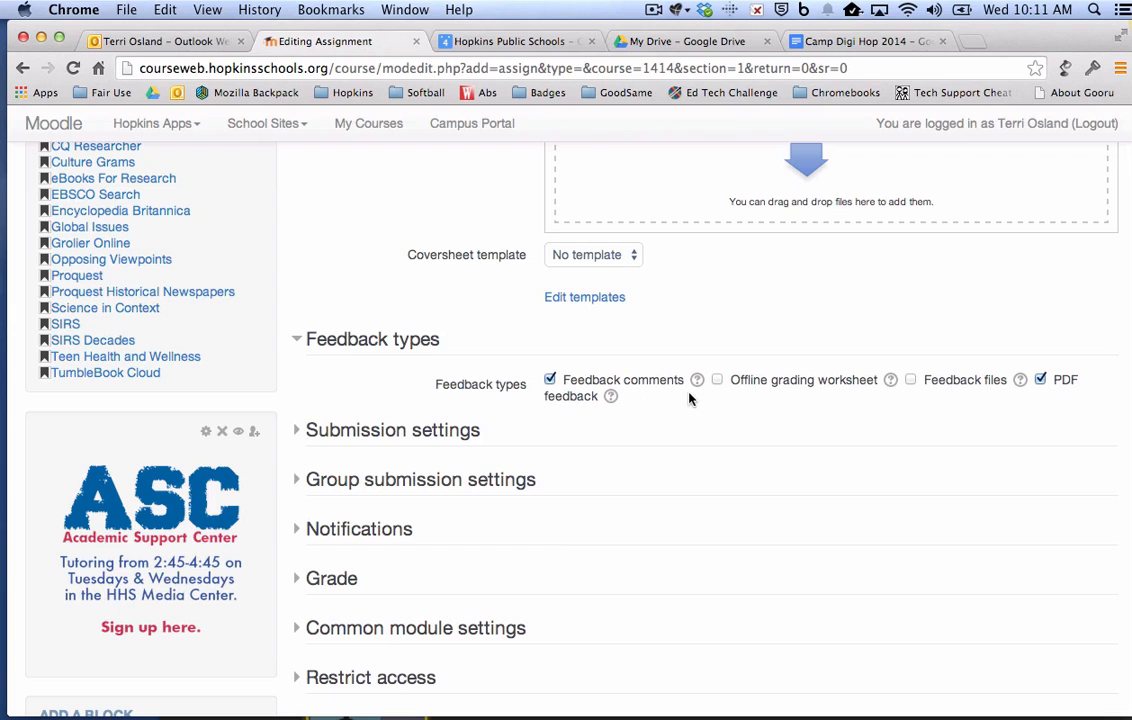
pyautogui.moveTo(585, 431)
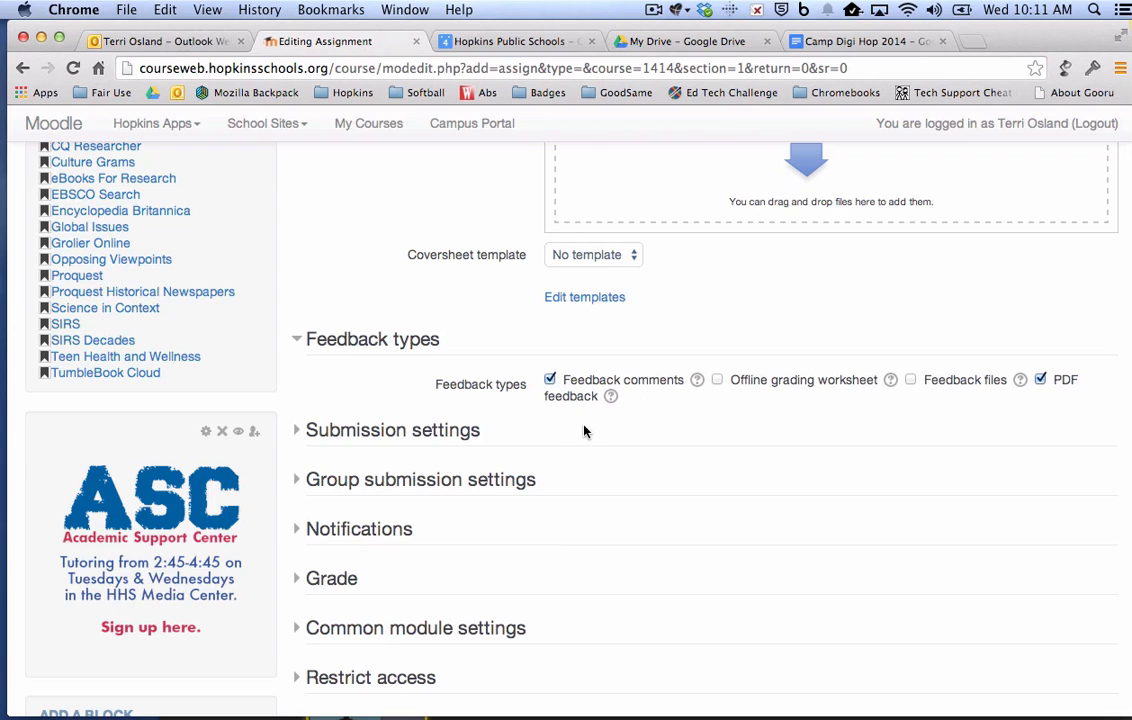
pyautogui.scroll(-3)
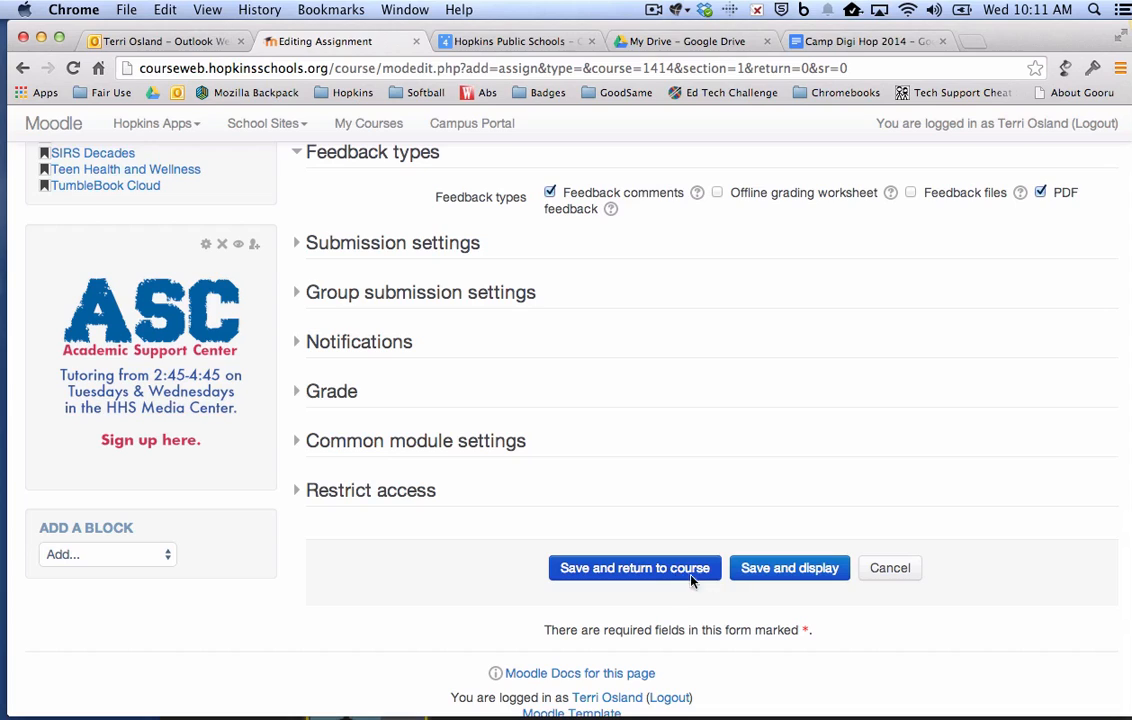
pyautogui.moveTo(789, 568)
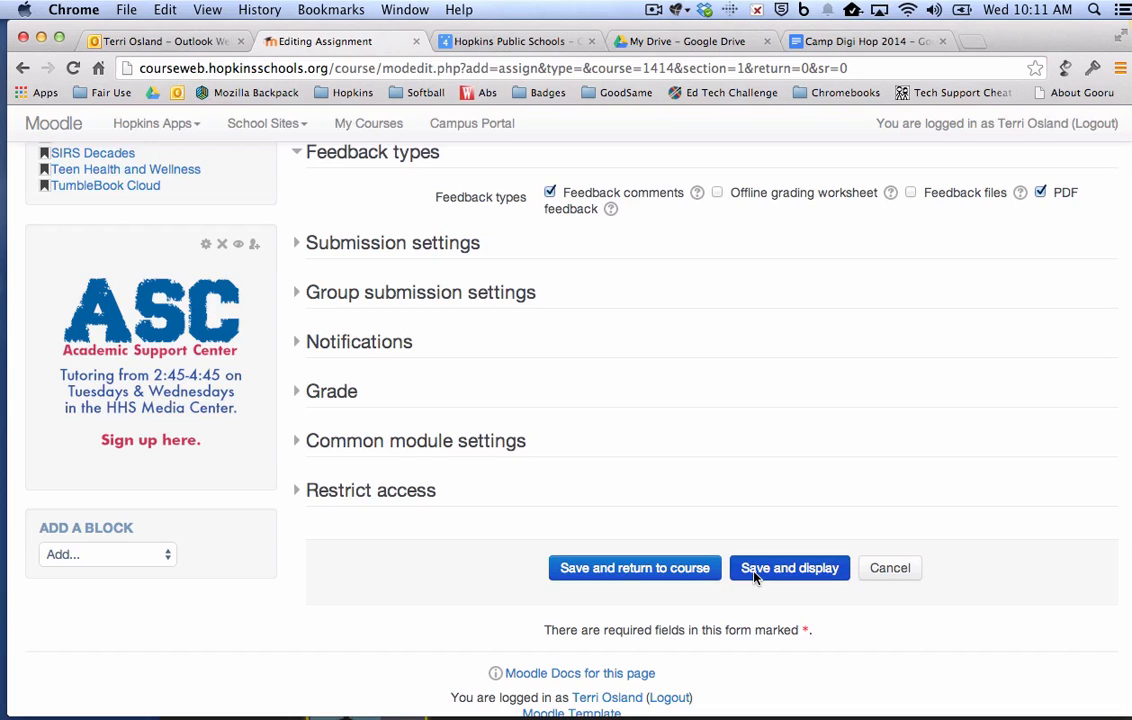
pyautogui.click(789, 568)
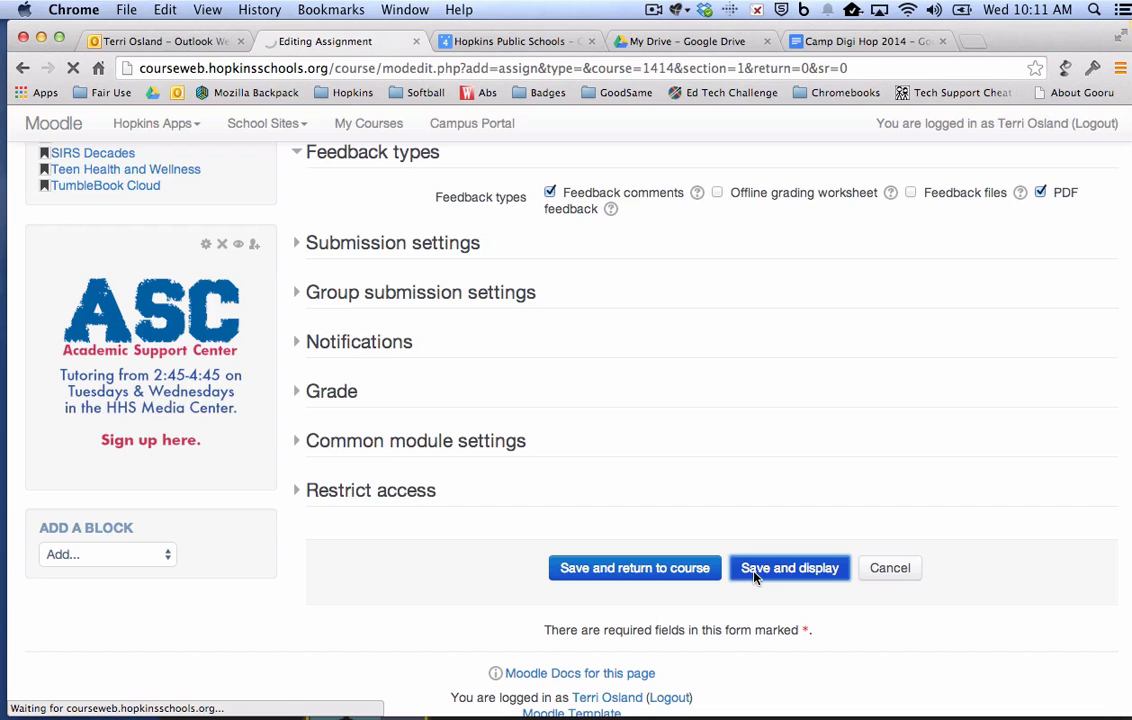
# View the course as the student, then go to the student's Google Drive.
pyautogui.click(789, 567)
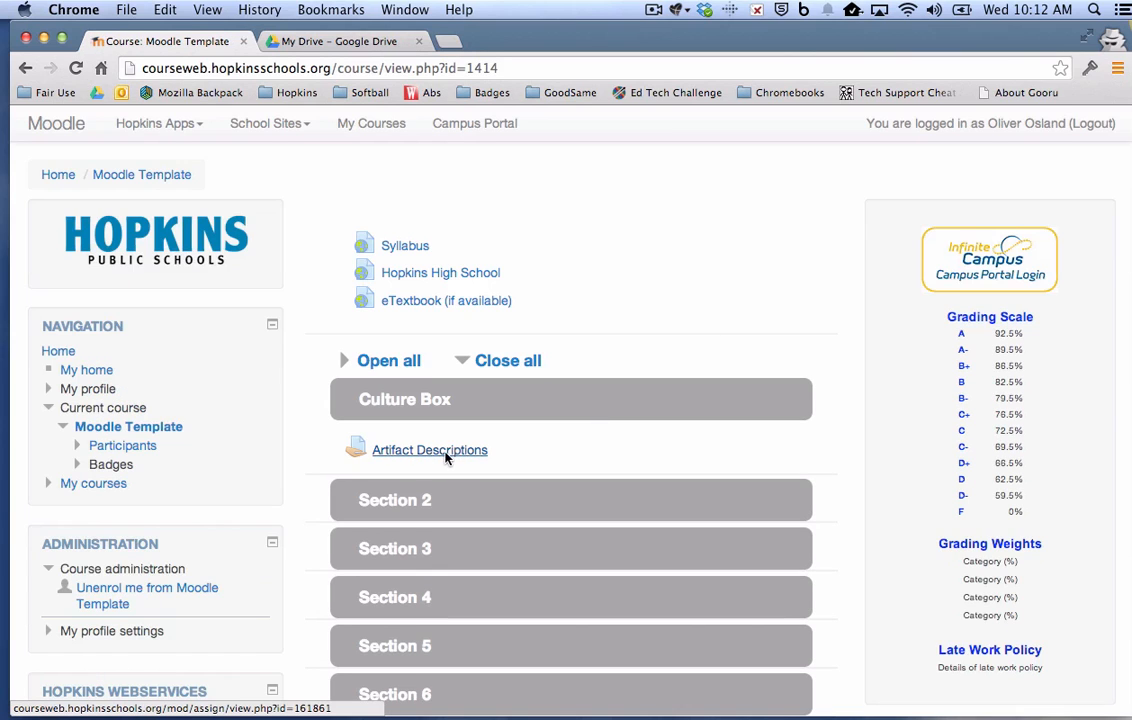
pyautogui.moveTo(472, 457)
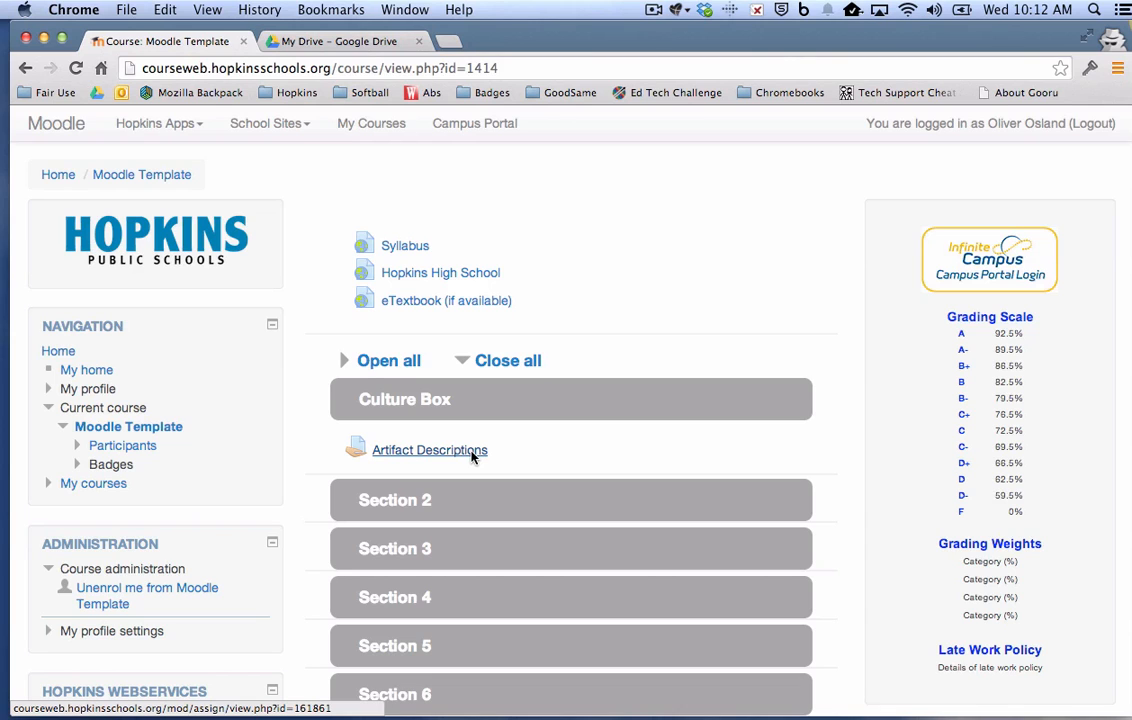
pyautogui.moveTo(563, 207)
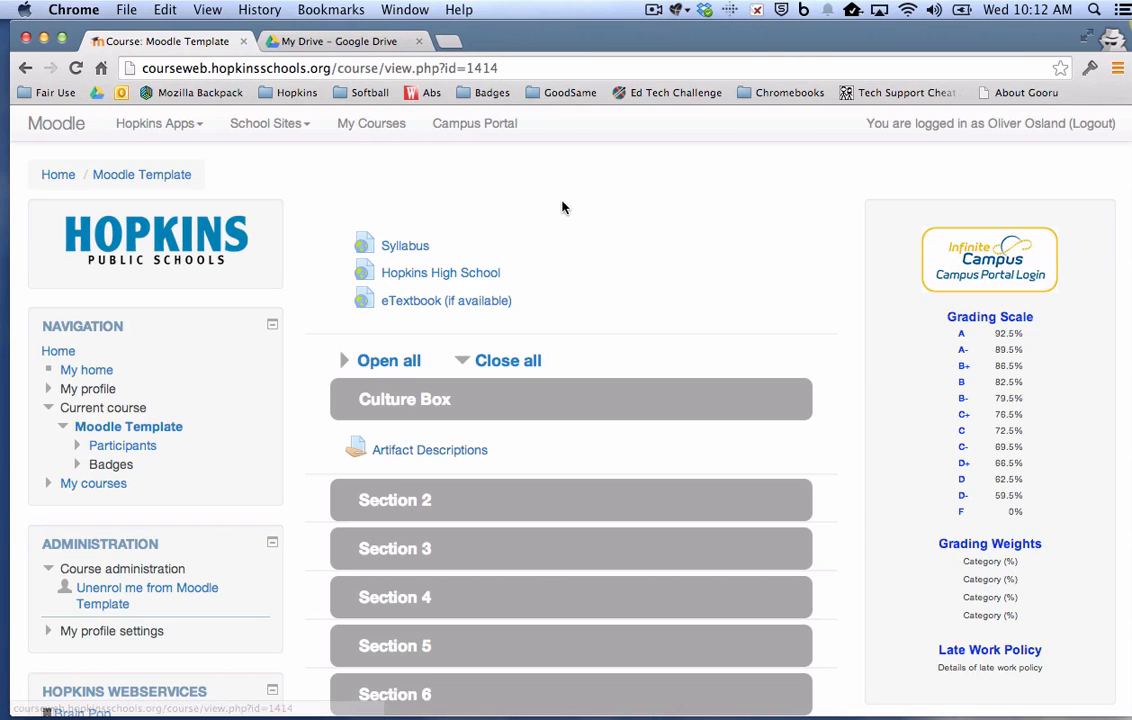
pyautogui.click(343, 41)
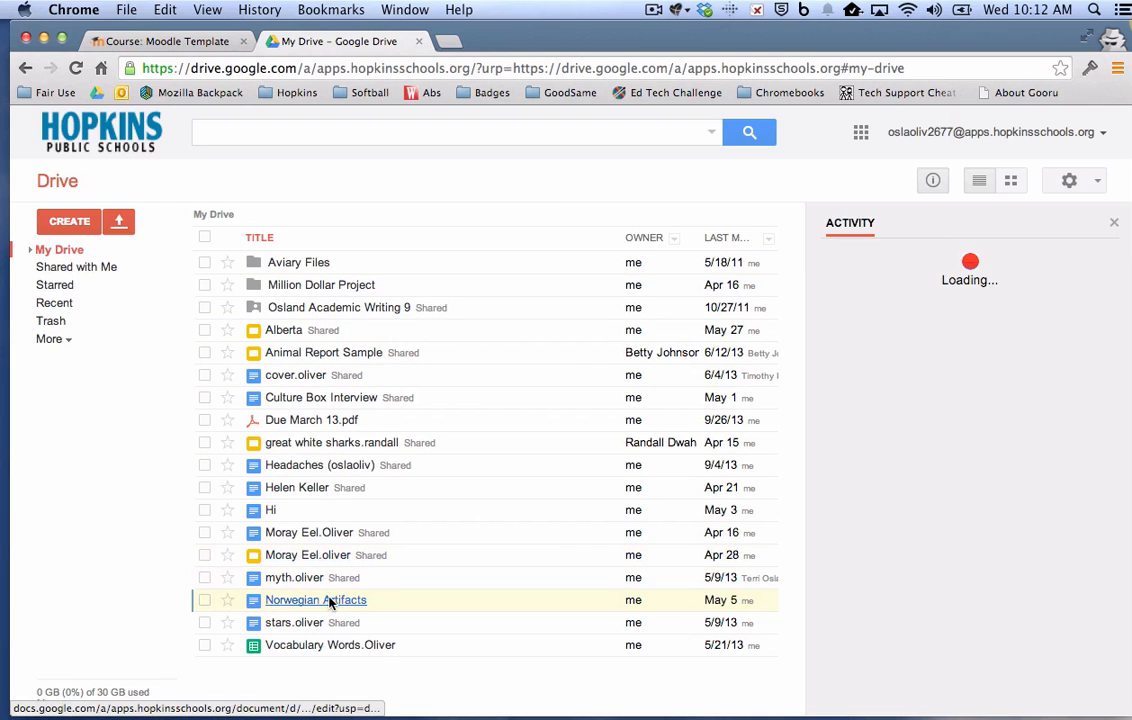
pyautogui.moveTo(316, 599)
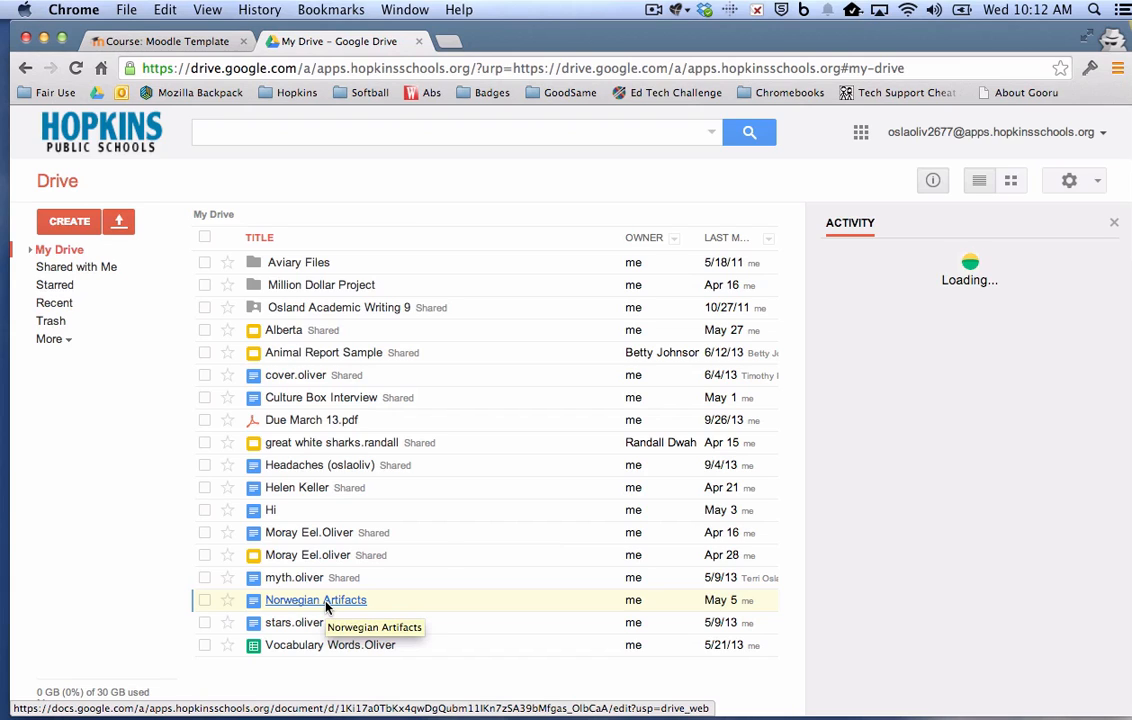
pyautogui.moveTo(290, 605)
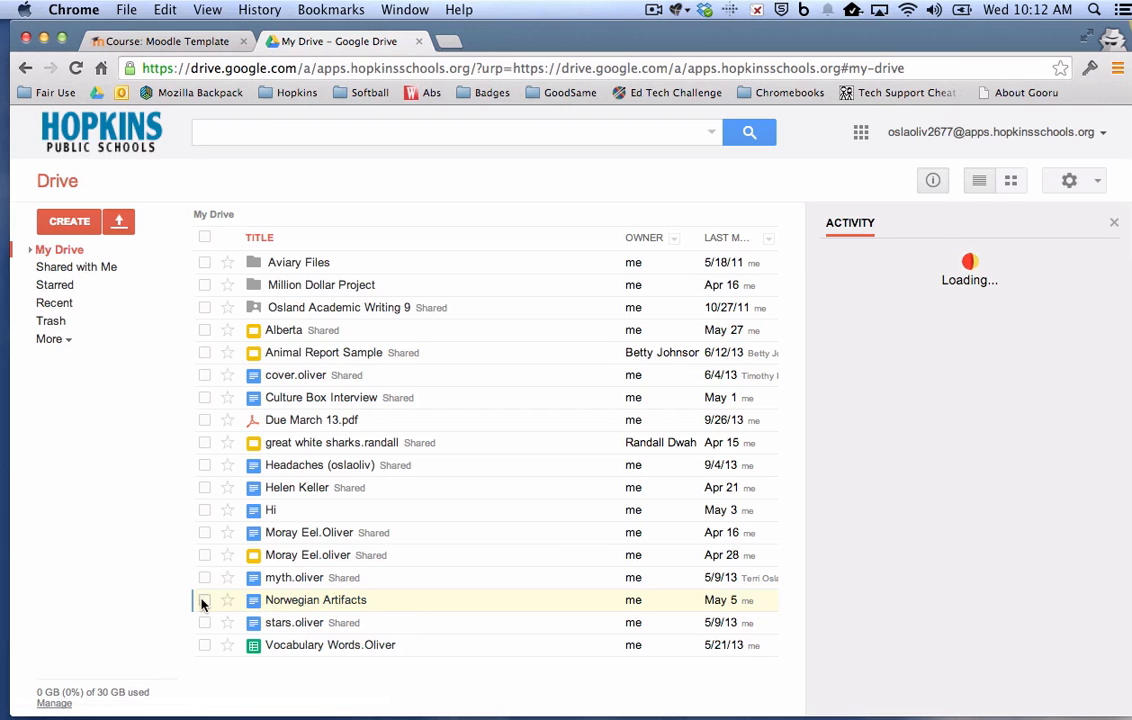
# Download the Norwegian Artifacts document from Google Drive in PDF format.
pyautogui.click(204, 599)
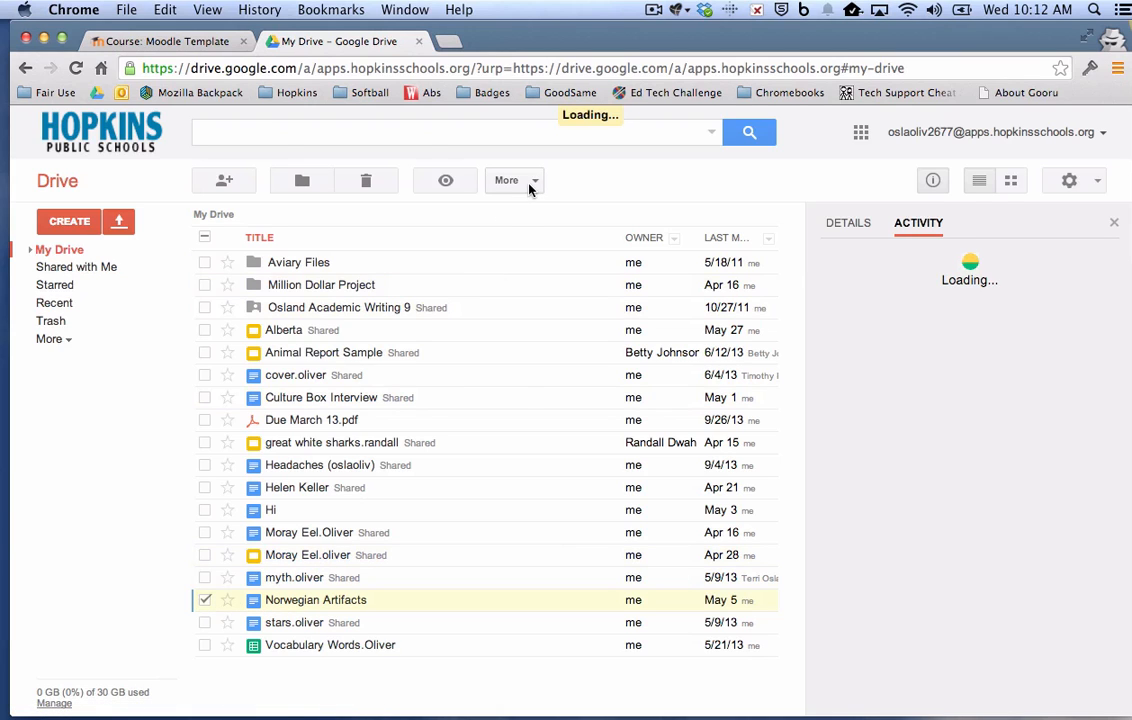
pyautogui.click(513, 180)
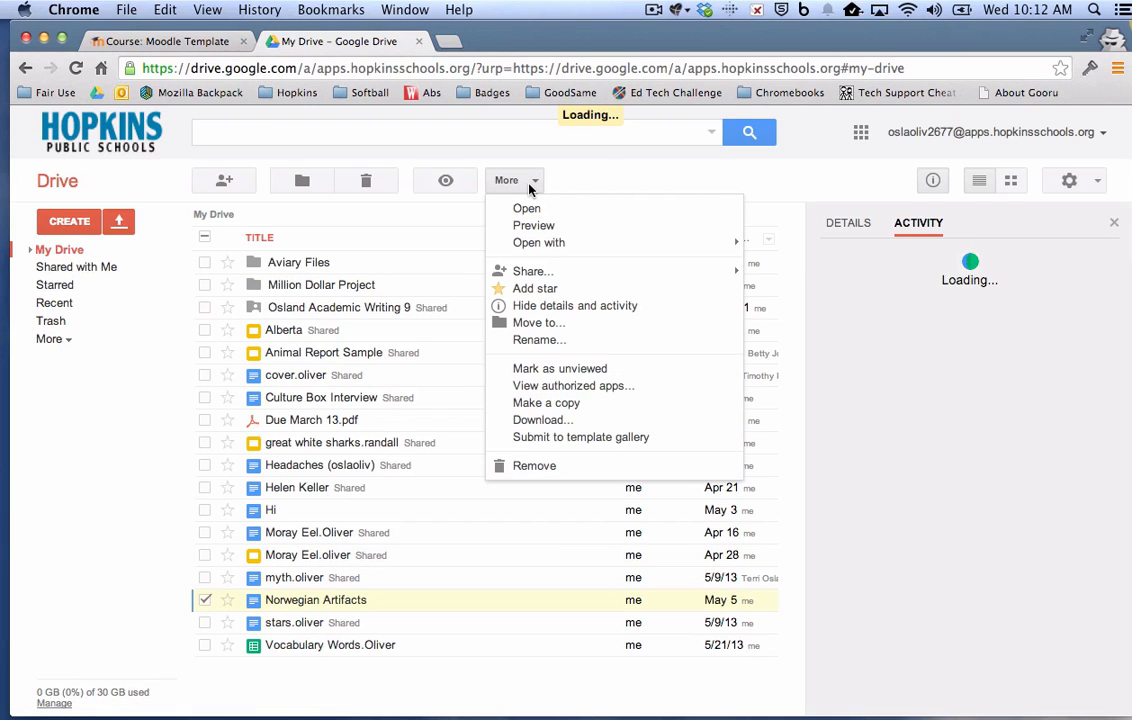
pyautogui.click(542, 419)
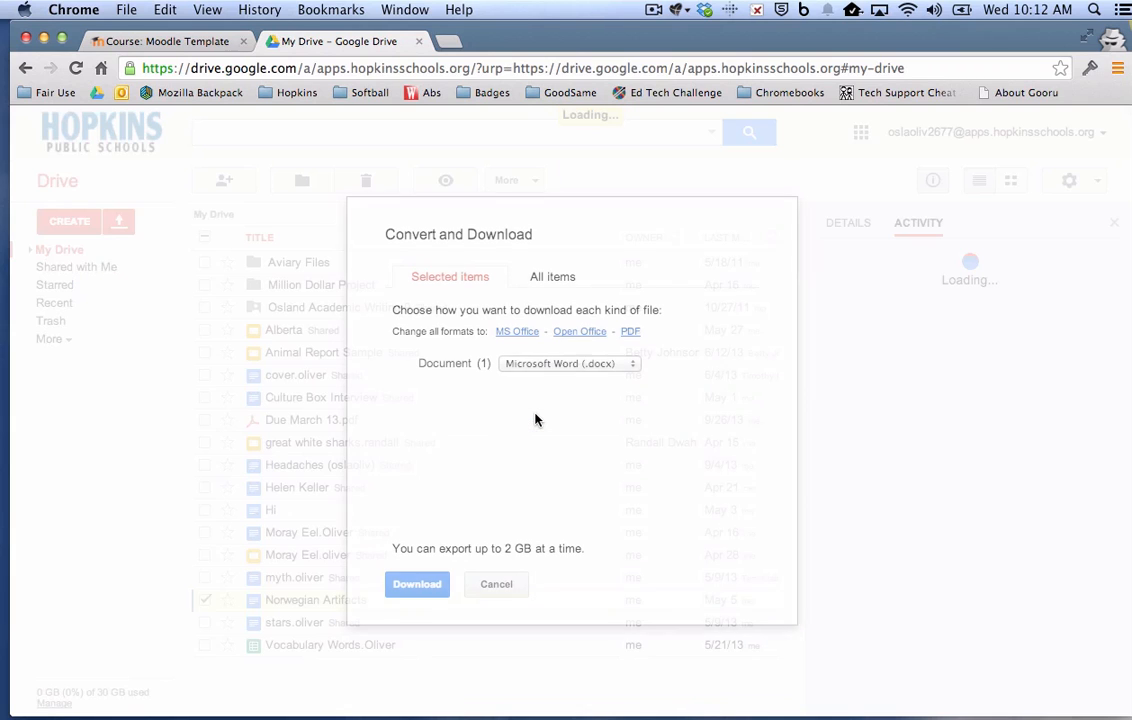
pyautogui.click(568, 363)
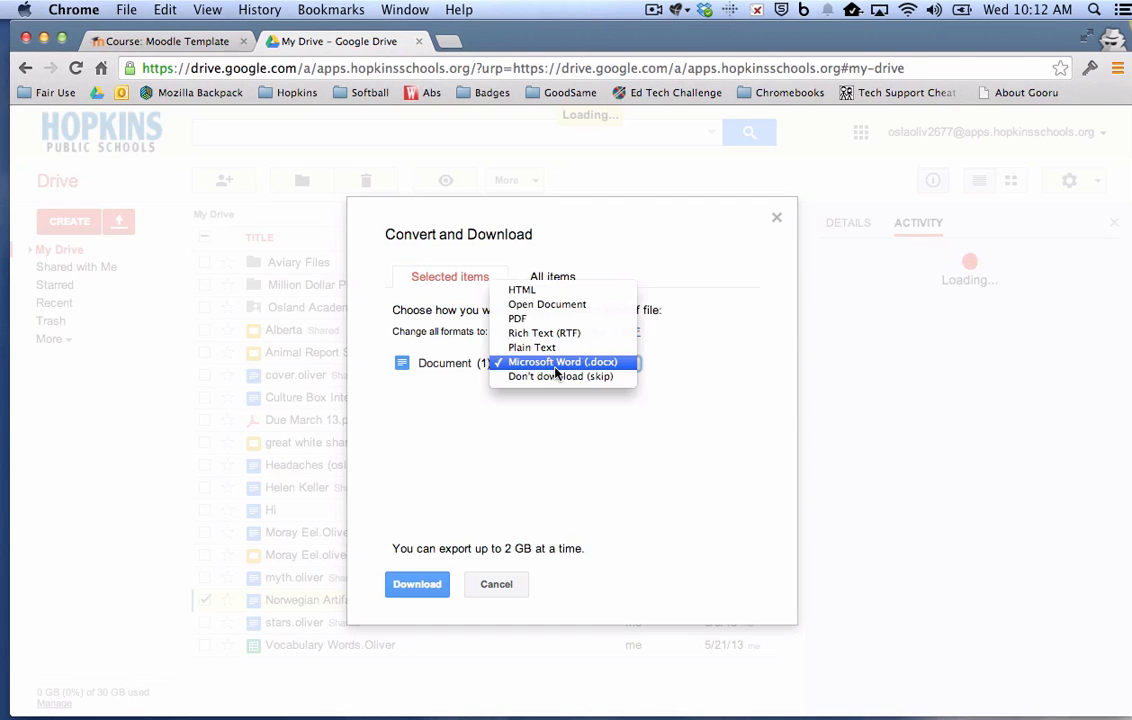
pyautogui.click(517, 318)
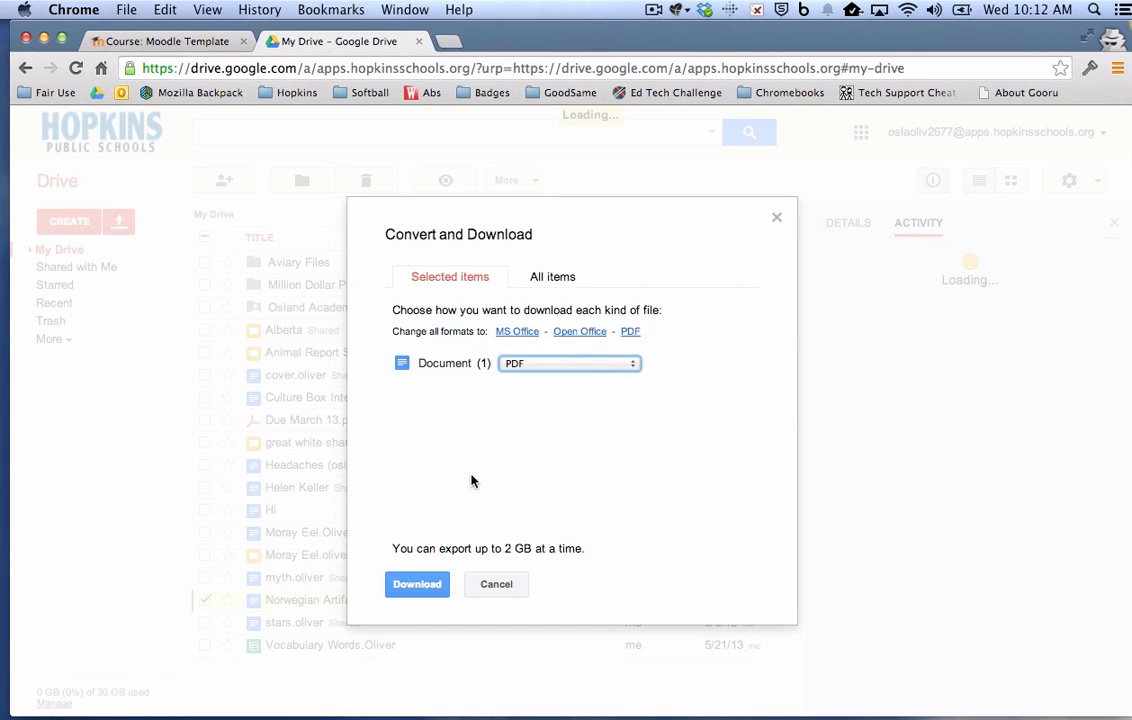
pyautogui.click(417, 584)
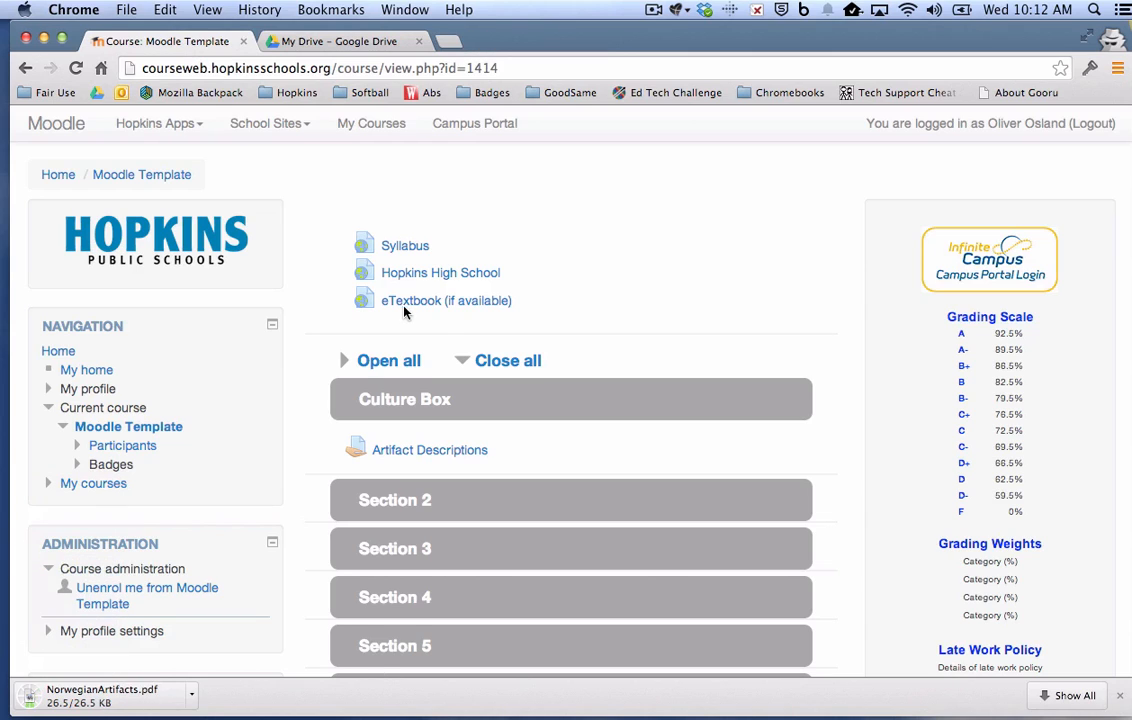
pyautogui.moveTo(429, 449)
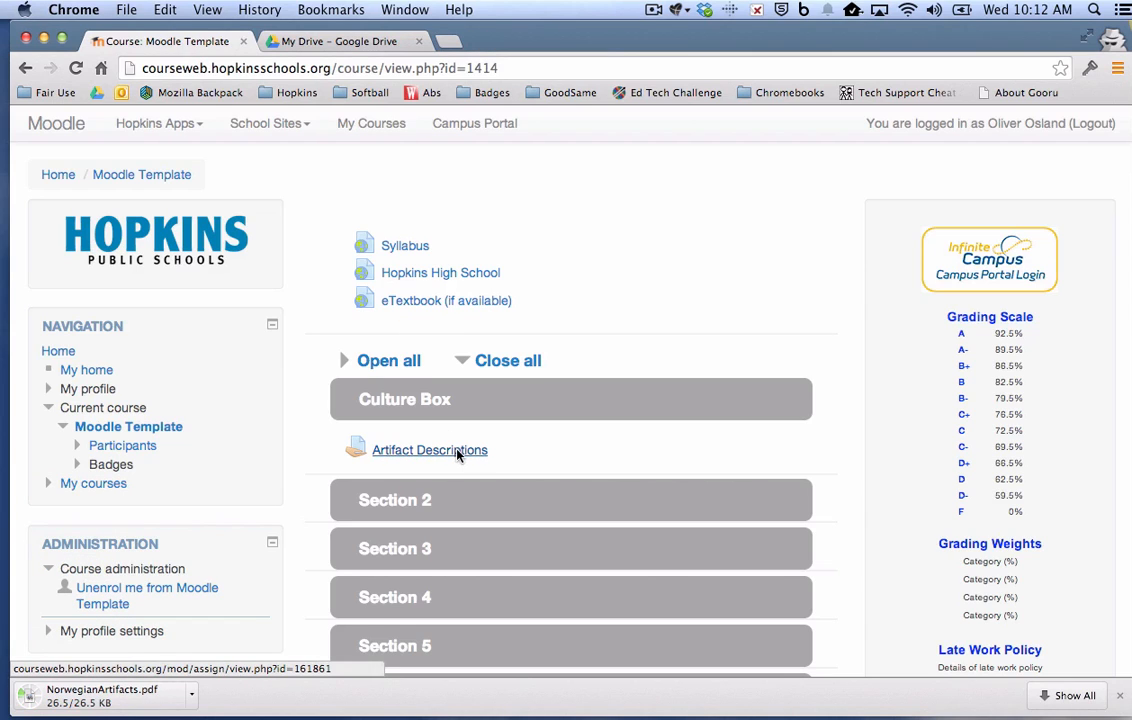
# Open Artifact Descriptions as the student and start a new submission.
pyautogui.click(429, 449)
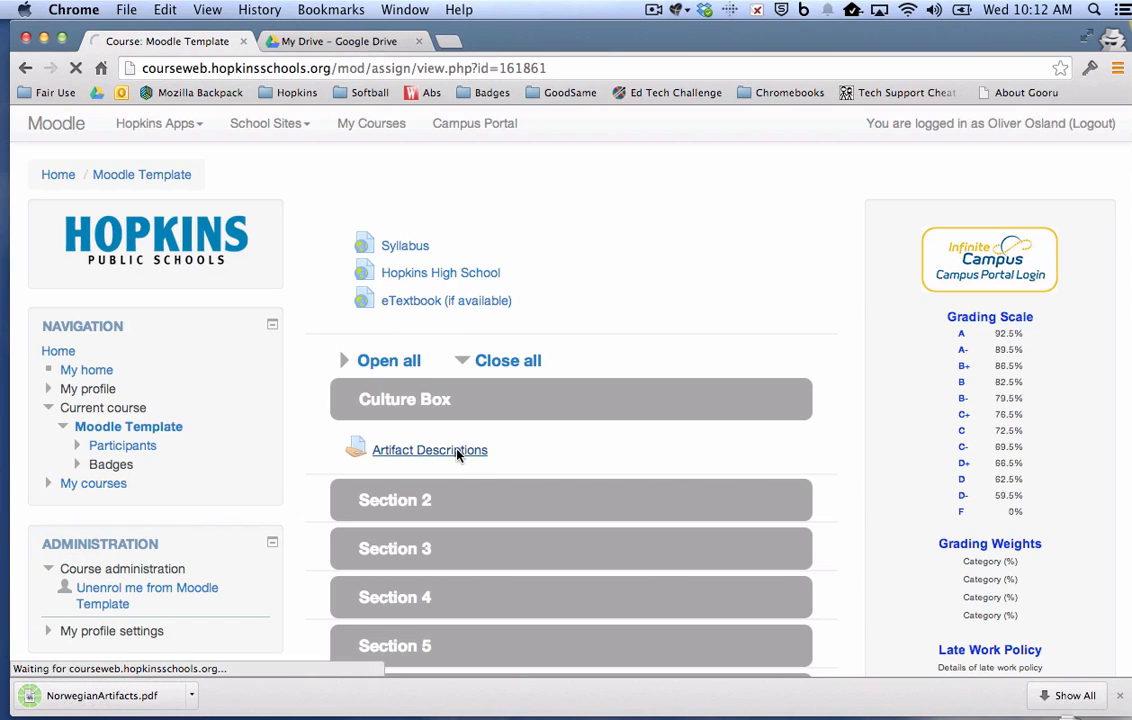
pyautogui.click(429, 449)
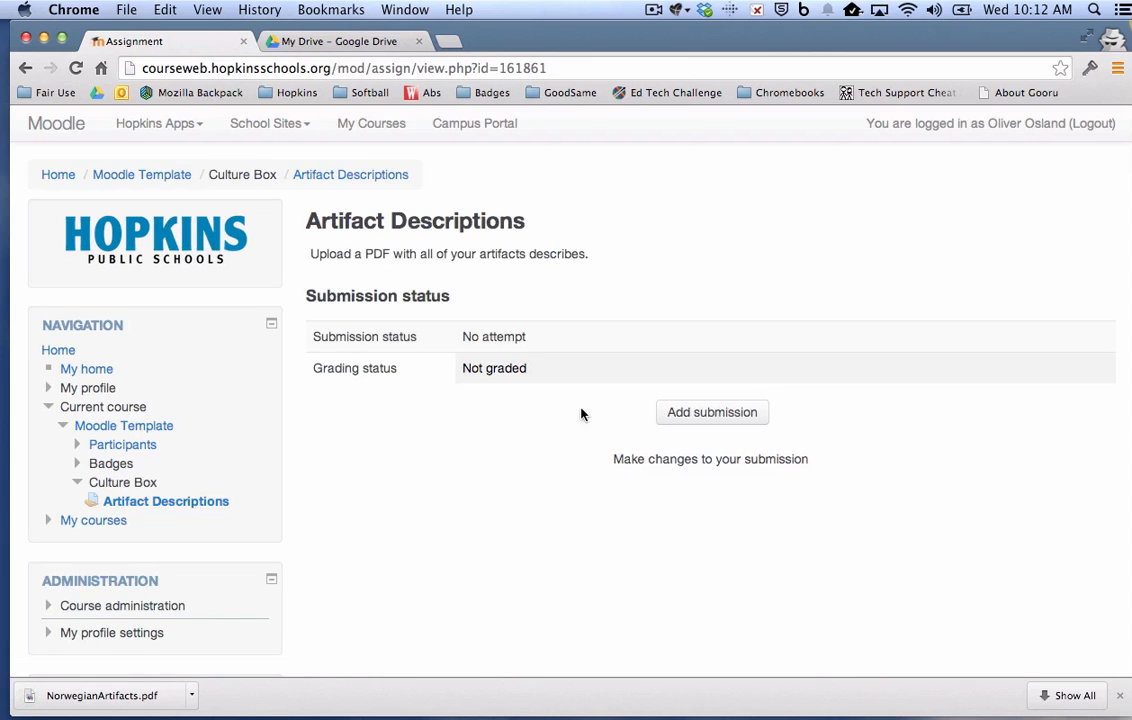
pyautogui.moveTo(648, 410)
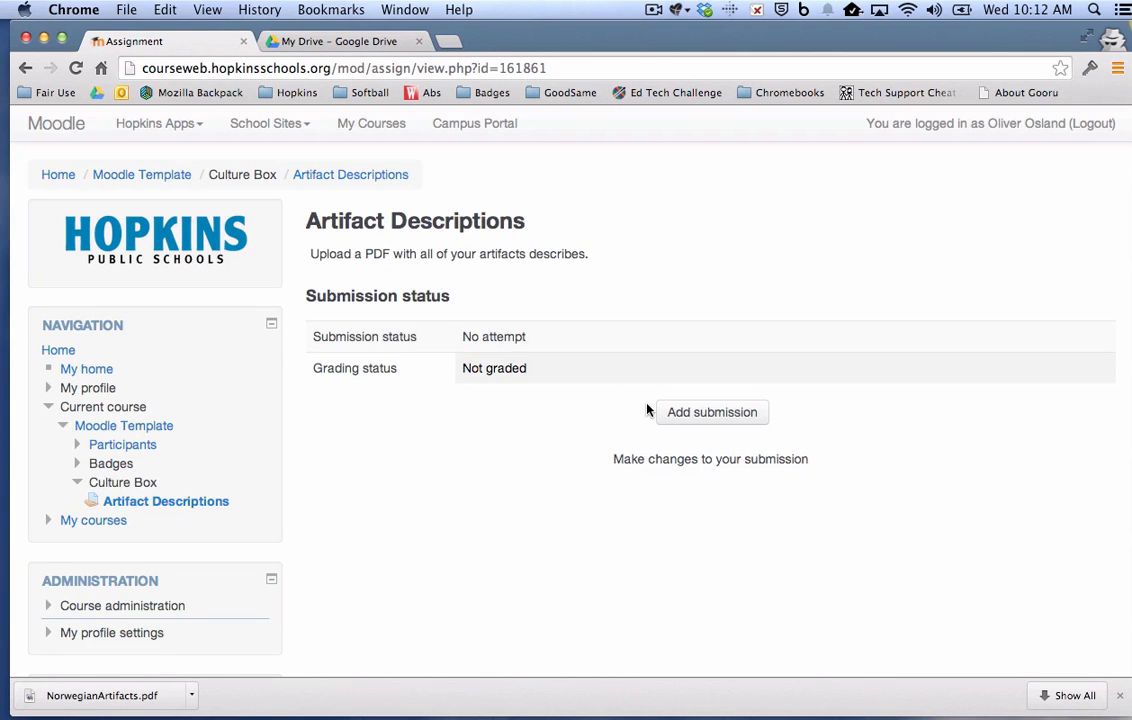
pyautogui.click(712, 411)
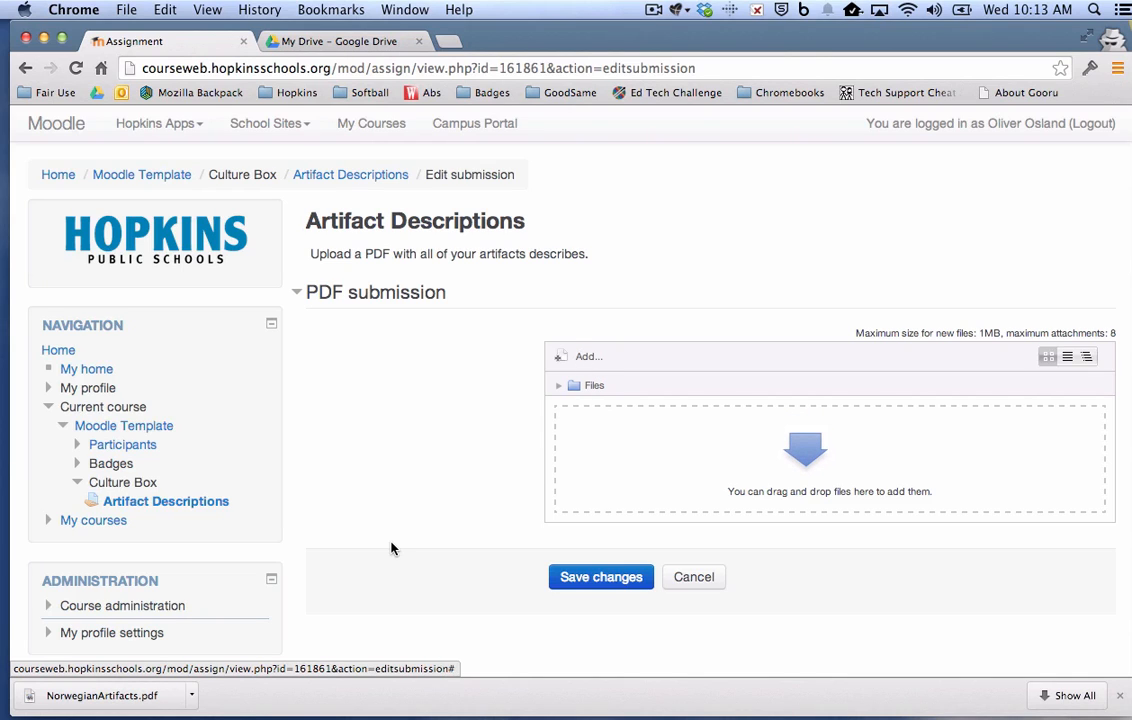
# Drop NorwegianArtifacts.pdf into the submission area and save the changes.
pyautogui.click(191, 695)
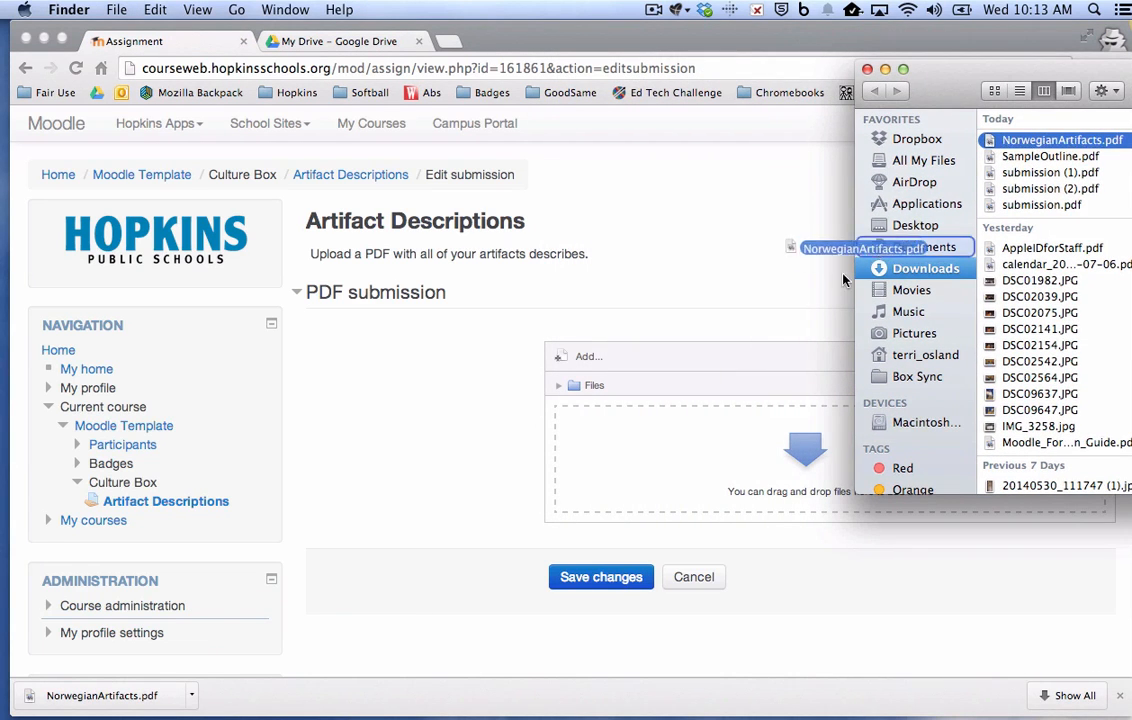
pyautogui.moveTo(880, 247); pyautogui.dragTo(692, 413)
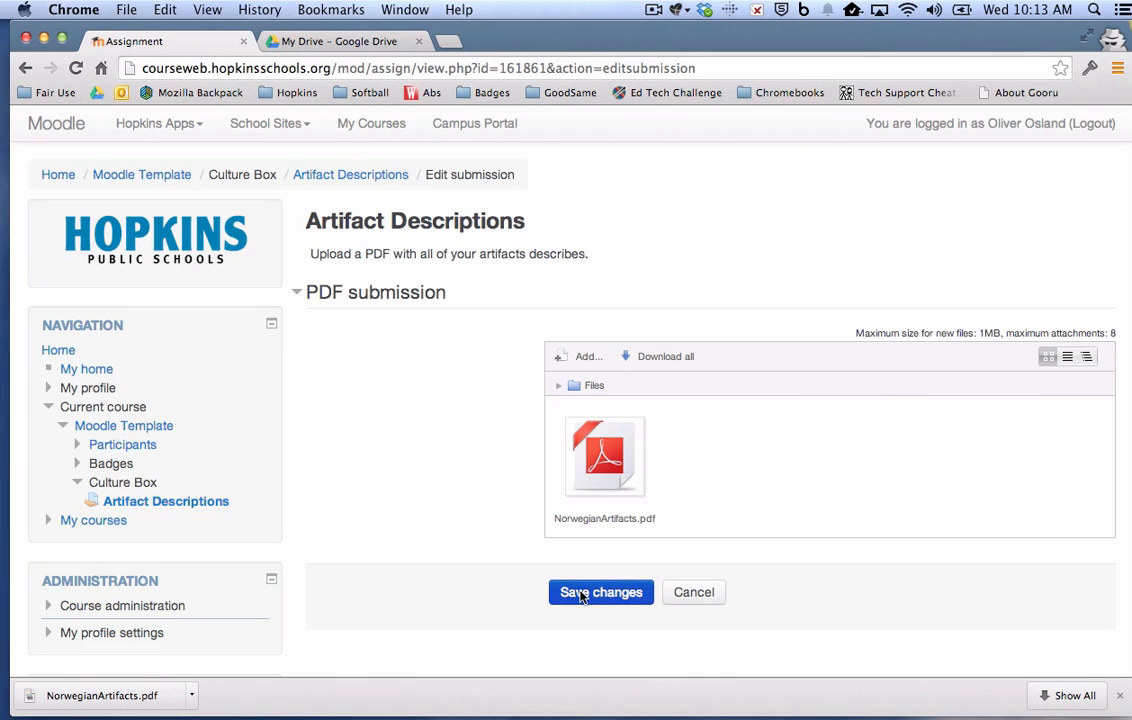
pyautogui.click(601, 592)
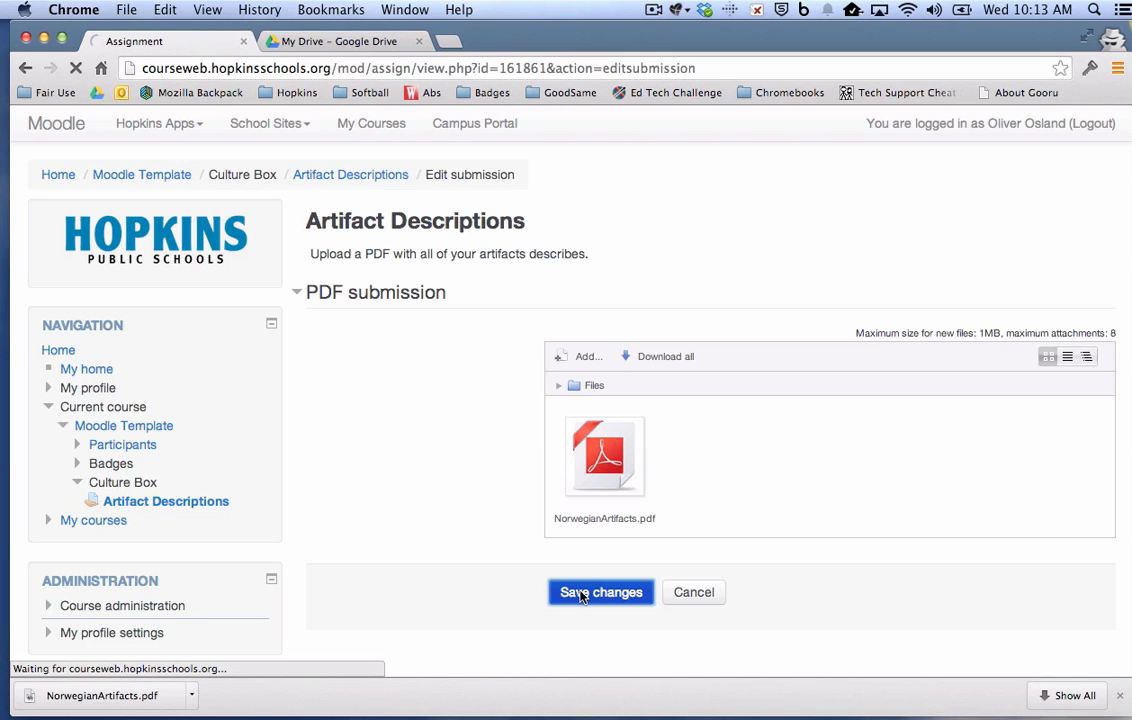
pyautogui.click(601, 592)
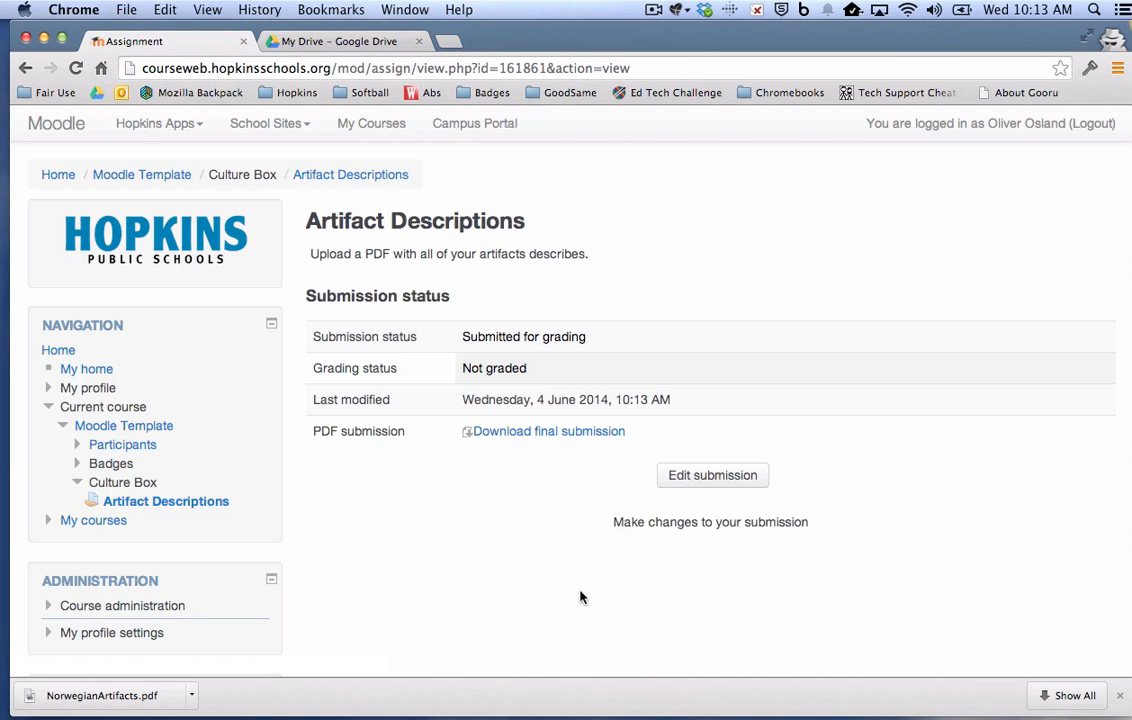
pyautogui.scroll(-3)
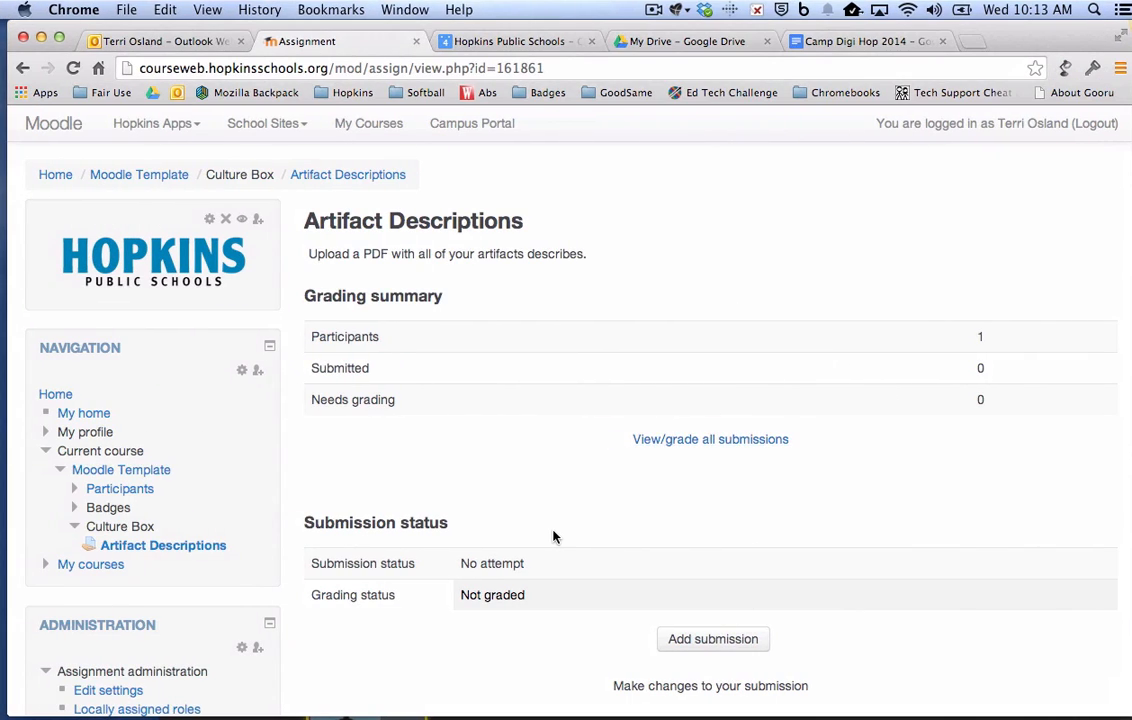
pyautogui.moveTo(557, 507)
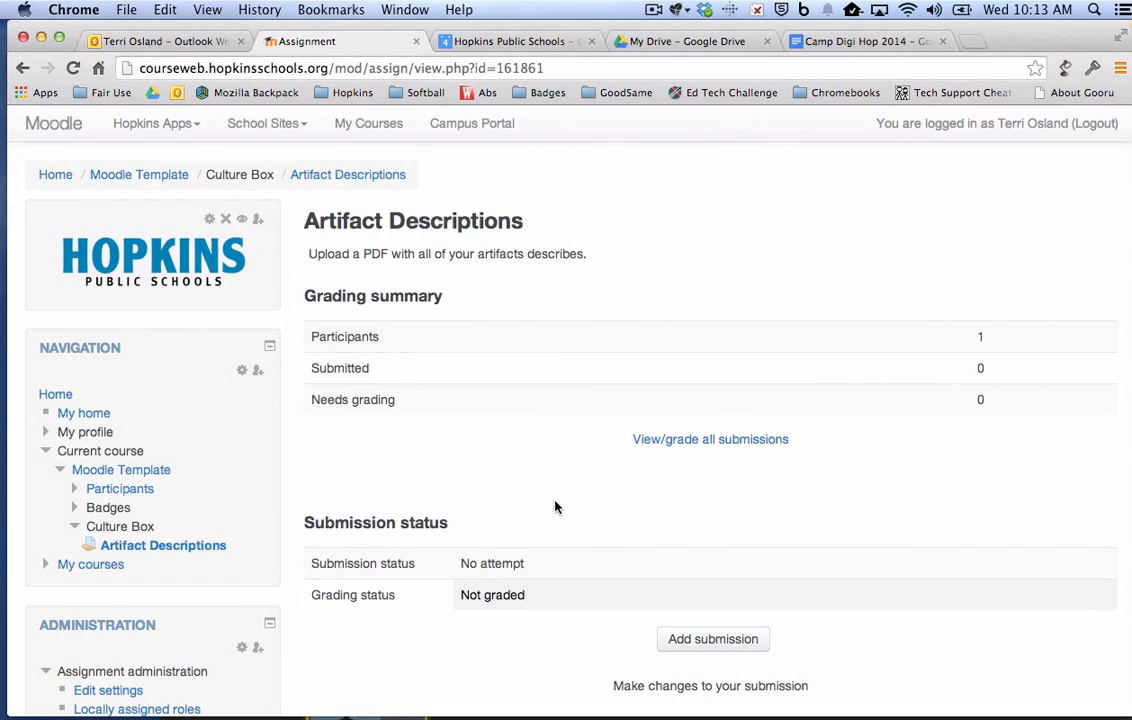
# Reload the teacher's Artifact Descriptions page with Command+R to update submission counts.
pyautogui.press('cmd+r')
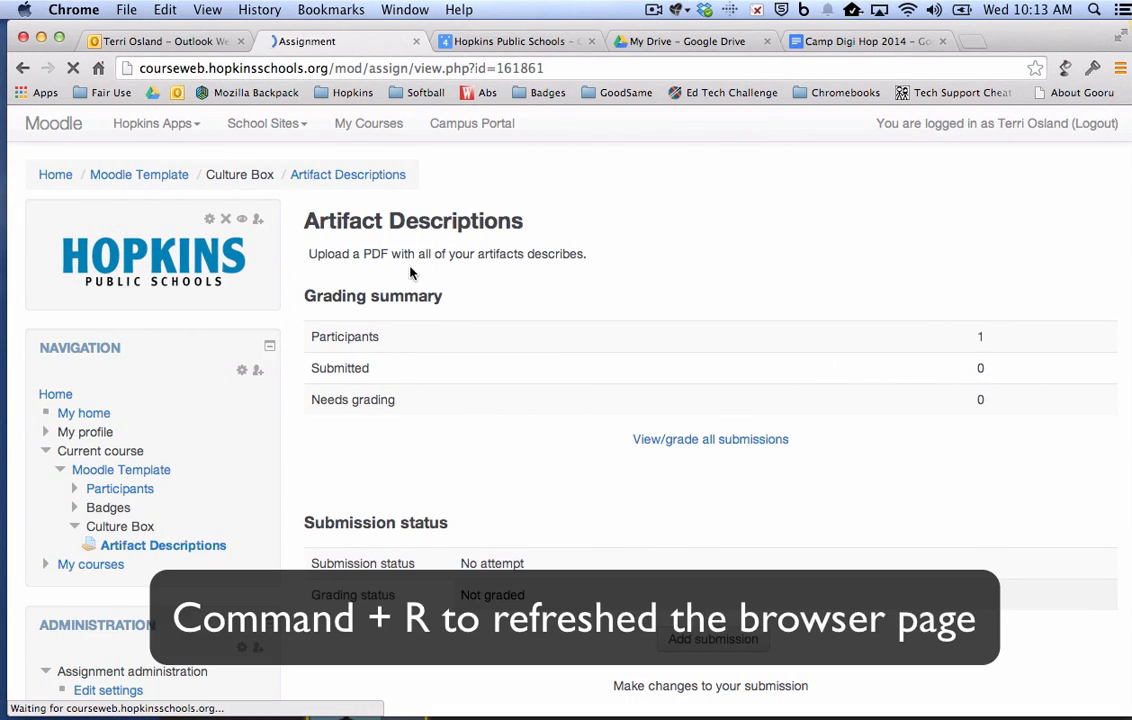
pyautogui.press('cmd+r')
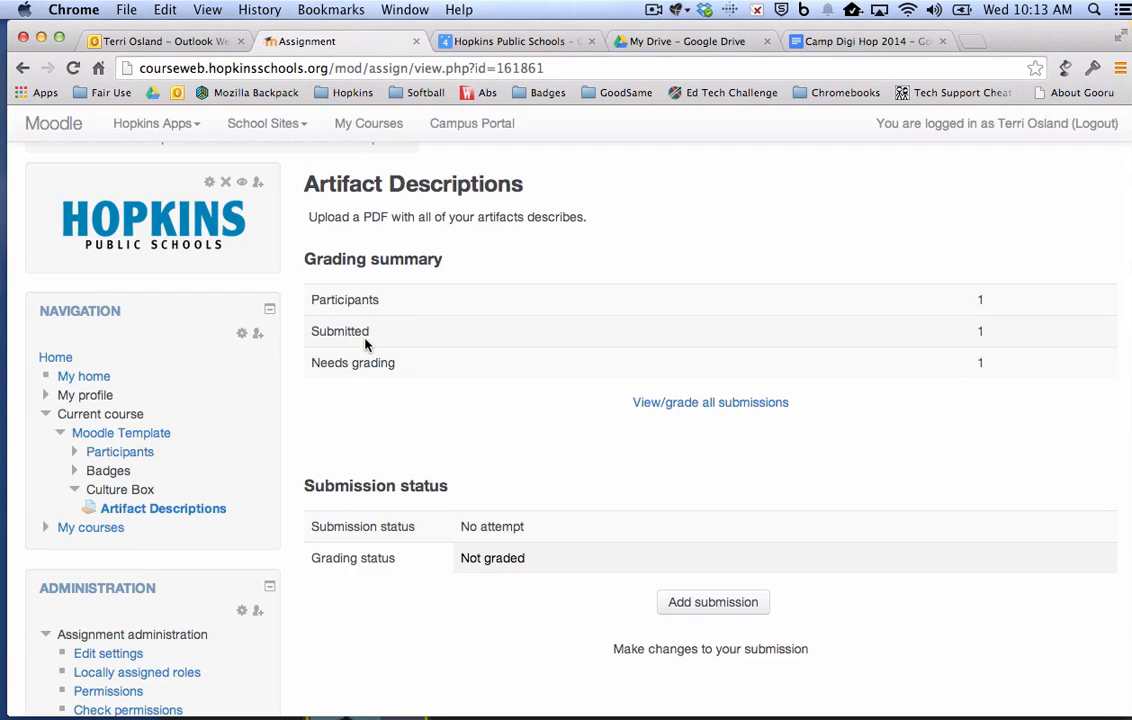
pyautogui.moveTo(710, 402)
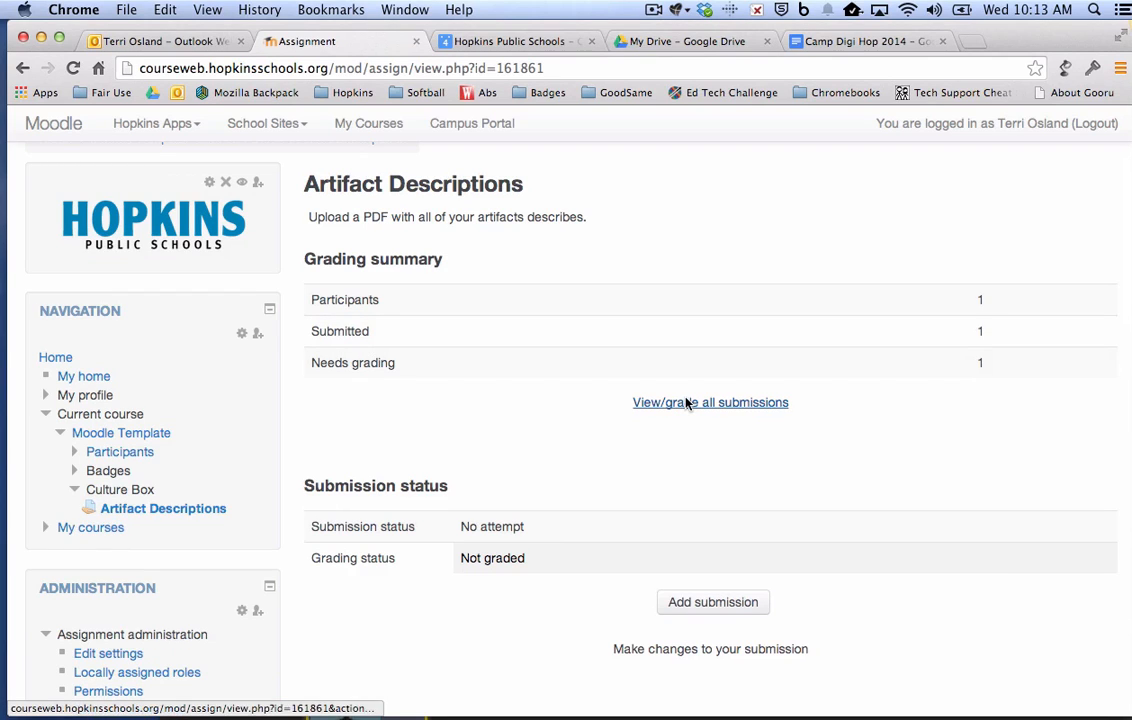
# Open Oliver's grading form from all submissions and launch Annotate submission.
pyautogui.click(710, 402)
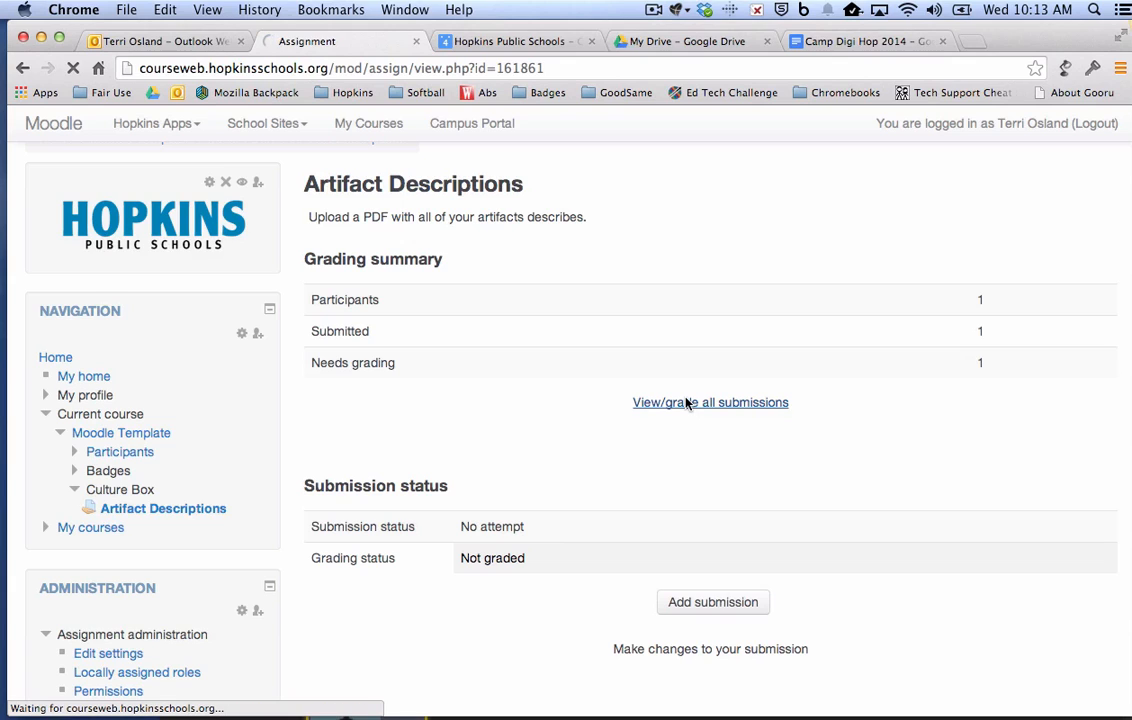
pyautogui.click(710, 402)
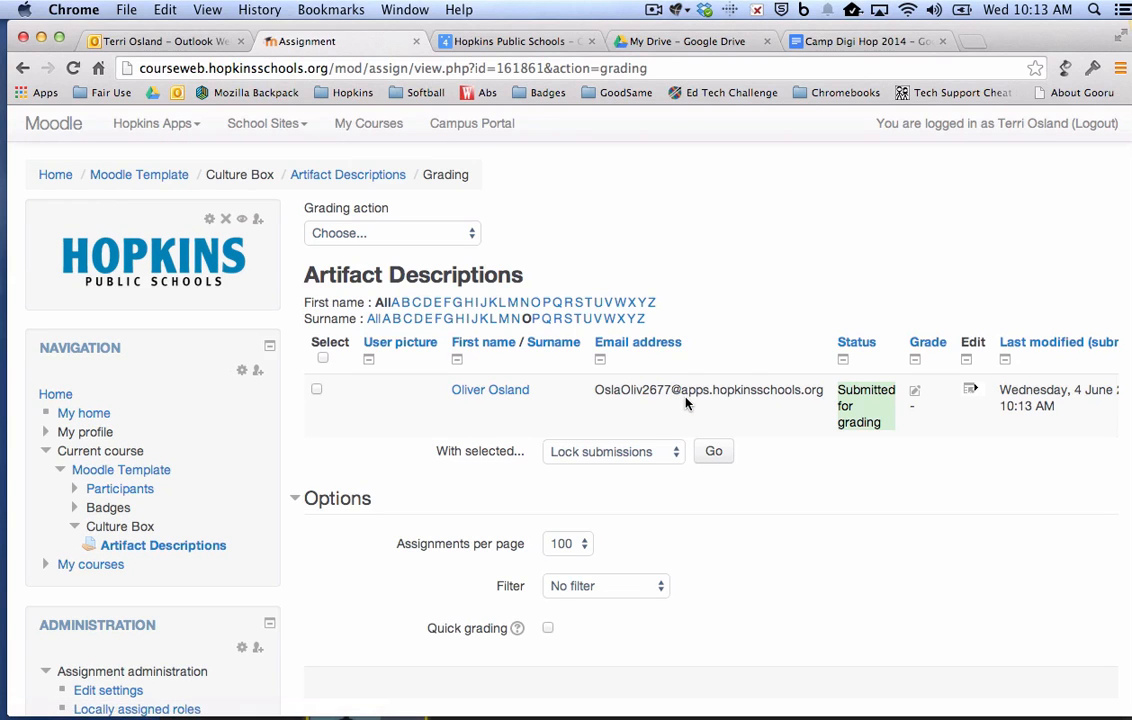
pyautogui.moveTo(928, 388)
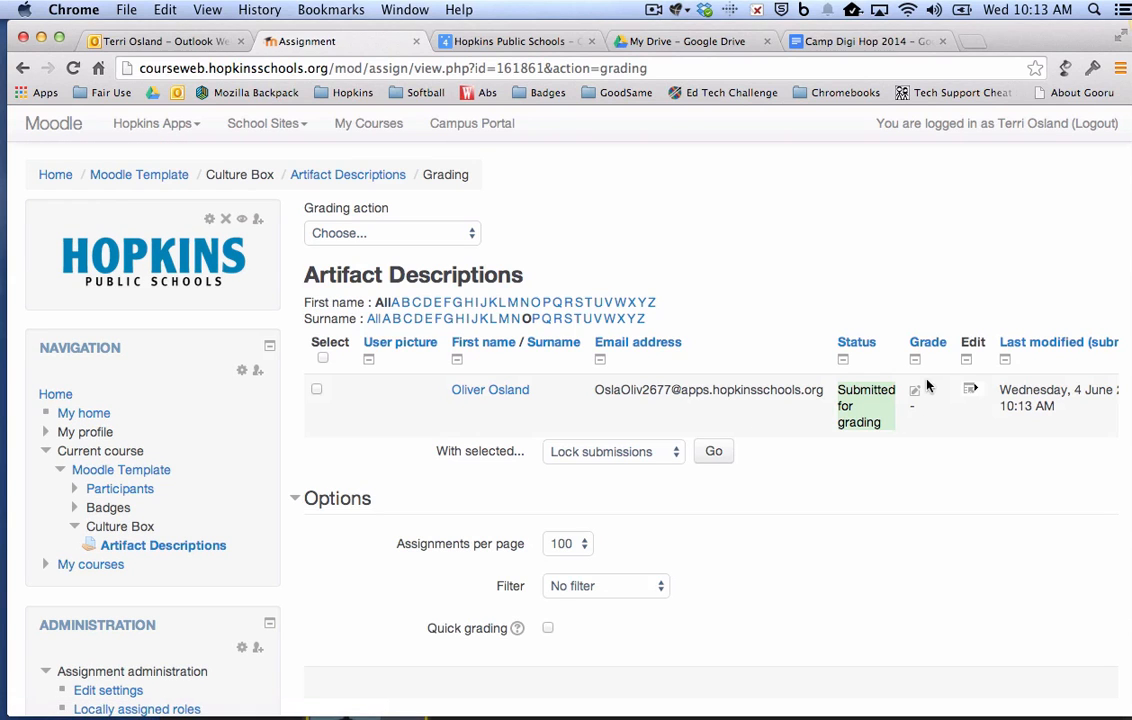
pyautogui.click(914, 390)
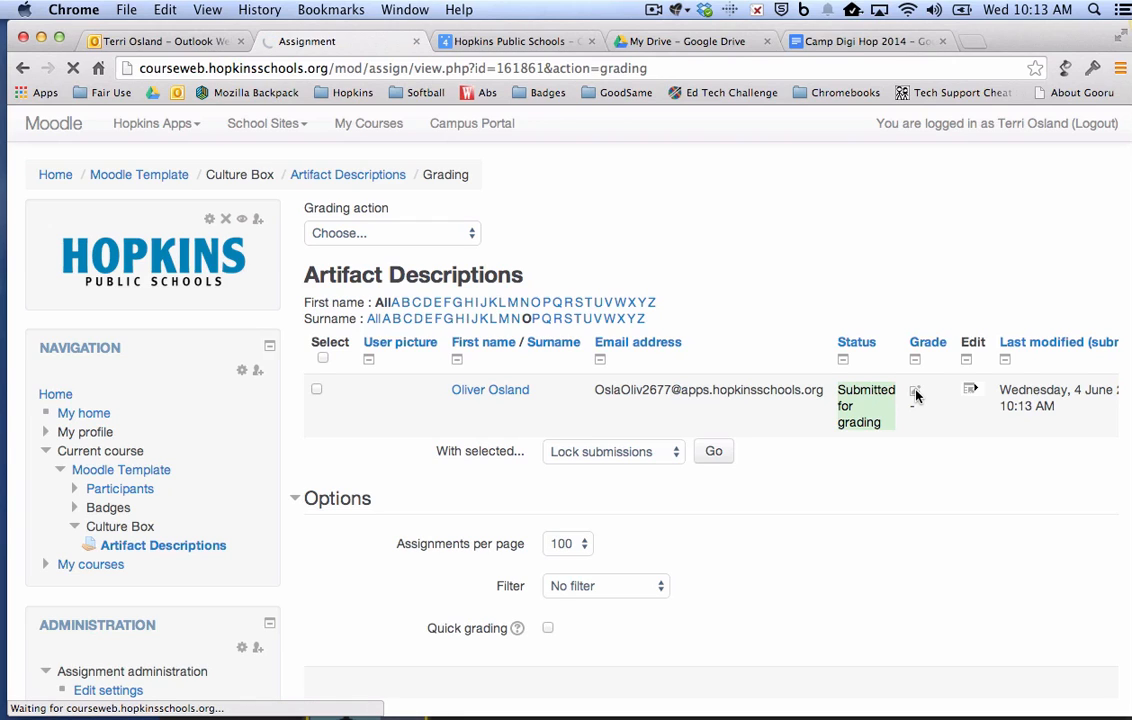
pyautogui.click(915, 389)
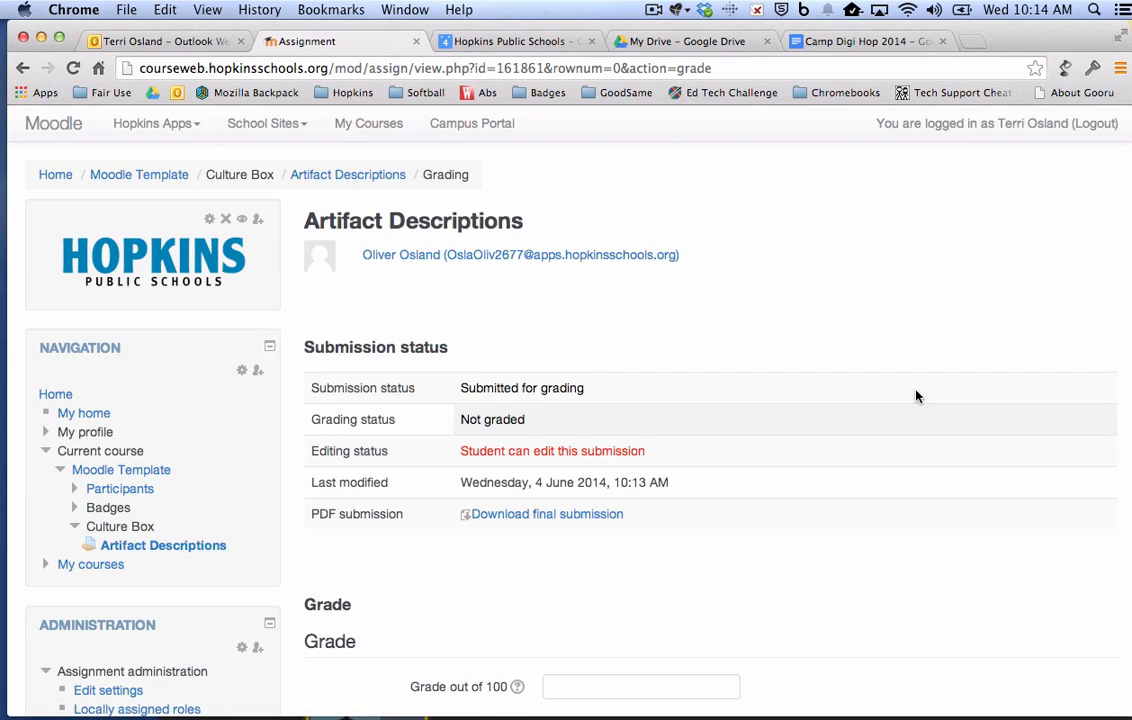
pyautogui.scroll(-3)
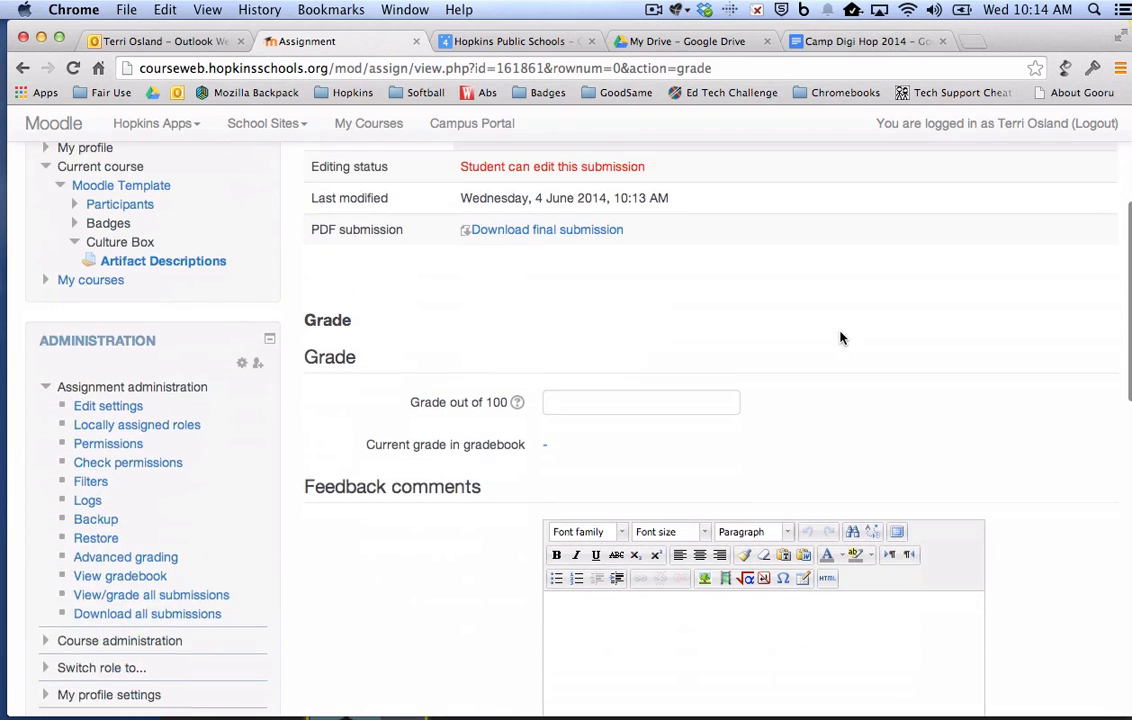
pyautogui.scroll(-3)
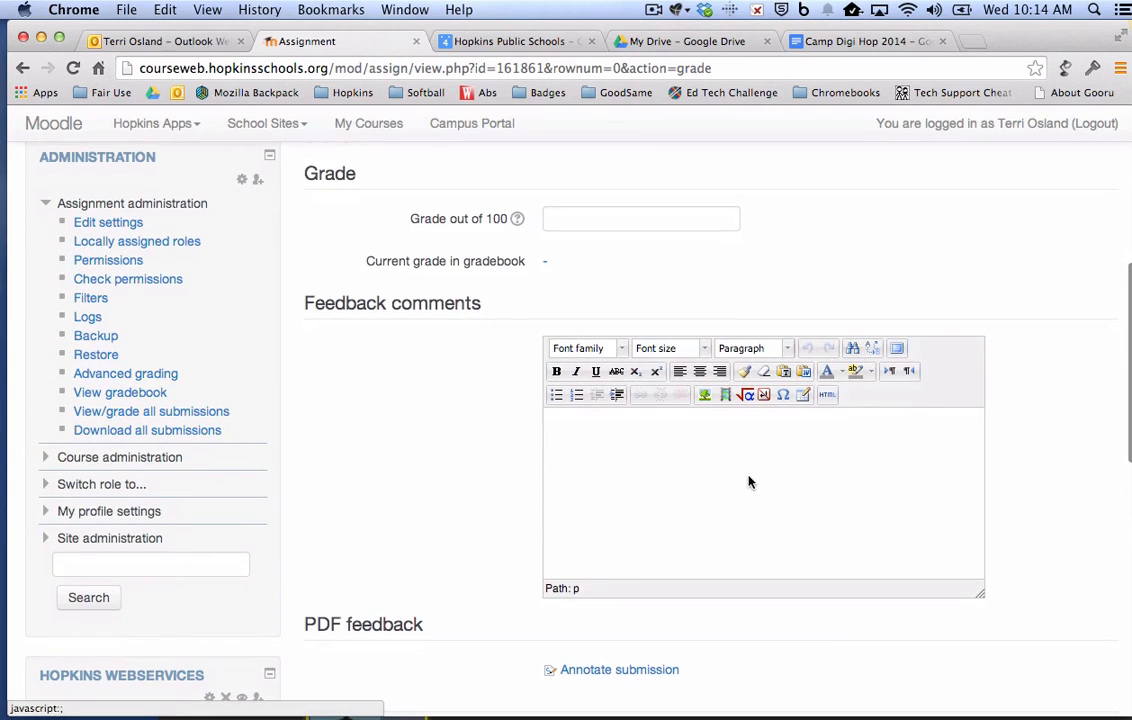
pyautogui.moveTo(745, 435)
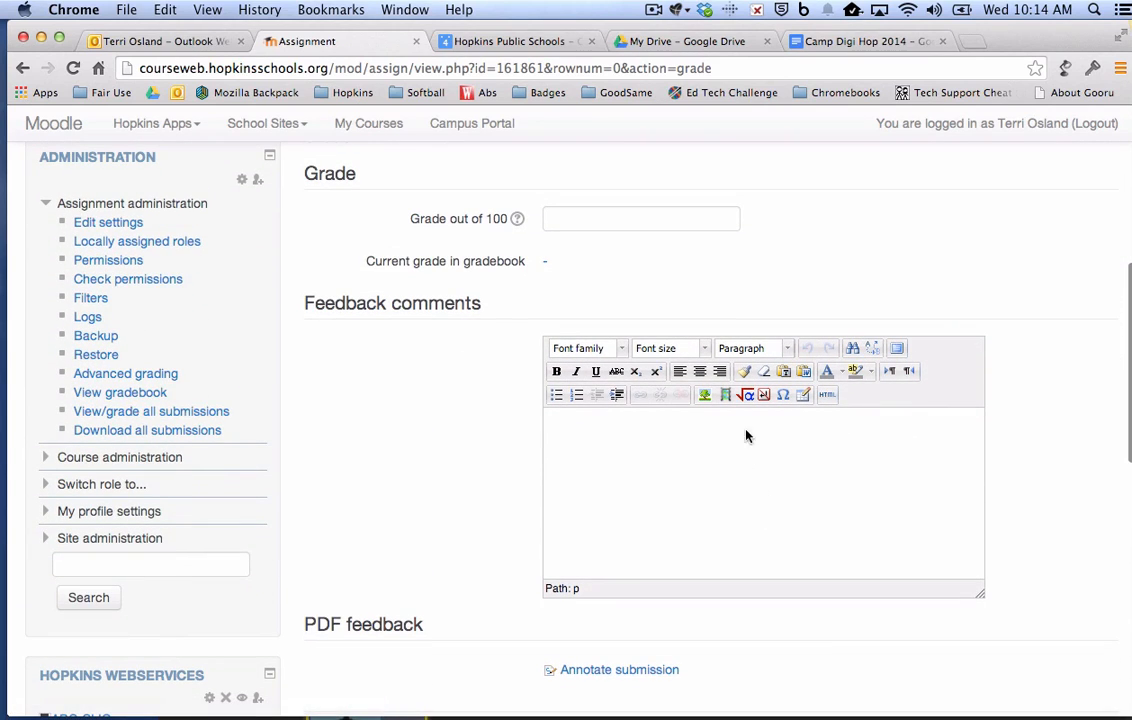
pyautogui.moveTo(678, 444)
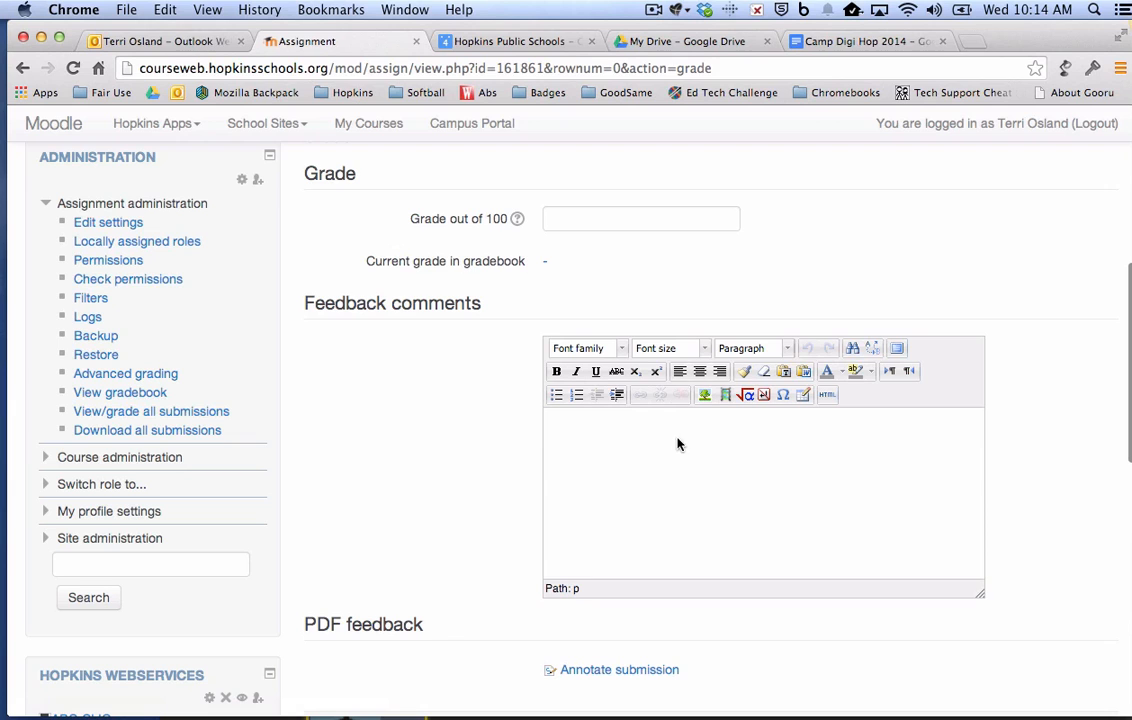
pyautogui.scroll(-3)
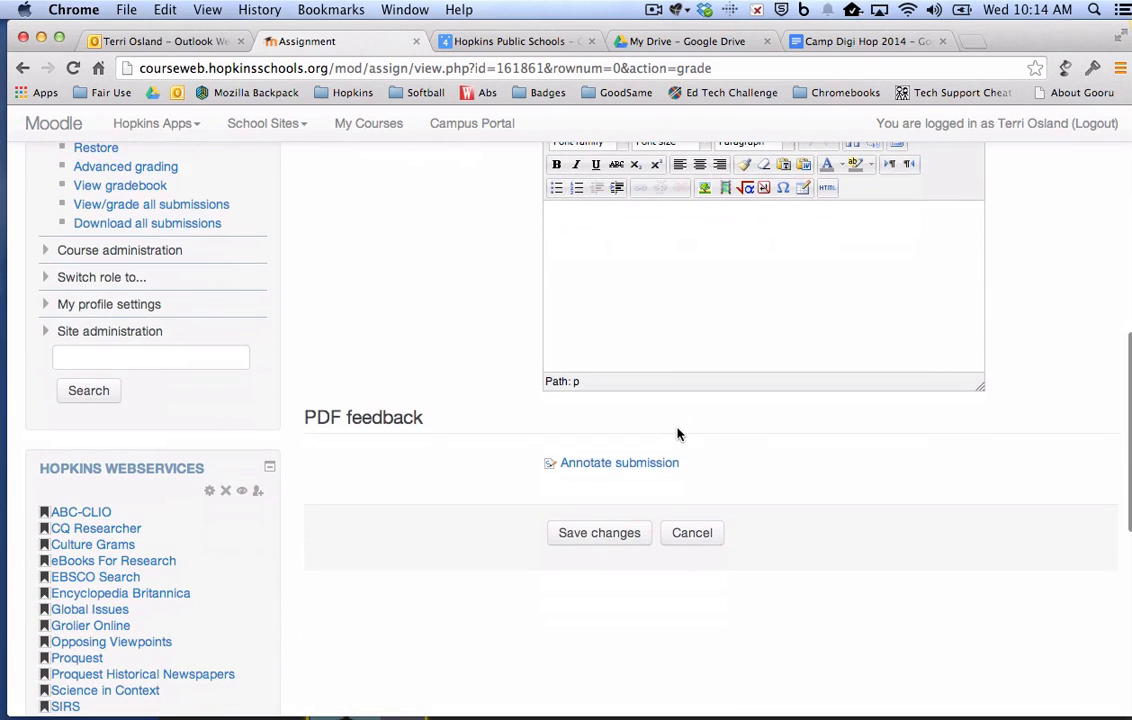
pyautogui.moveTo(619, 462)
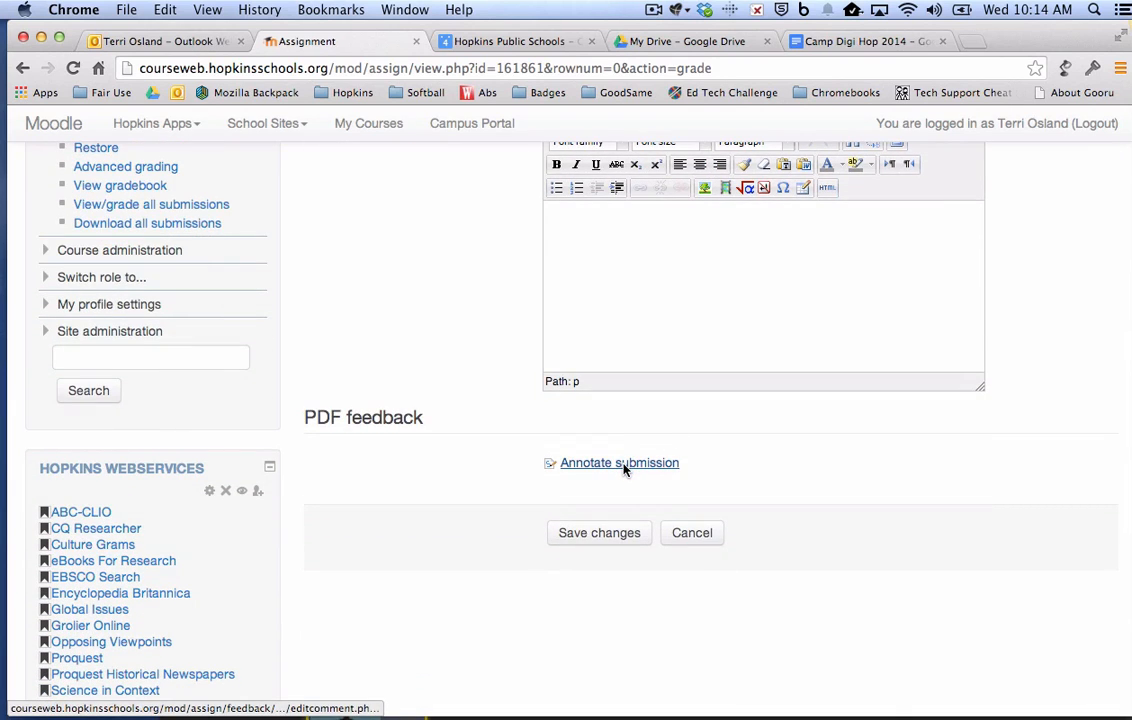
pyautogui.click(619, 462)
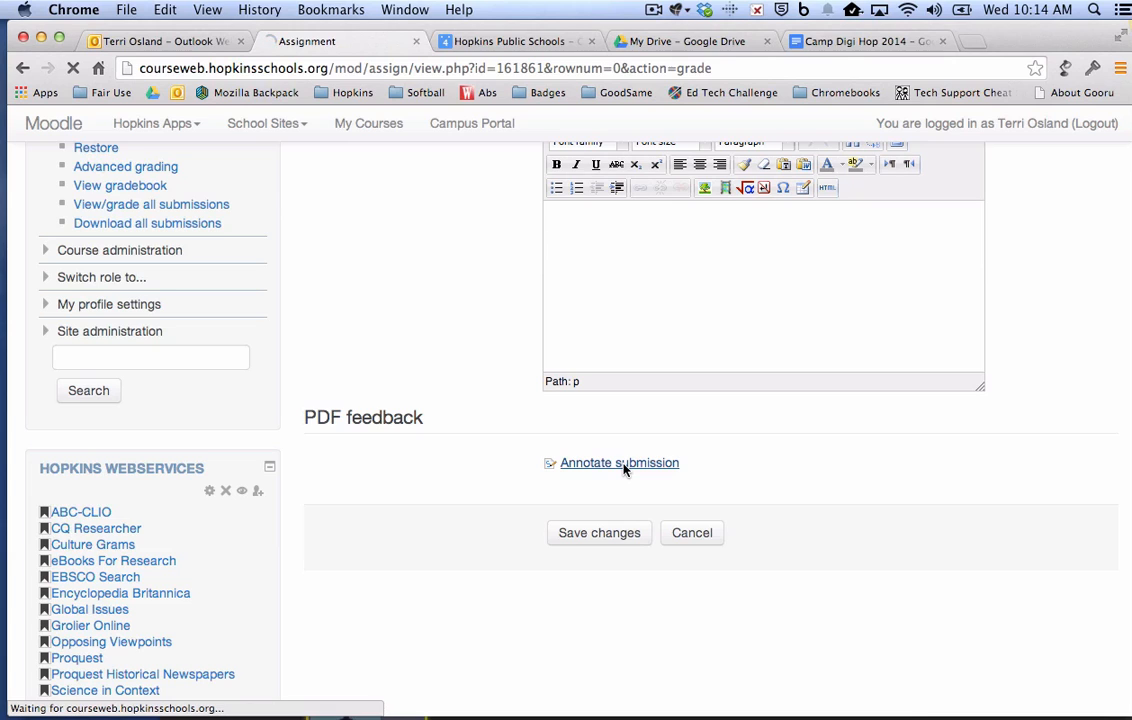
# Let the PDF annotator load Oliver's Norwegian artifacts submission, starting at Bunad Things.
pyautogui.click(619, 462)
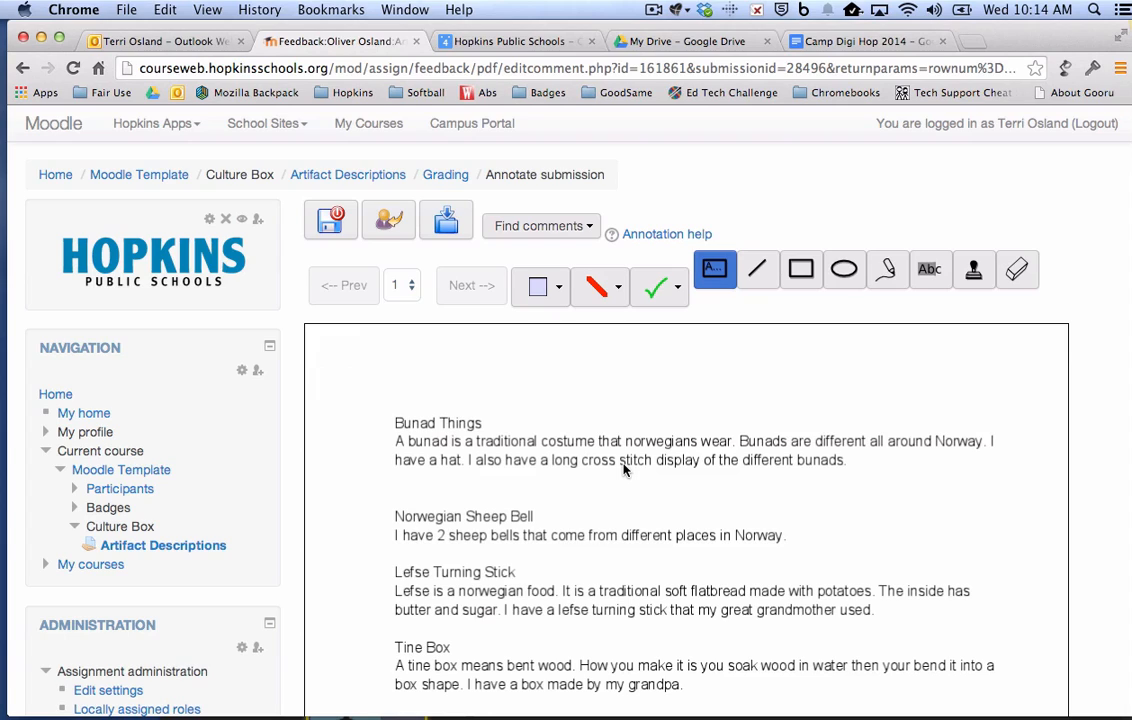
pyautogui.moveTo(662, 456)
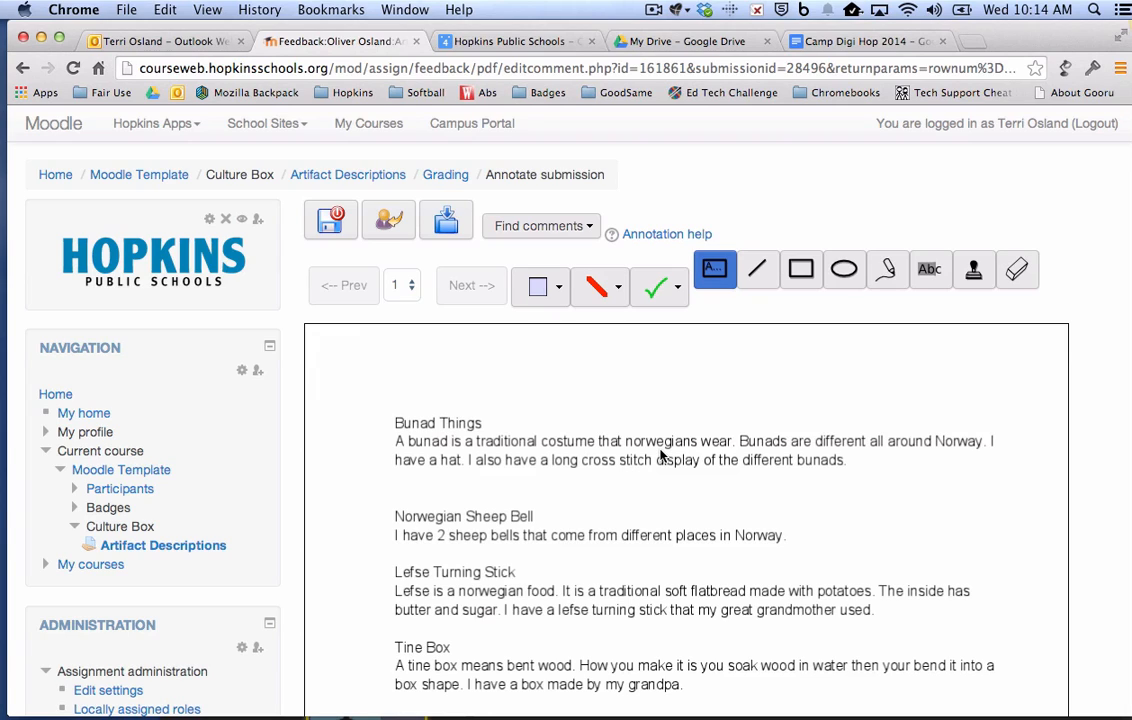
pyautogui.moveTo(363, 275)
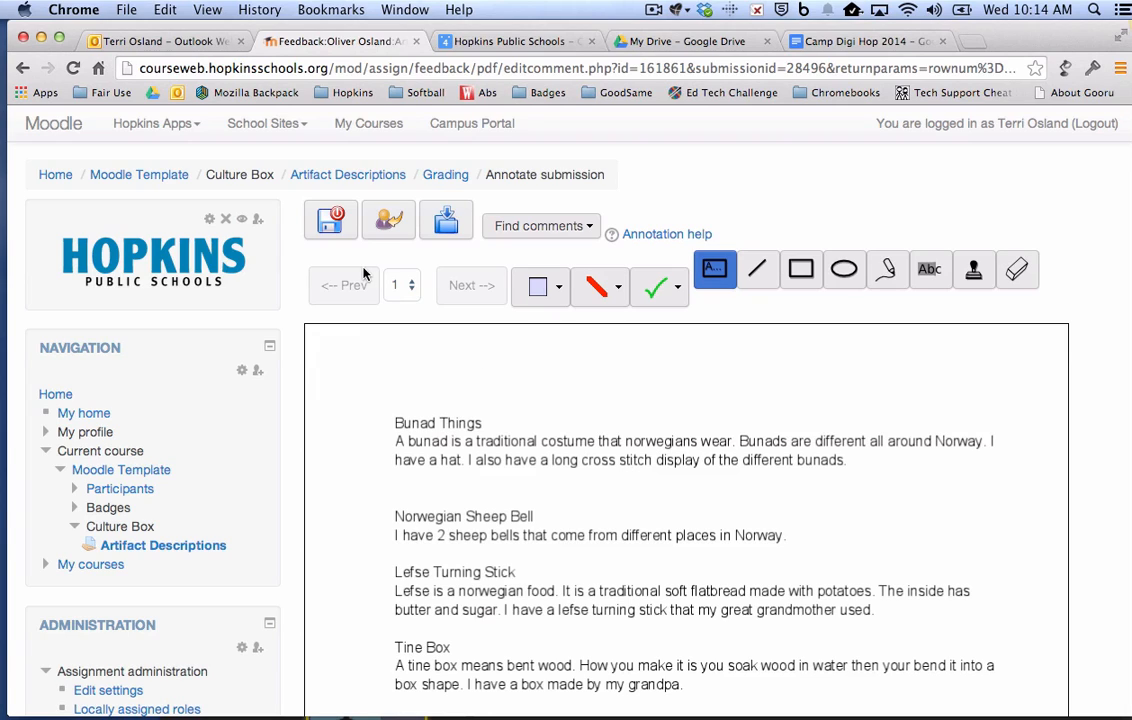
pyautogui.moveTo(330, 220)
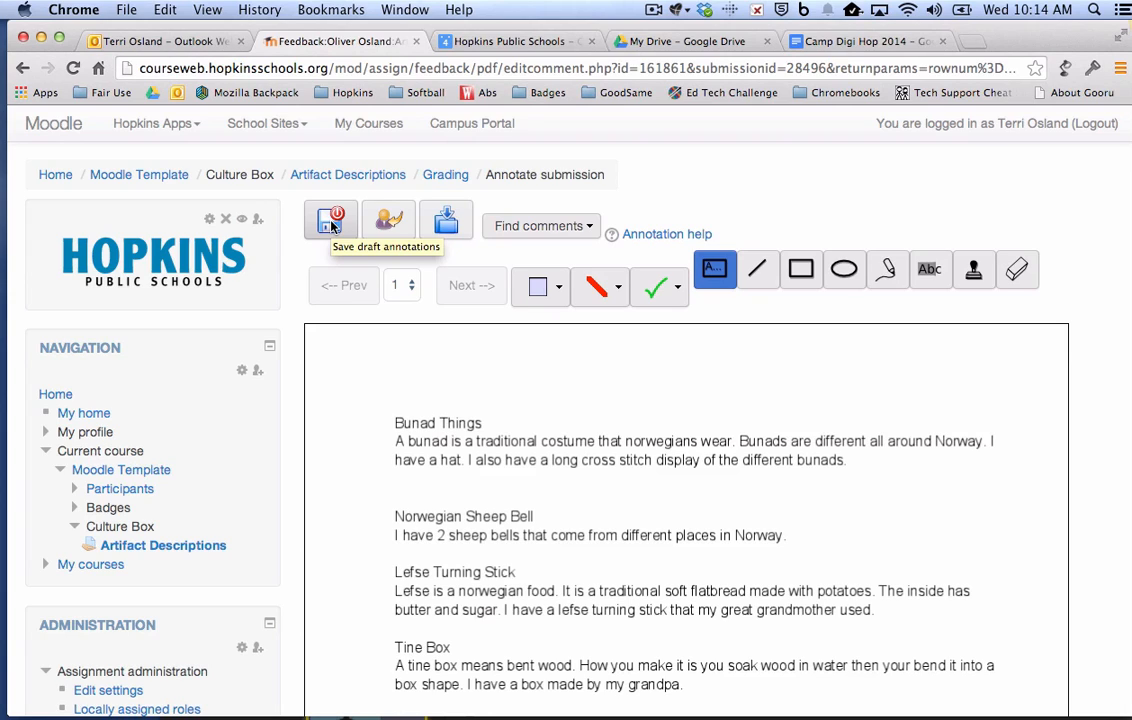
pyautogui.moveTo(330, 221)
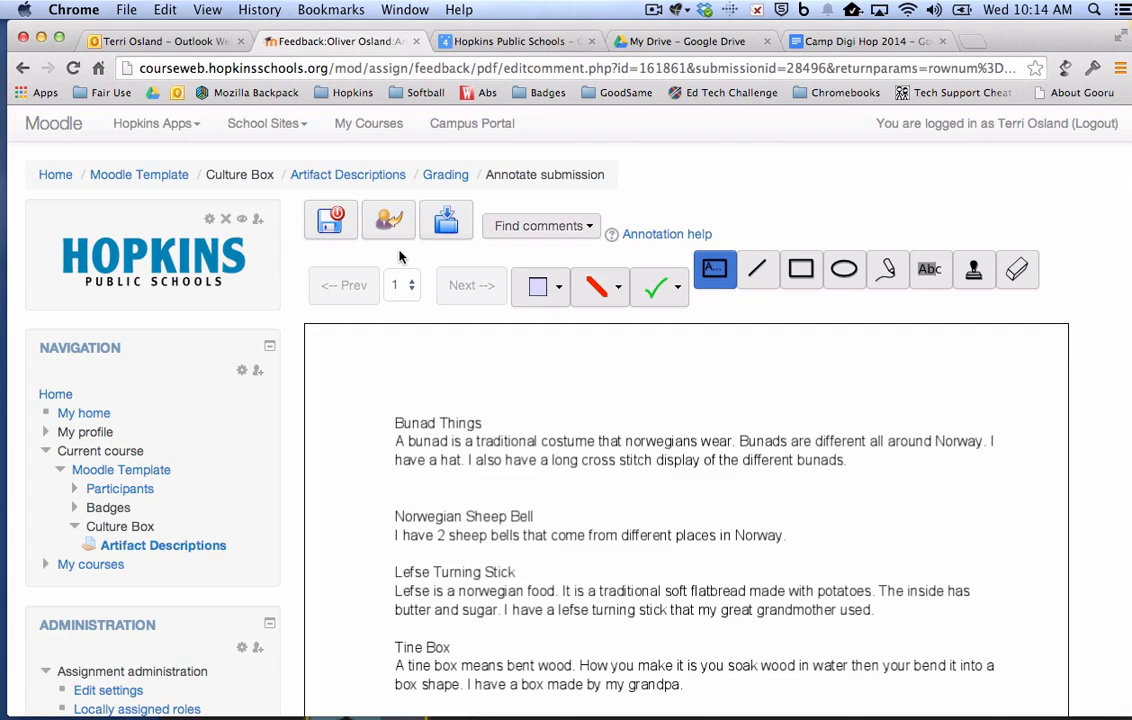
pyautogui.moveTo(388, 220)
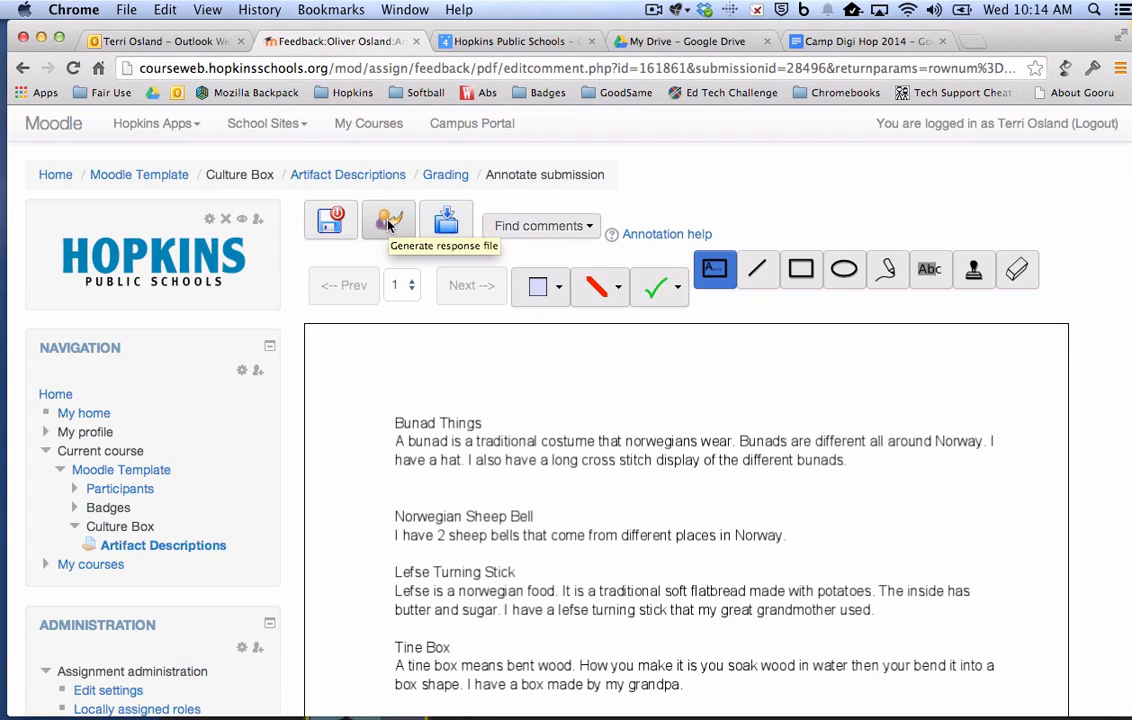
pyautogui.moveTo(601, 354)
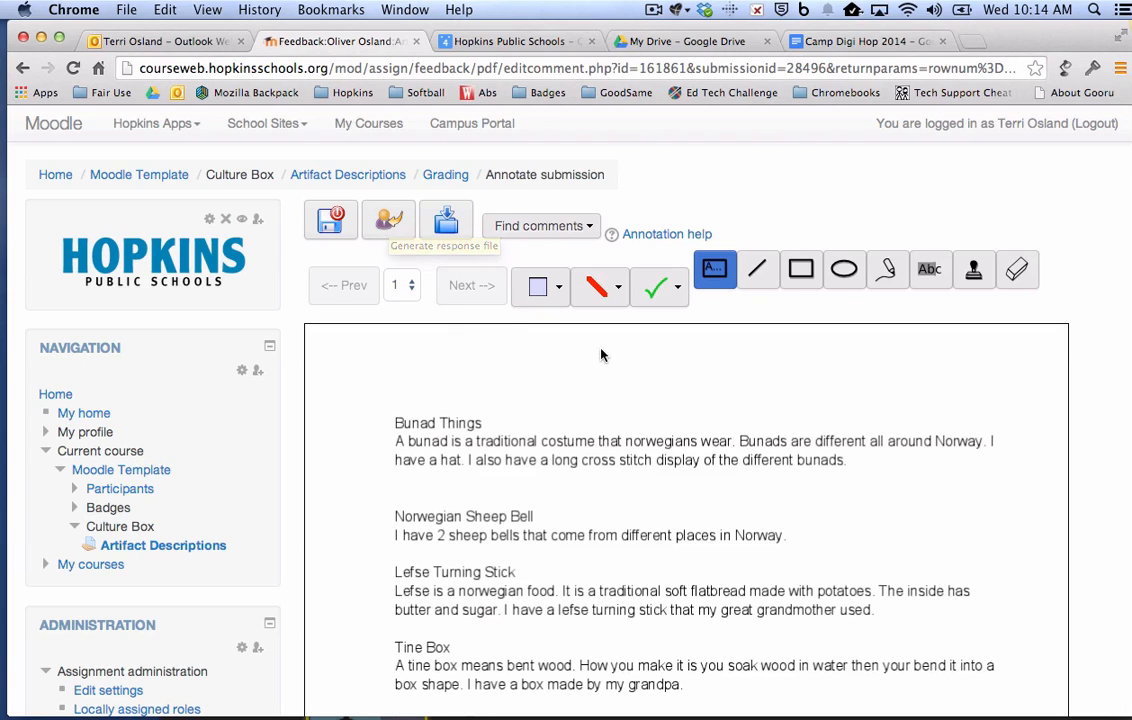
pyautogui.moveTo(550, 260)
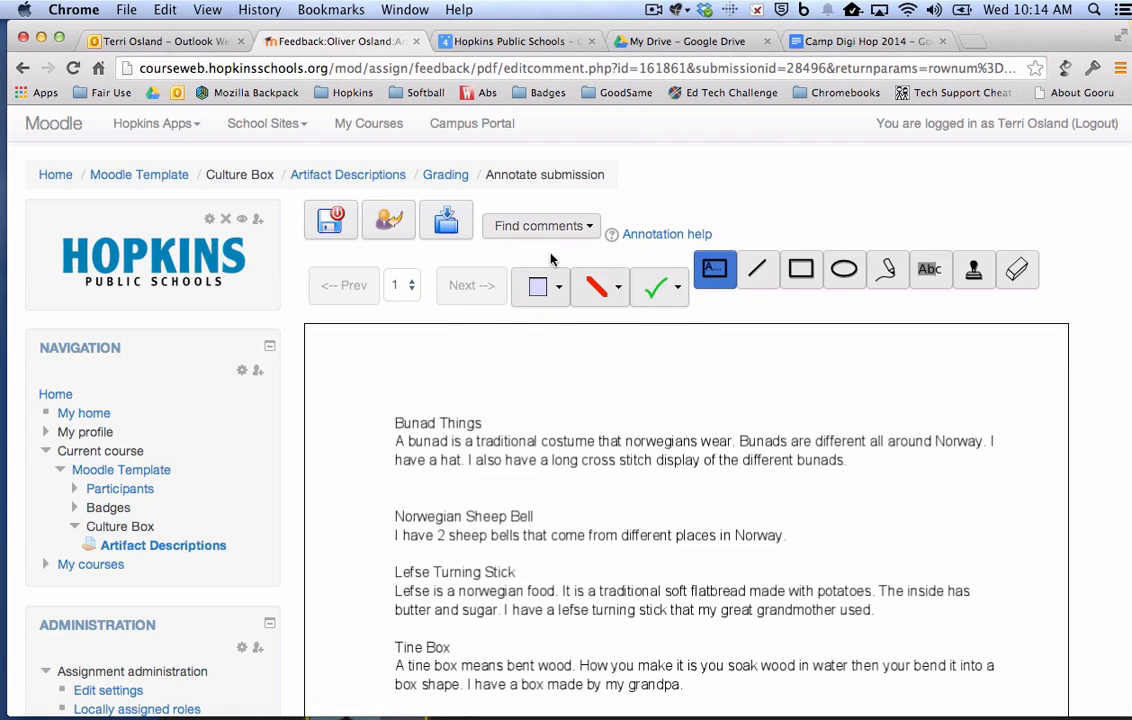
pyautogui.moveTo(730, 290)
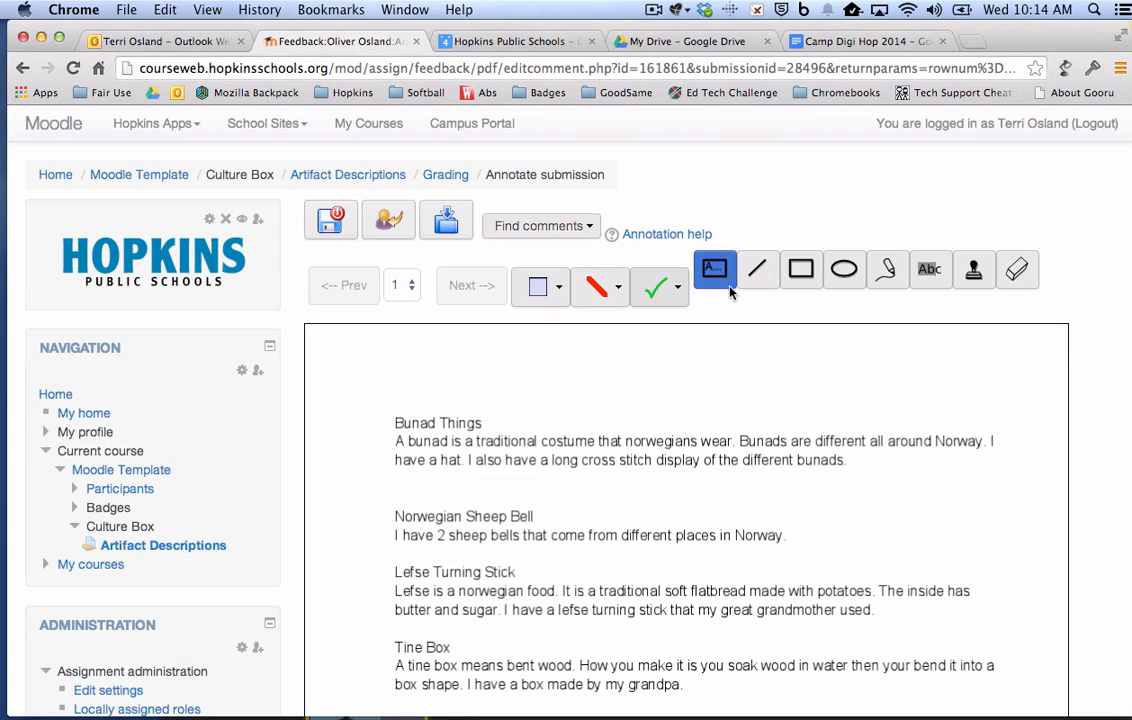
pyautogui.moveTo(978, 308)
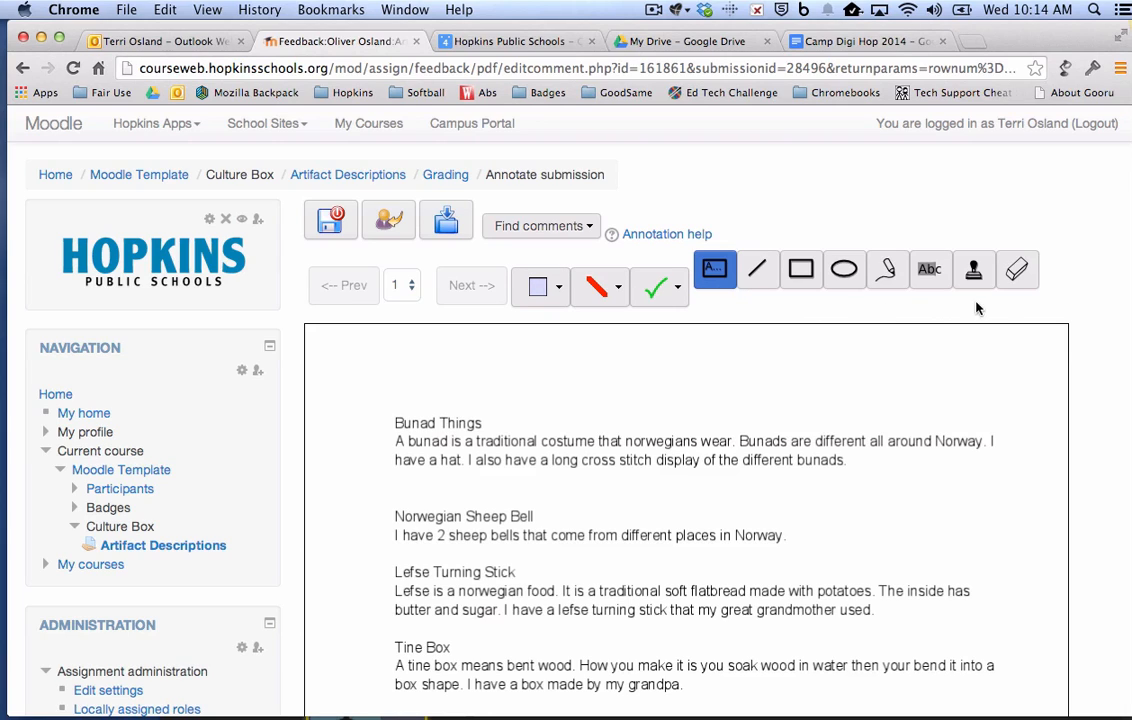
pyautogui.moveTo(835, 312)
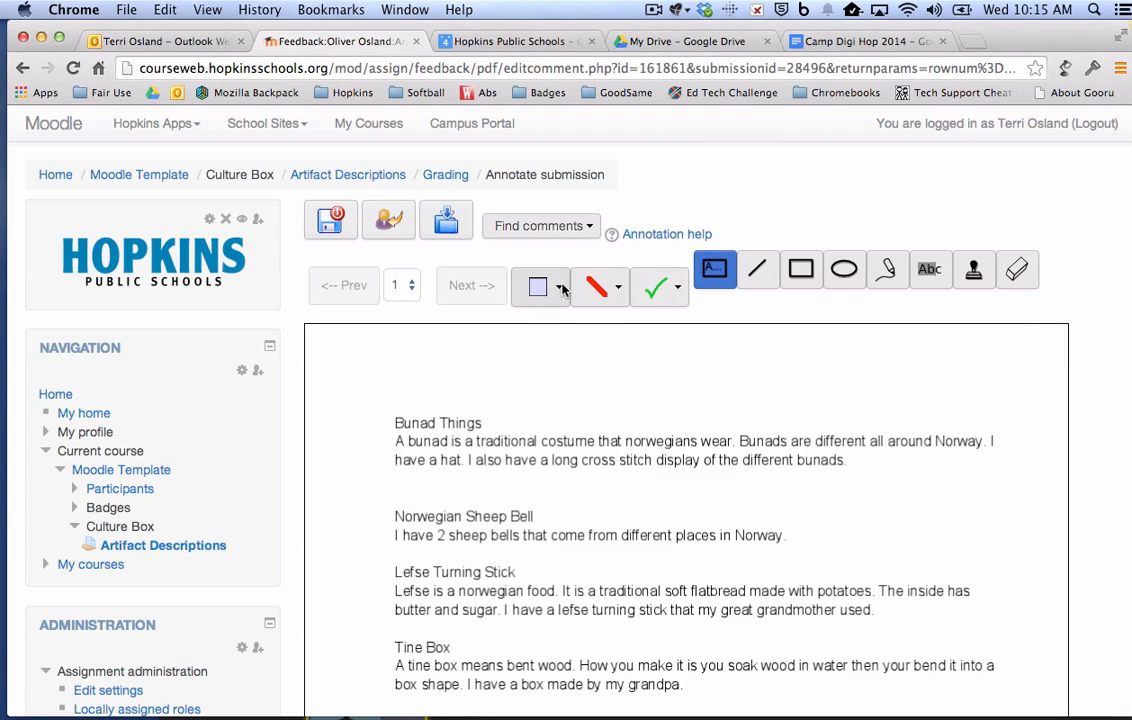
pyautogui.moveTo(558, 287)
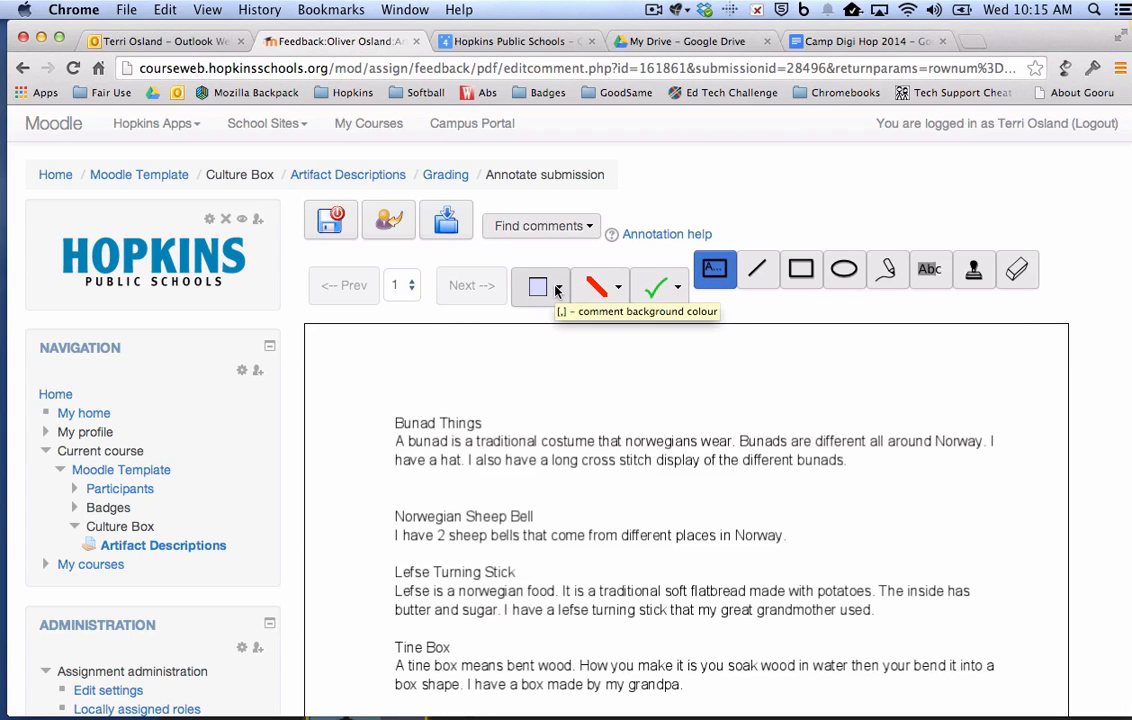
# Add a pink 'Spelling Error' comment above the Bunad Things paragraph.
pyautogui.click(557, 286)
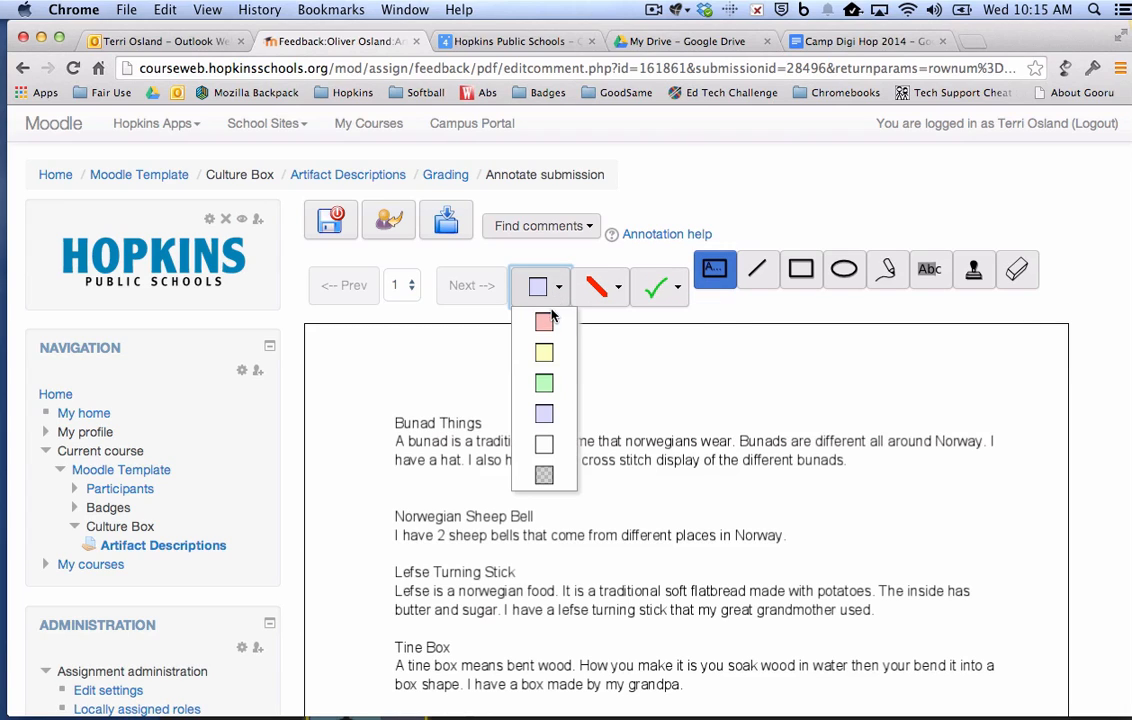
pyautogui.click(543, 321)
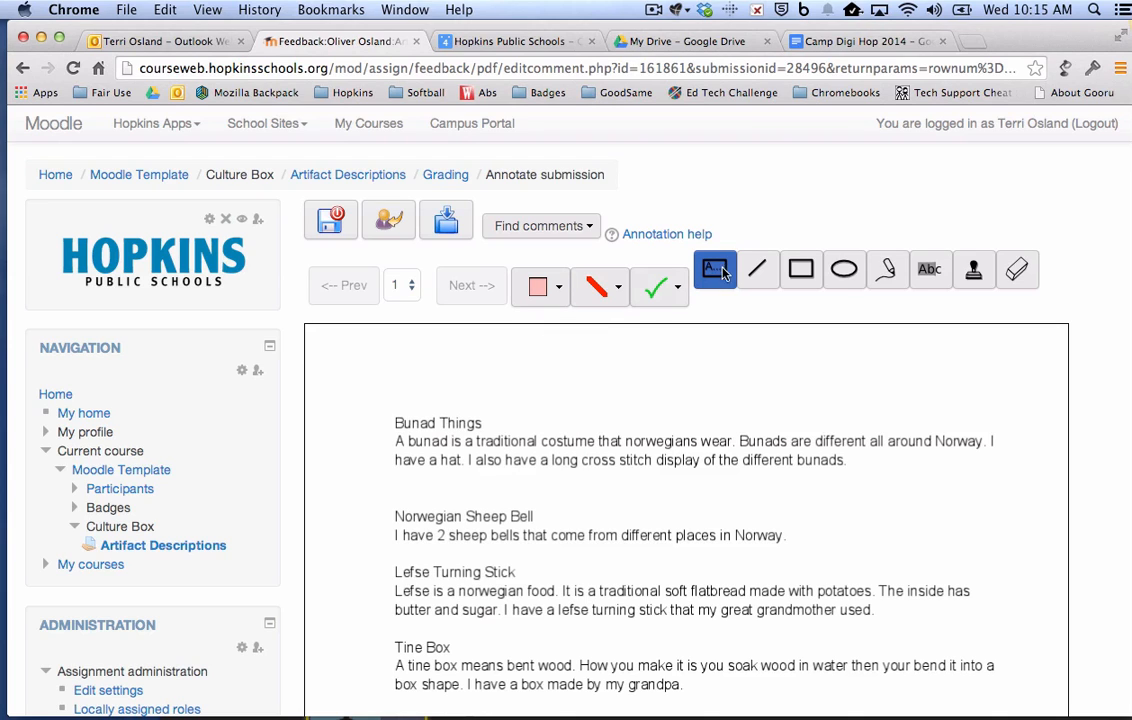
pyautogui.moveTo(600, 400)
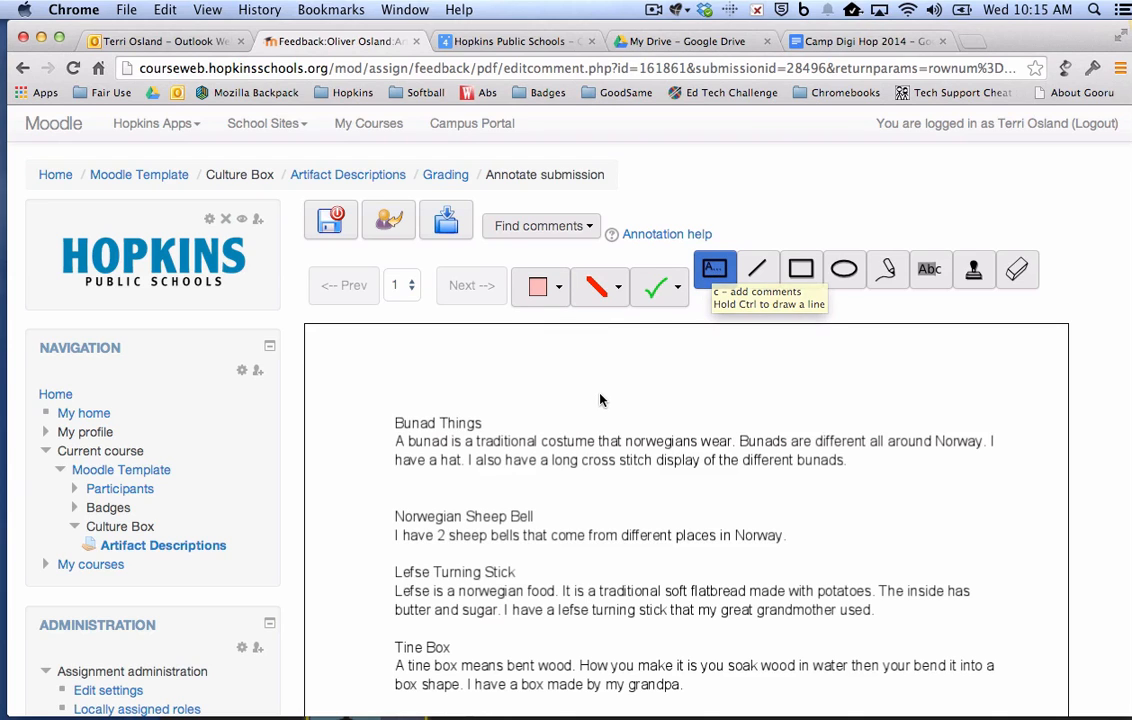
pyautogui.scroll(-3)
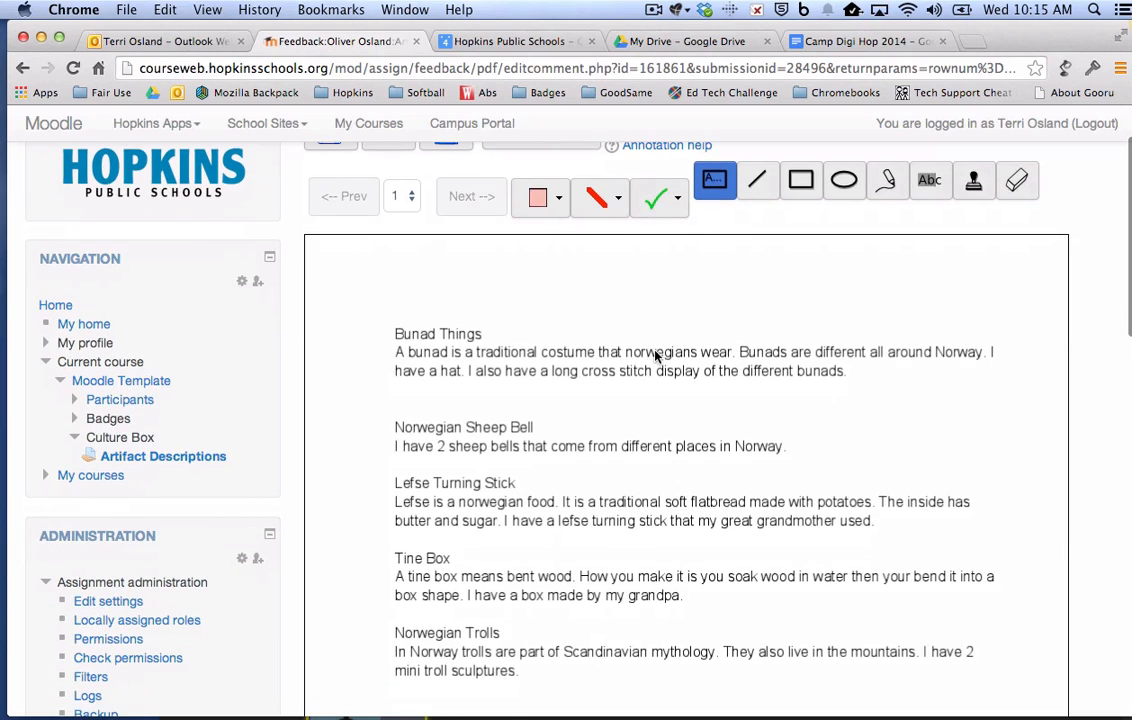
pyautogui.moveTo(714, 228)
pyautogui.write('S')
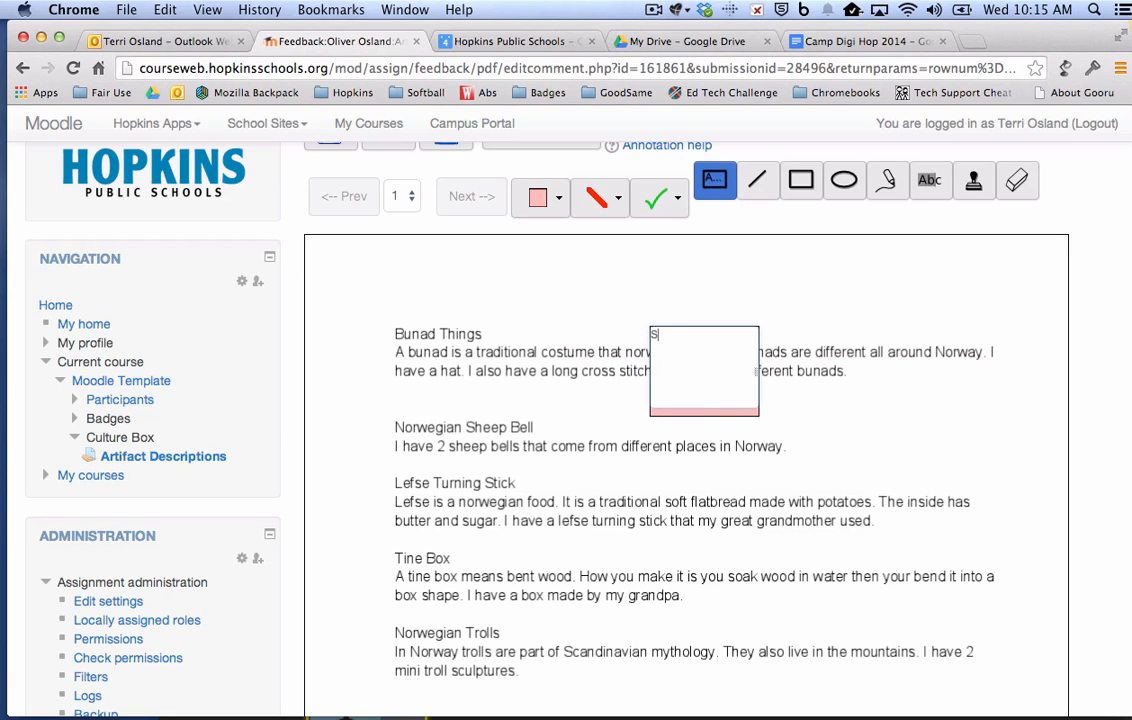
pyautogui.write('pelling Er')
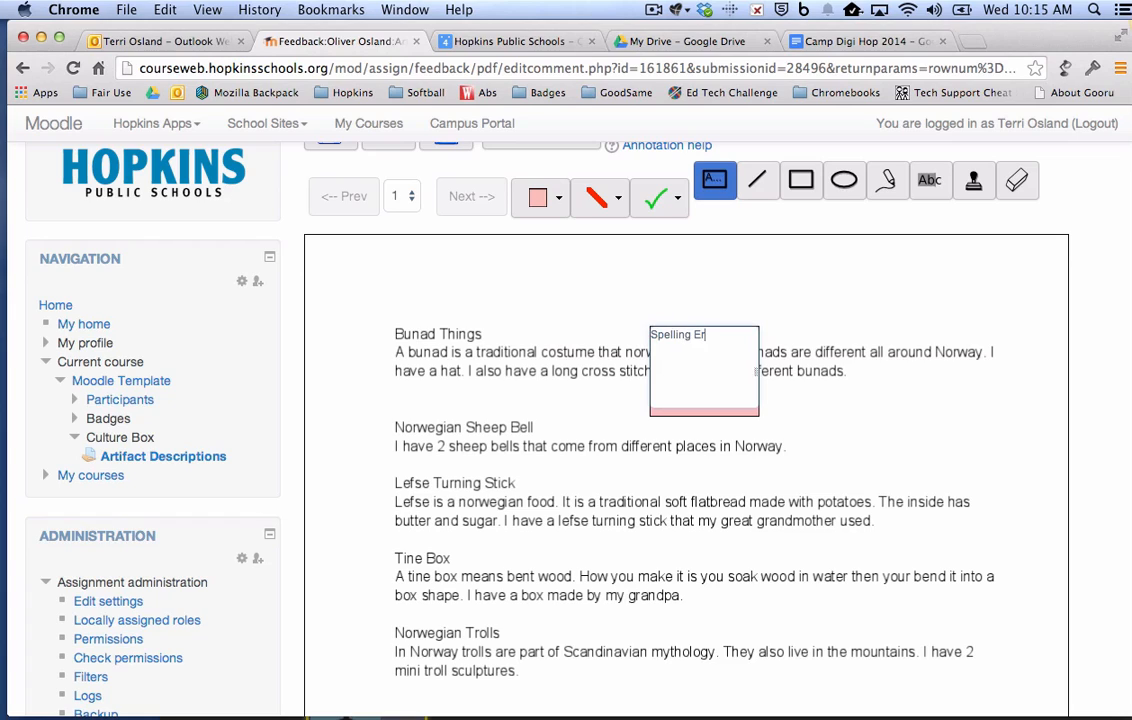
pyautogui.write('ror')
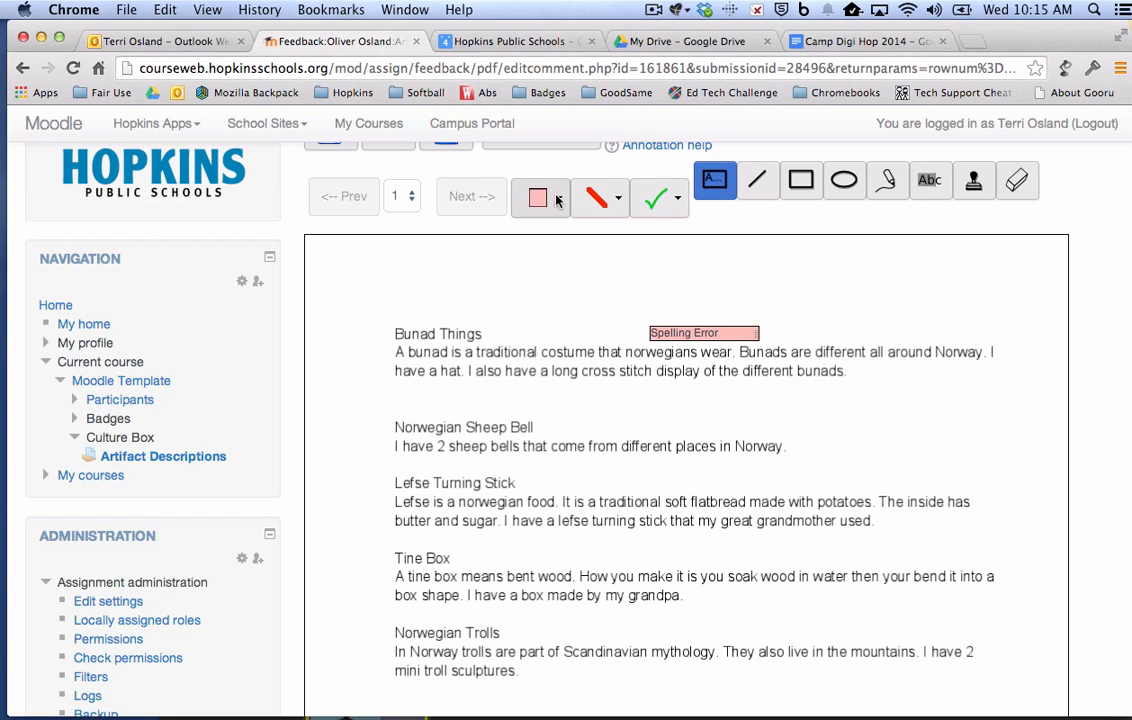
pyautogui.moveTo(595, 197)
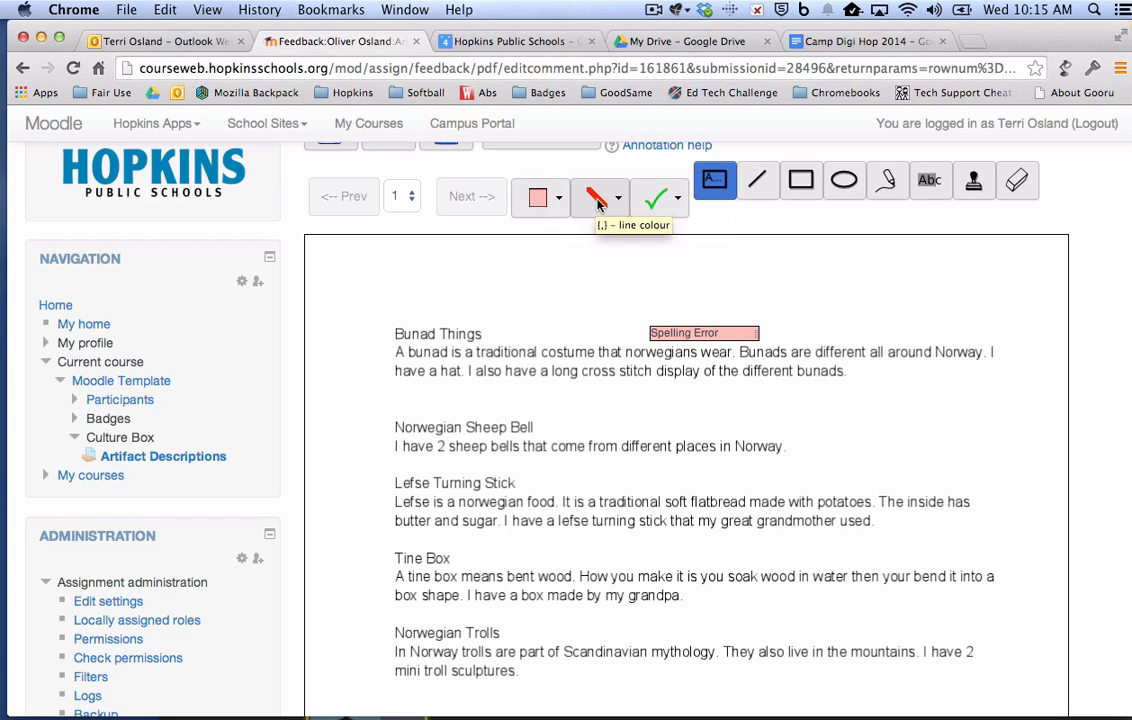
# Draw a red oval around the Norwegian Sheep Bell paragraph and comment 'I want to hear more about this one.'.
pyautogui.click(600, 196)
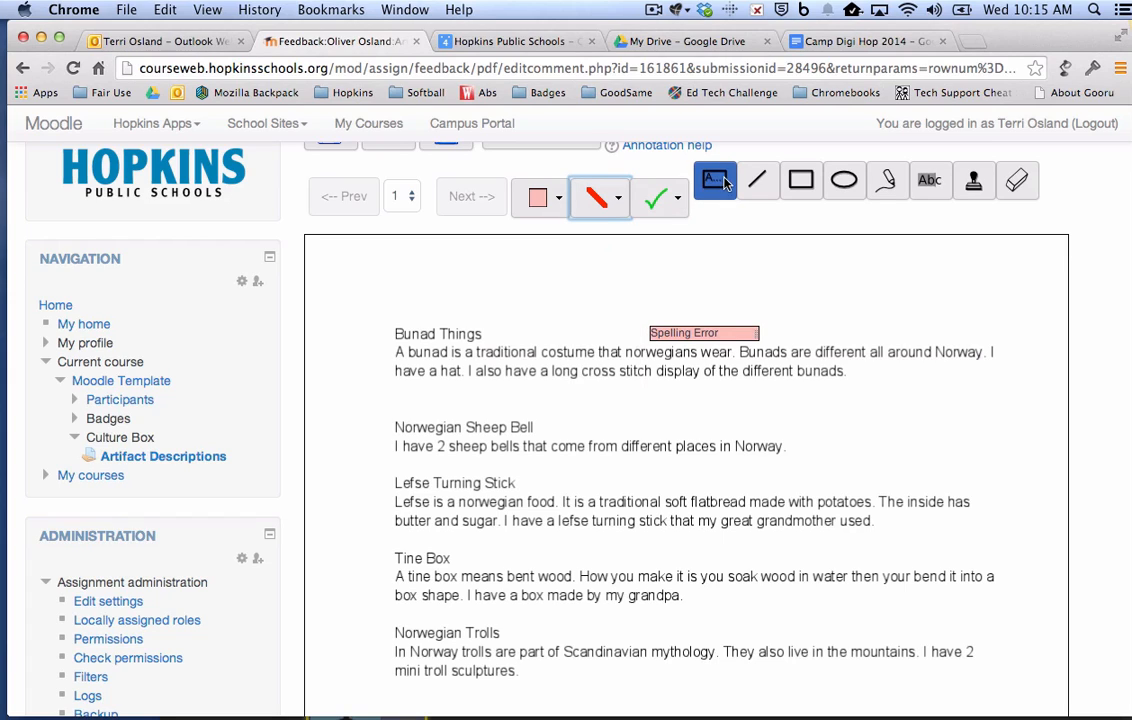
pyautogui.moveTo(801, 180)
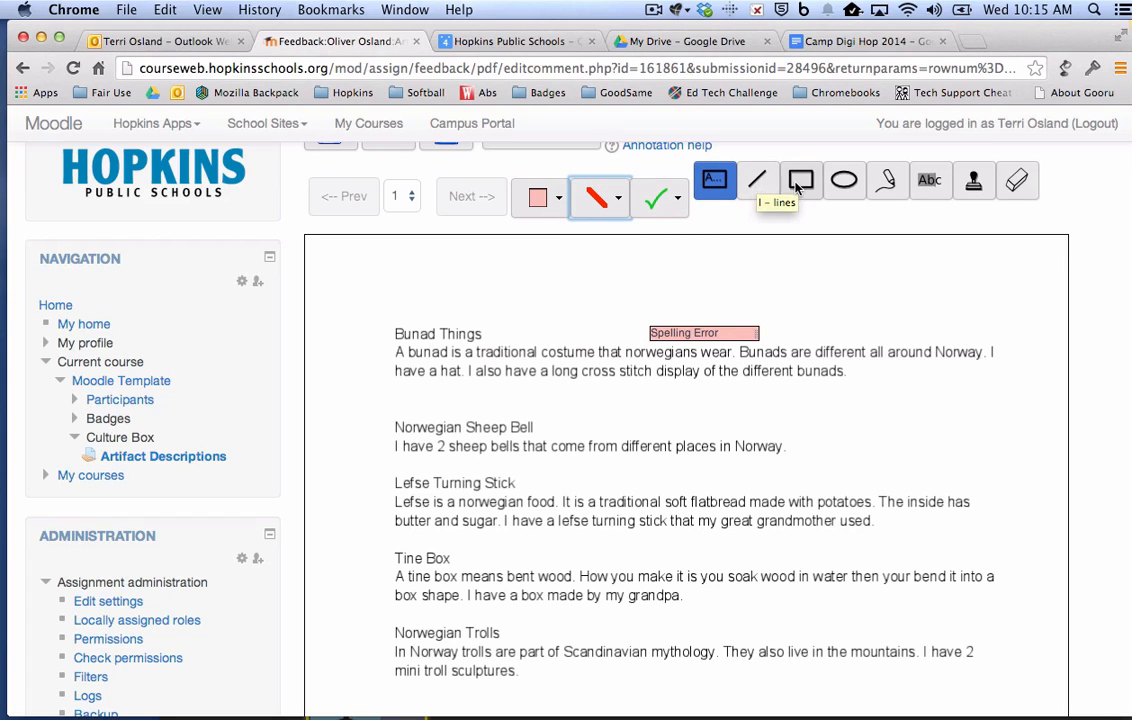
pyautogui.moveTo(843, 180)
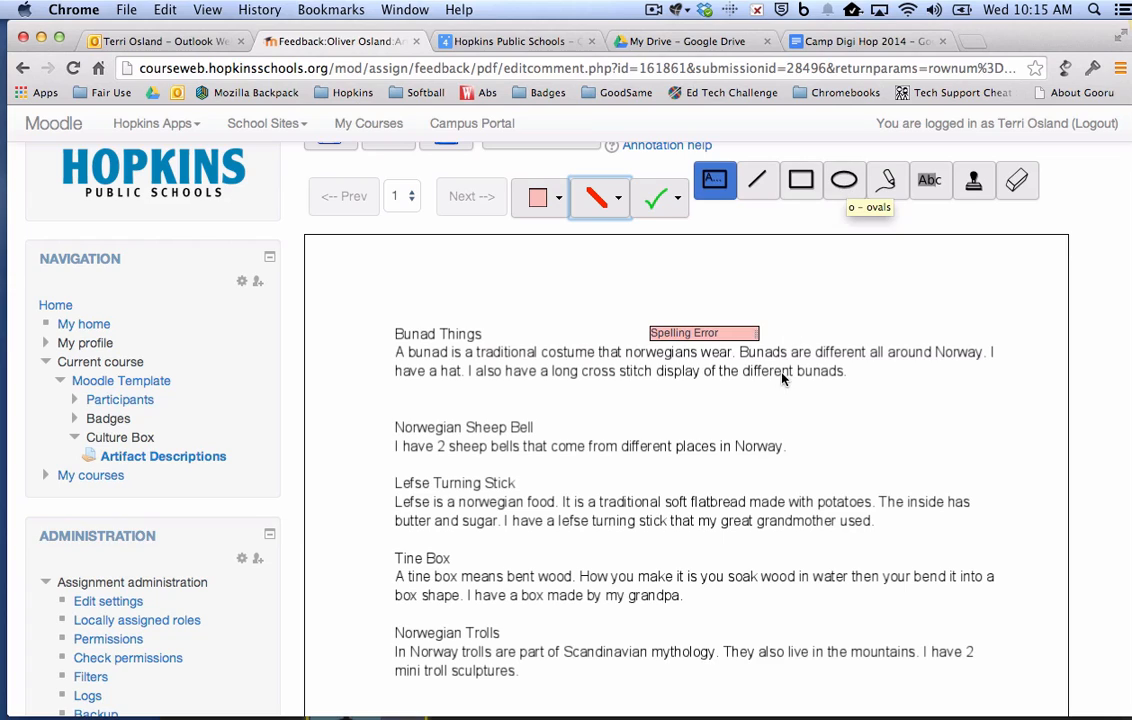
pyautogui.moveTo(368, 403)
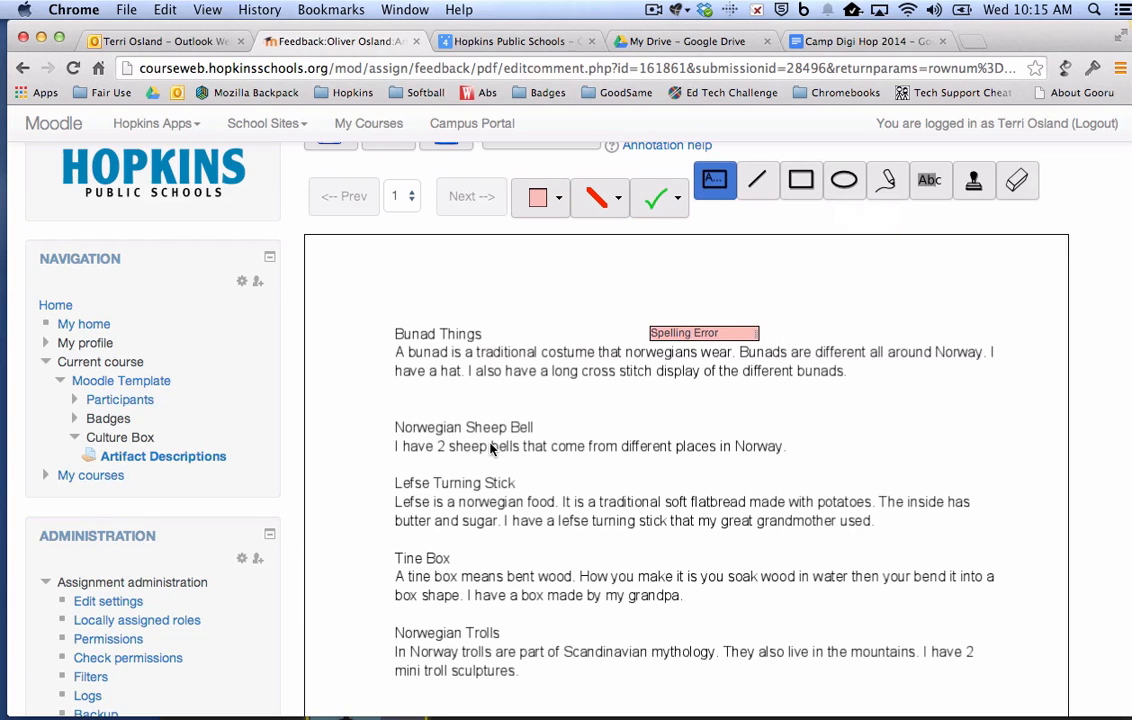
pyautogui.click(844, 180)
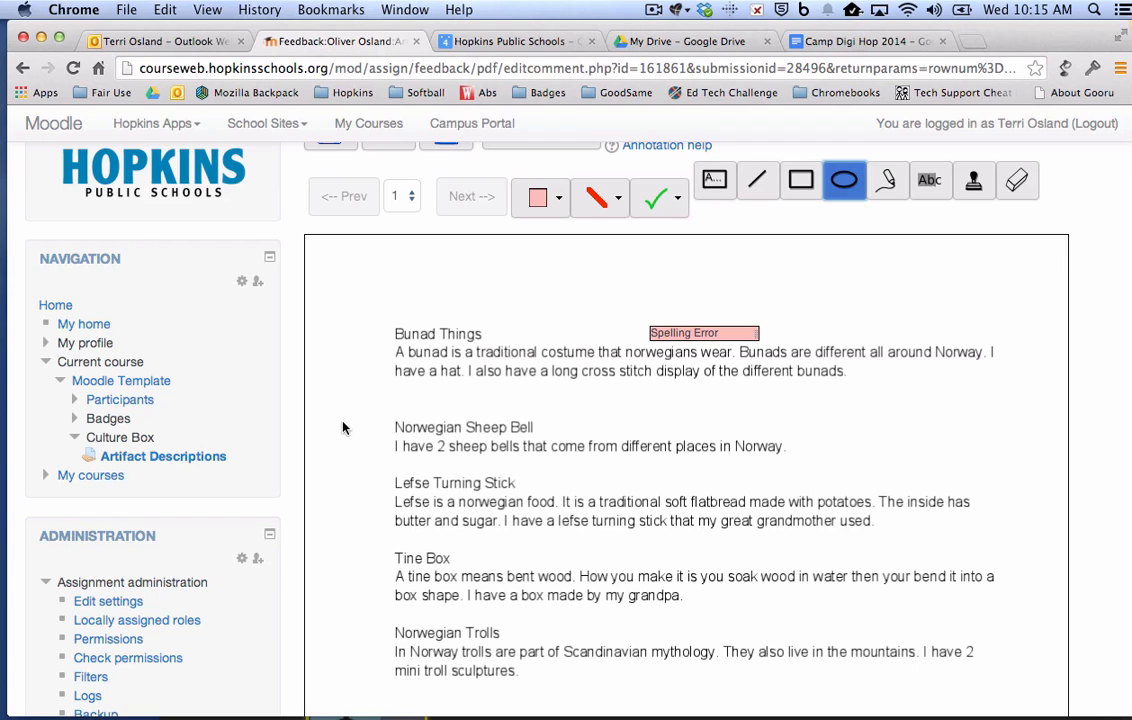
pyautogui.moveTo(348, 427); pyautogui.dragTo(810, 485)
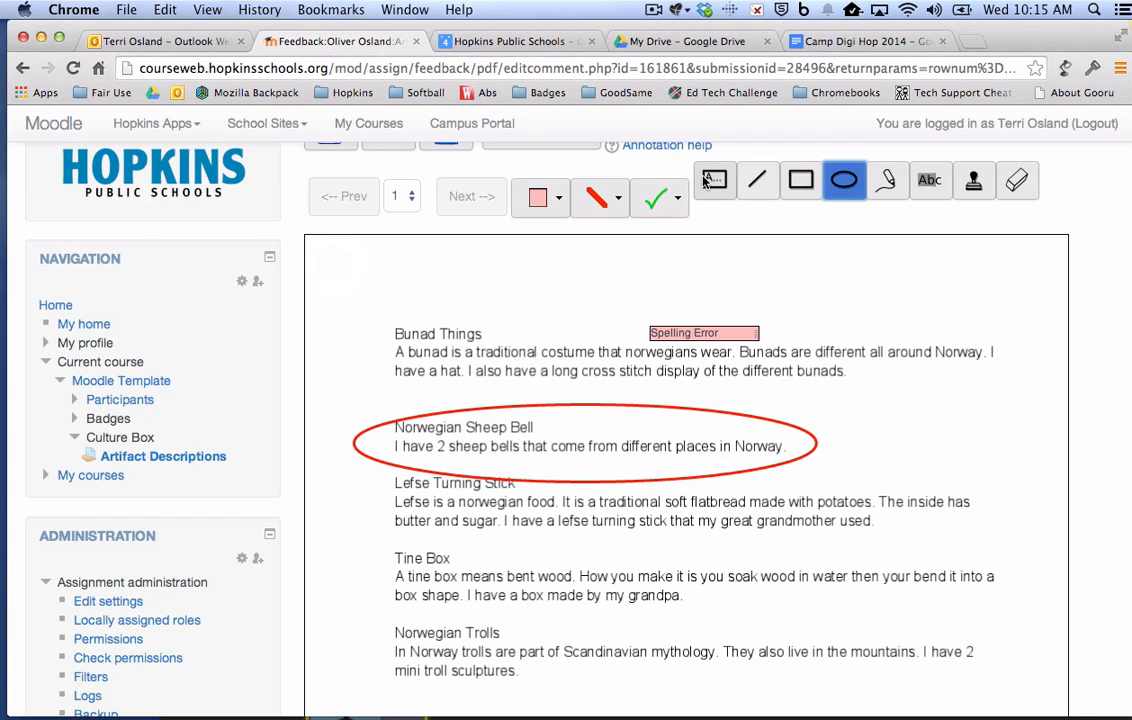
pyautogui.click(714, 181)
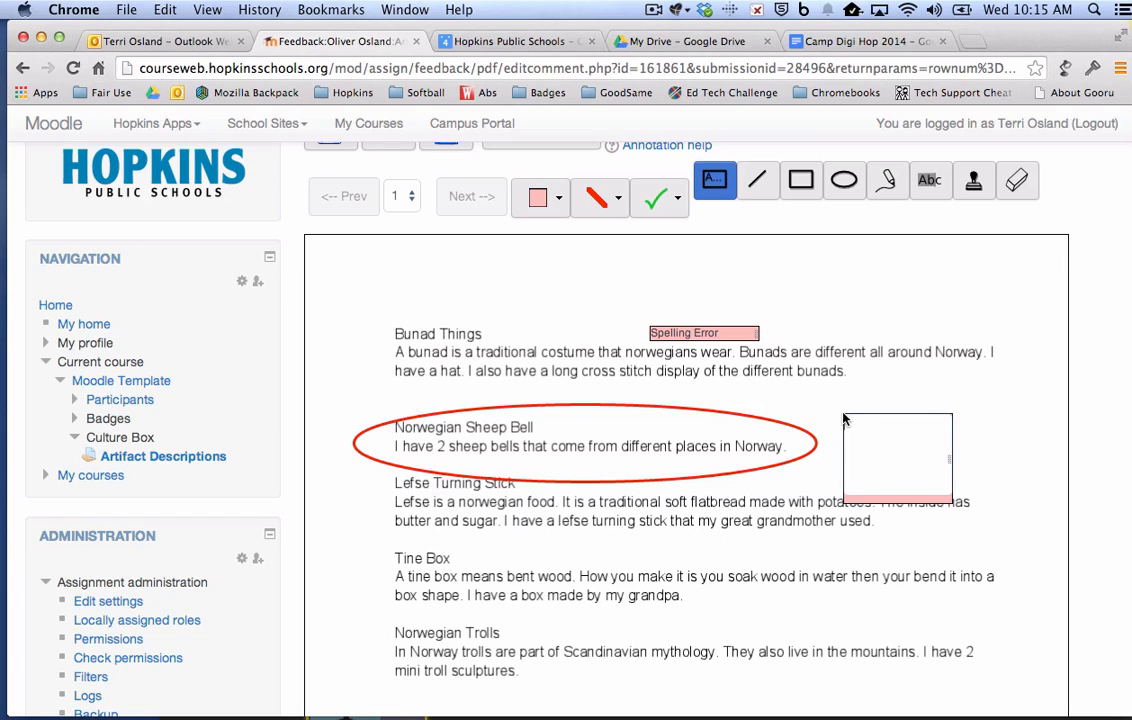
pyautogui.write('I want to hear more')
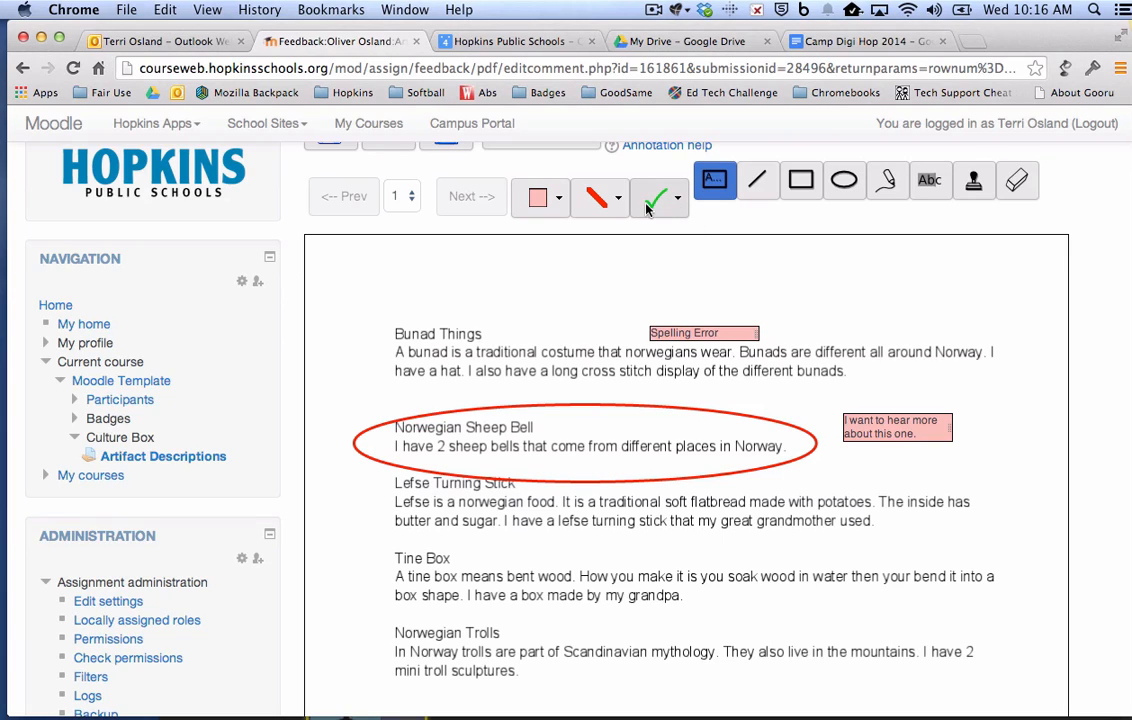
# Stamp green check marks beside the Bunad Things and Lefse Turning Stick paragraphs.
pyautogui.click(676, 196)
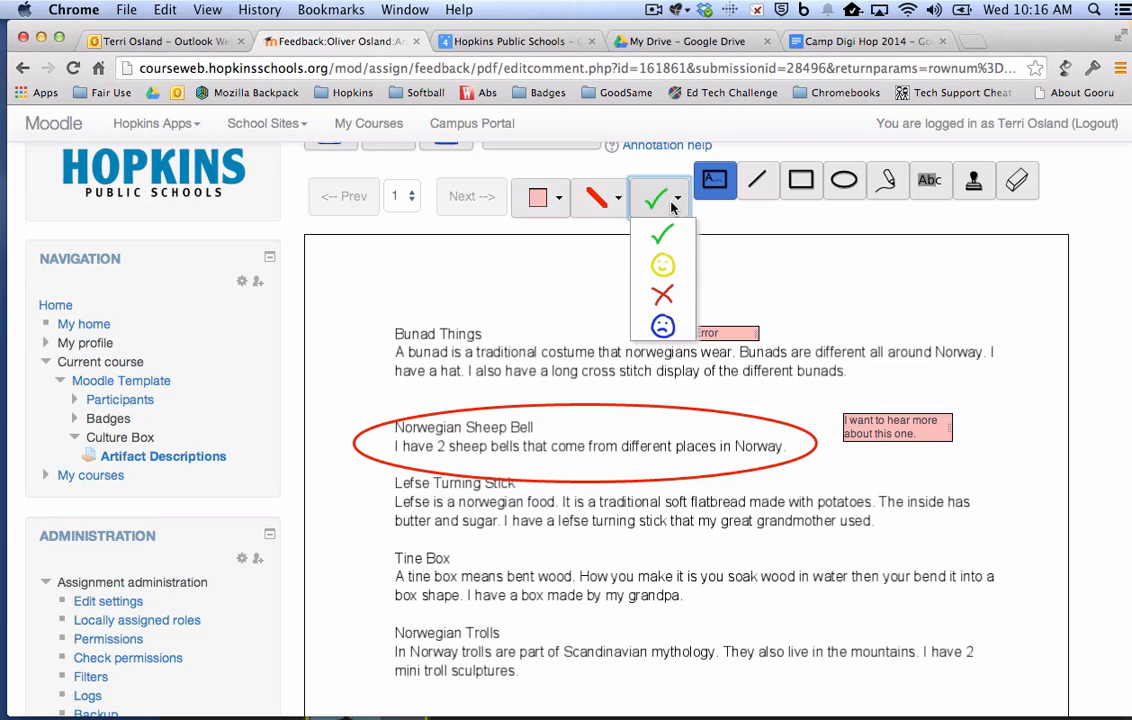
pyautogui.moveTo(662, 236)
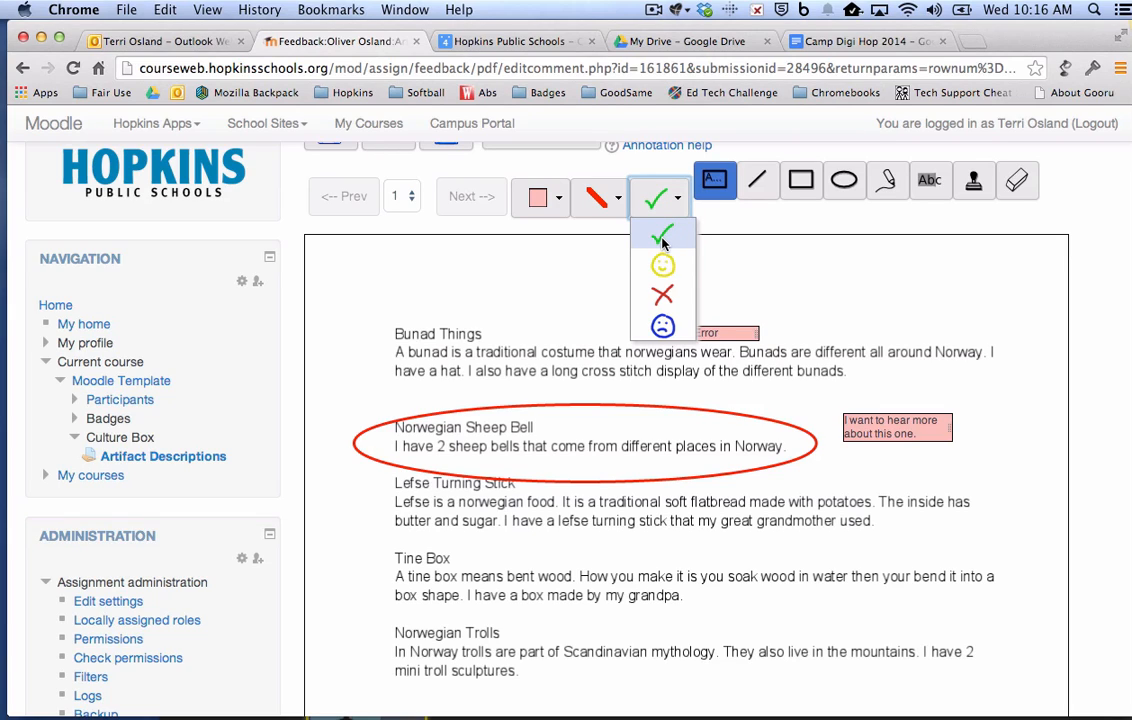
pyautogui.click(662, 237)
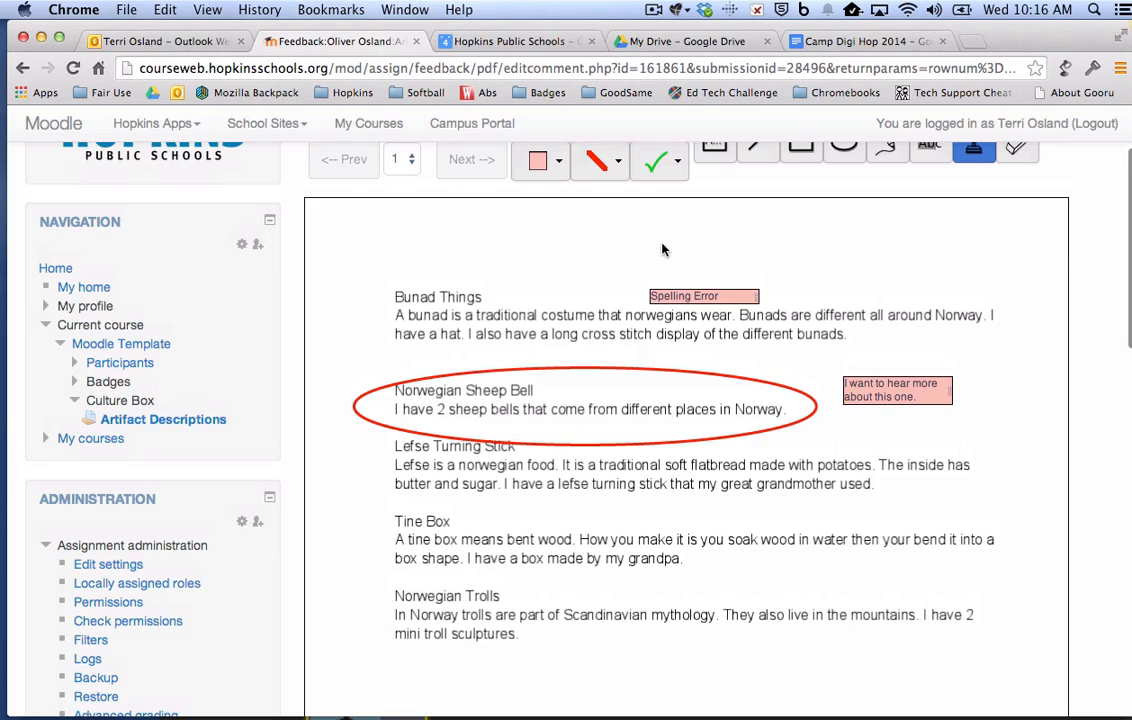
pyautogui.click(973, 160)
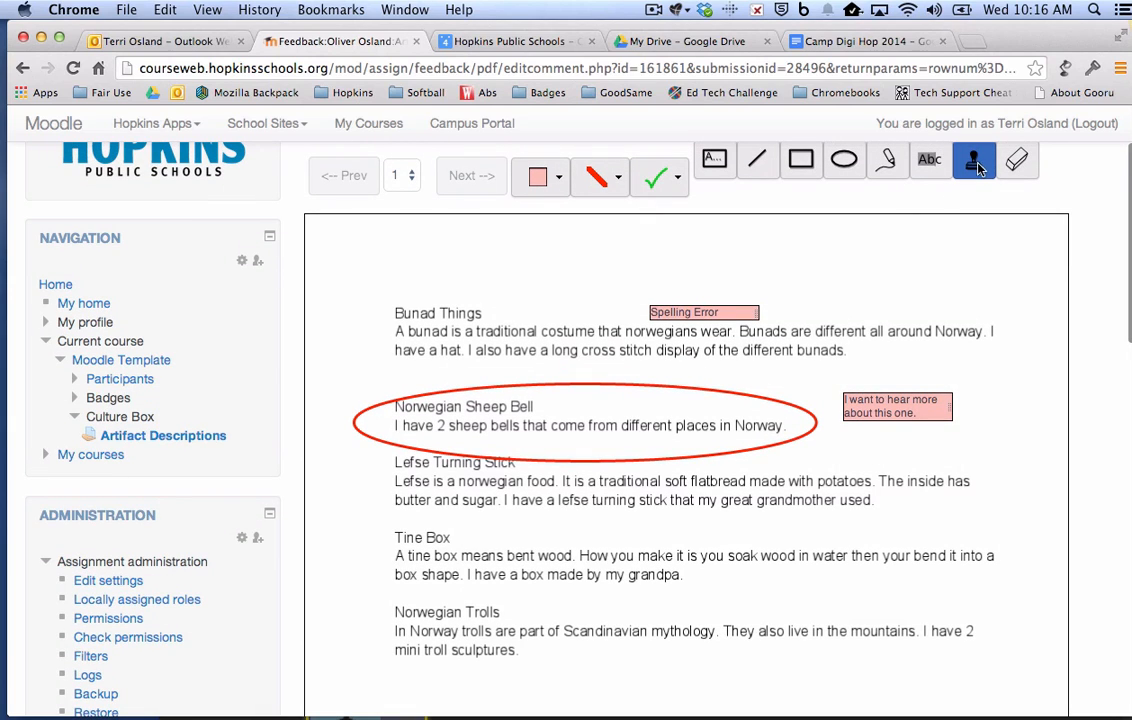
pyautogui.click(974, 160)
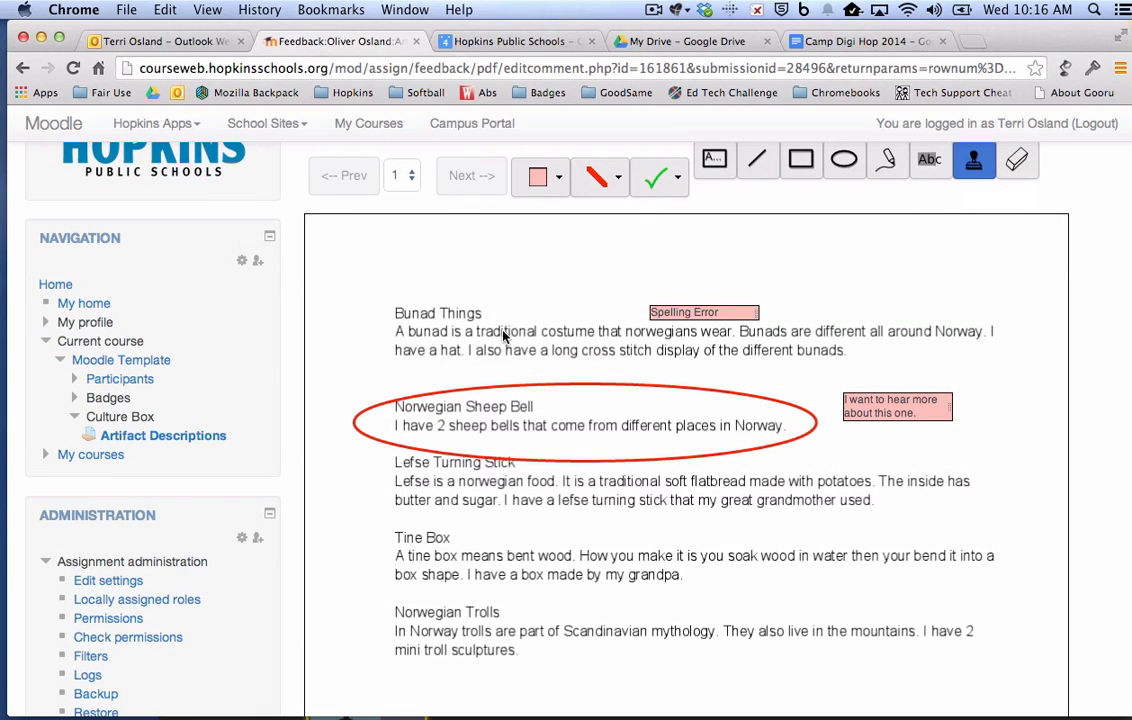
pyautogui.moveTo(929, 322)
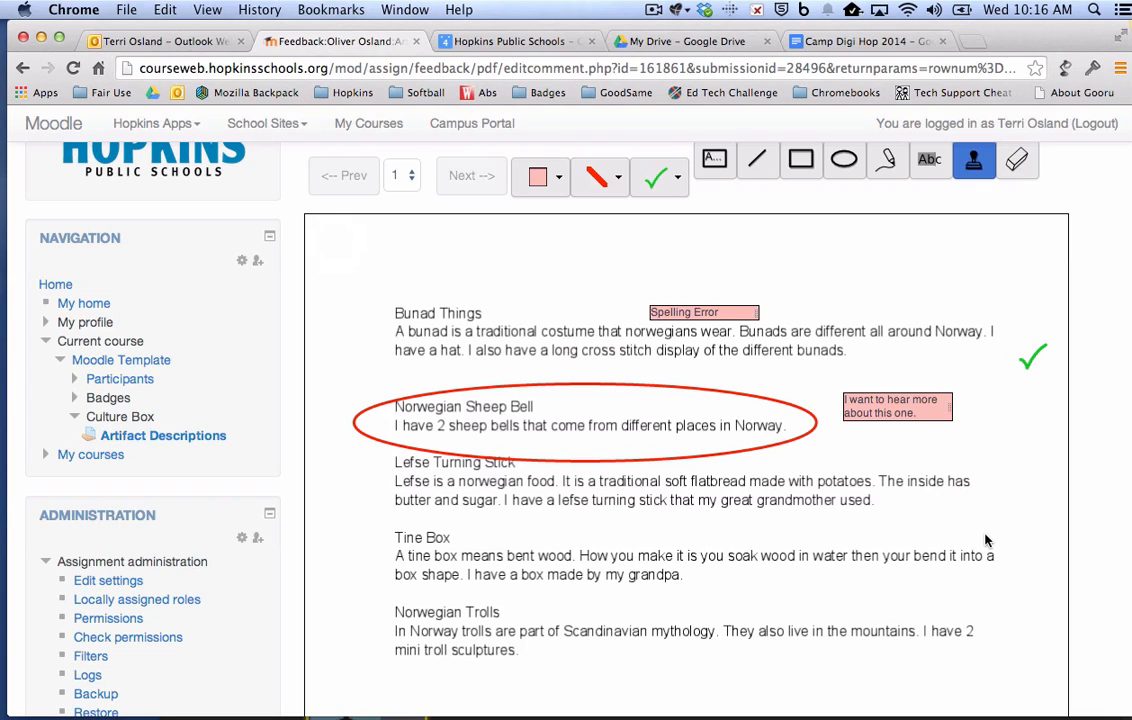
pyautogui.moveTo(995, 498)
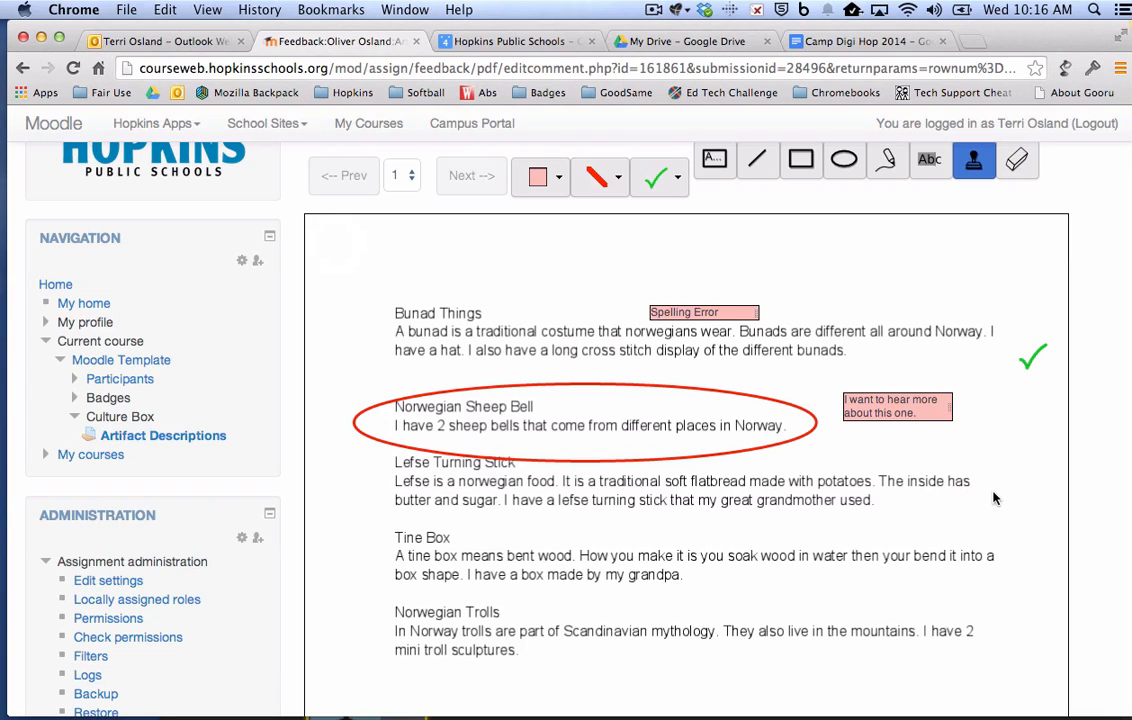
pyautogui.moveTo(998, 487)
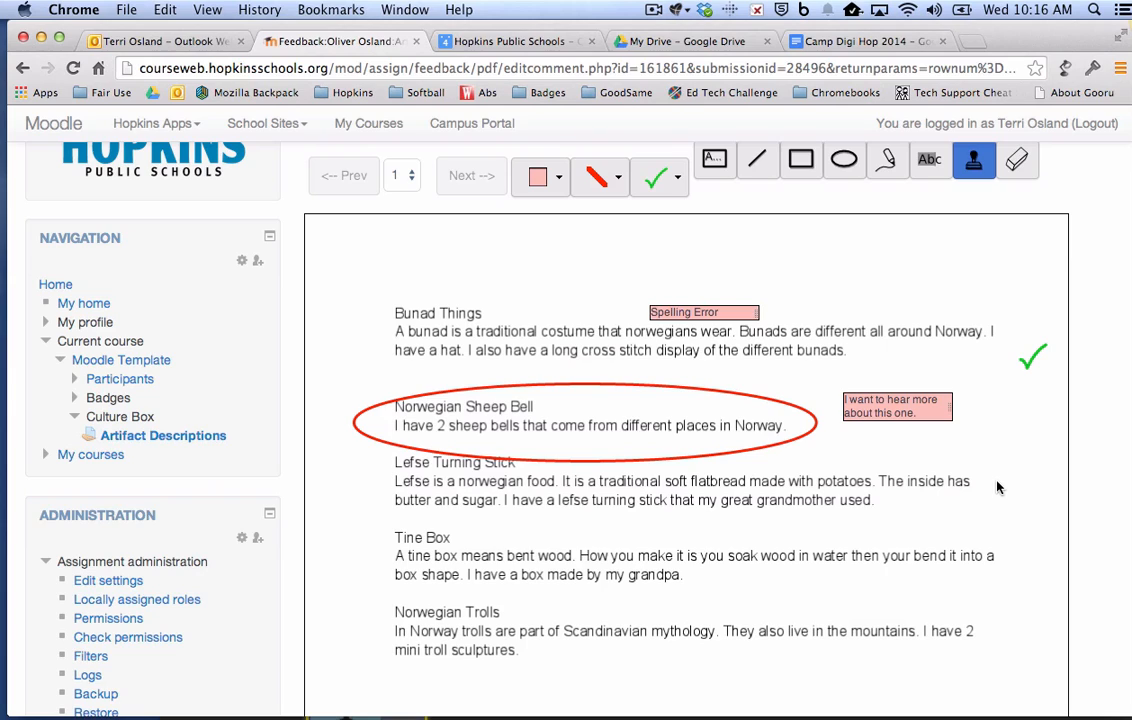
pyautogui.click(1010, 500)
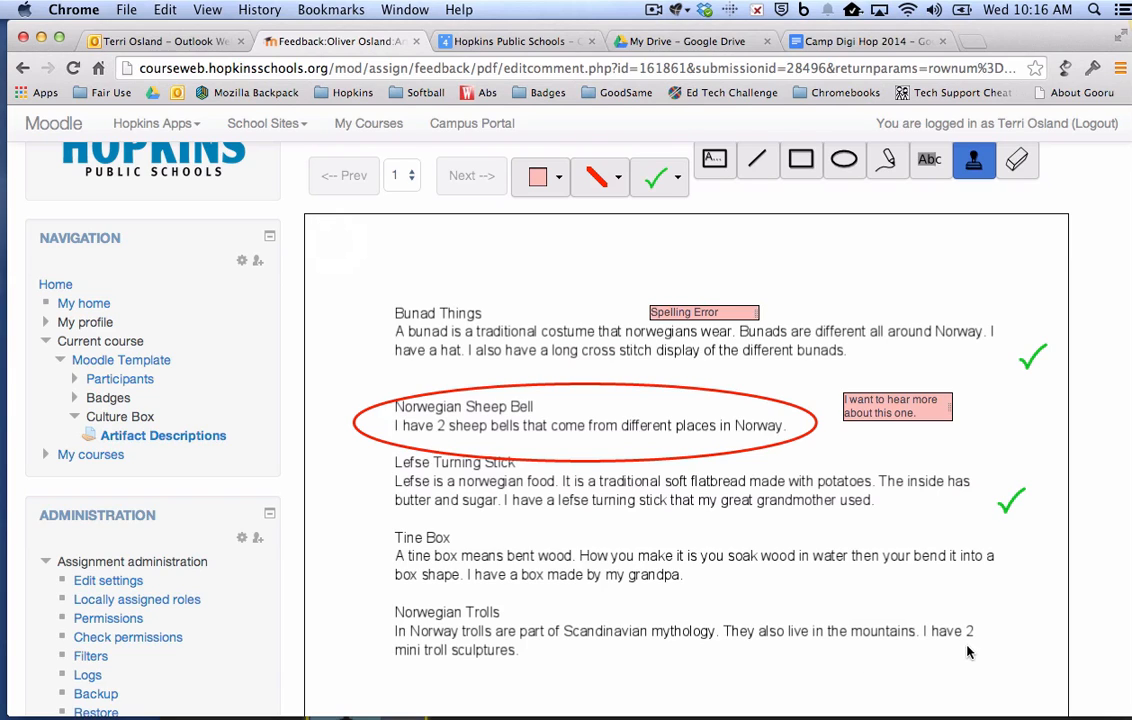
pyautogui.moveTo(998, 641)
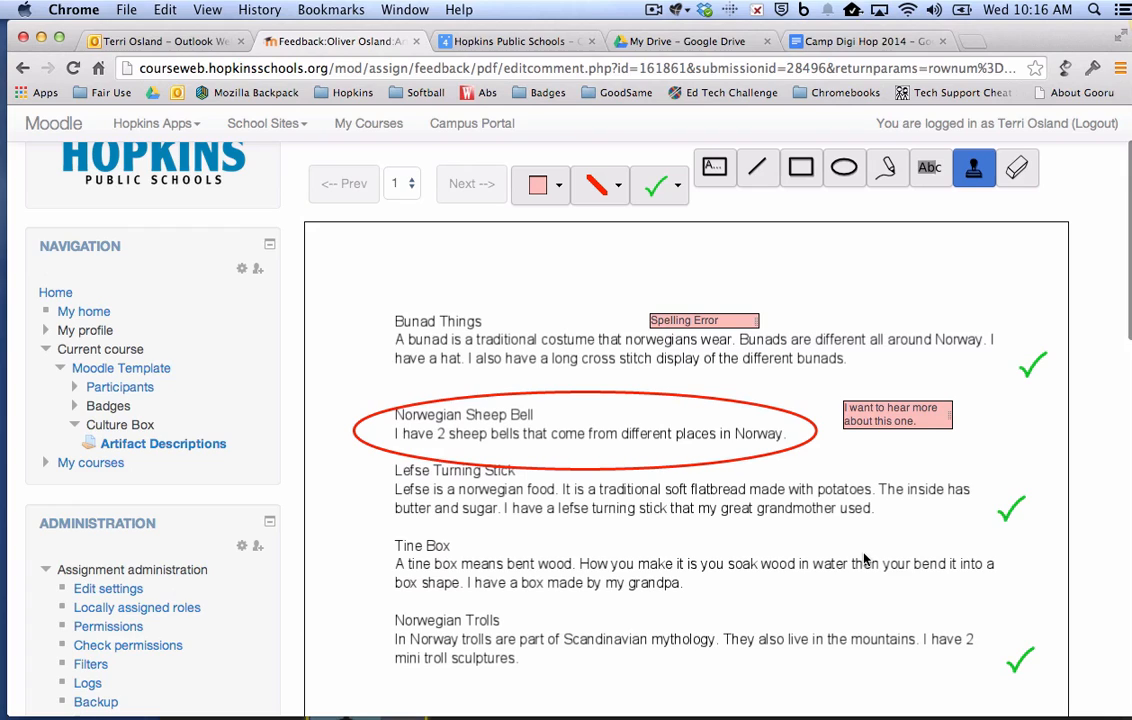
pyautogui.moveTo(867, 218)
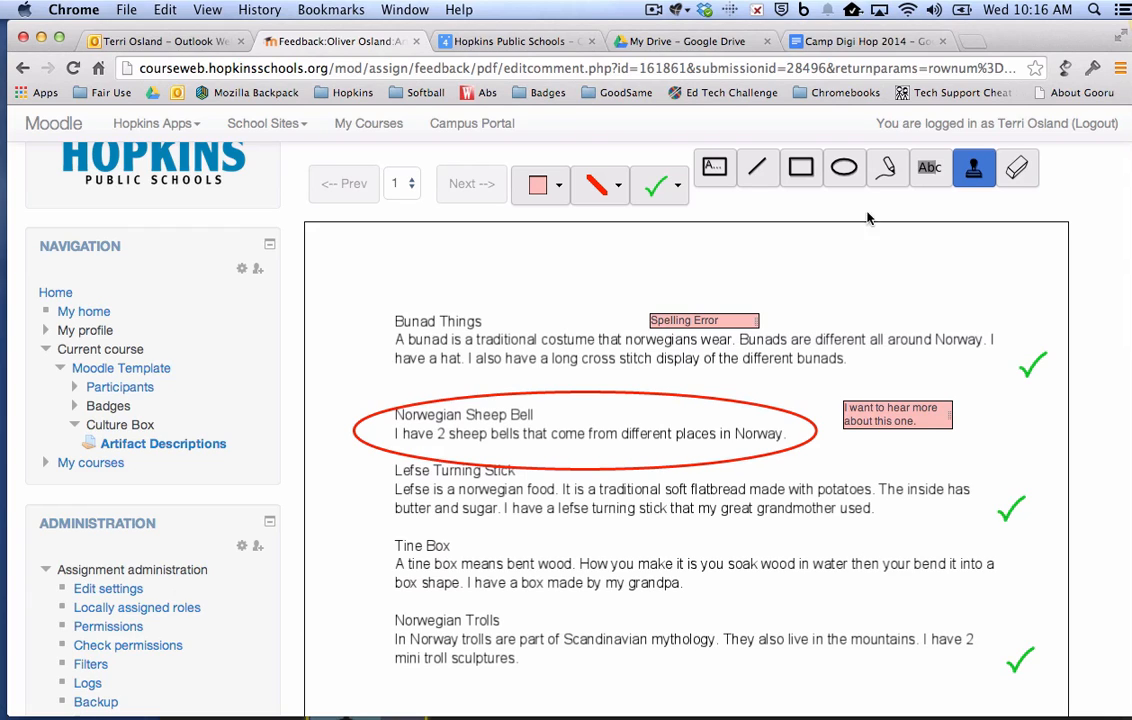
# Highlight 'soak wood in water then' in the Tine Box paragraph.
pyautogui.click(929, 167)
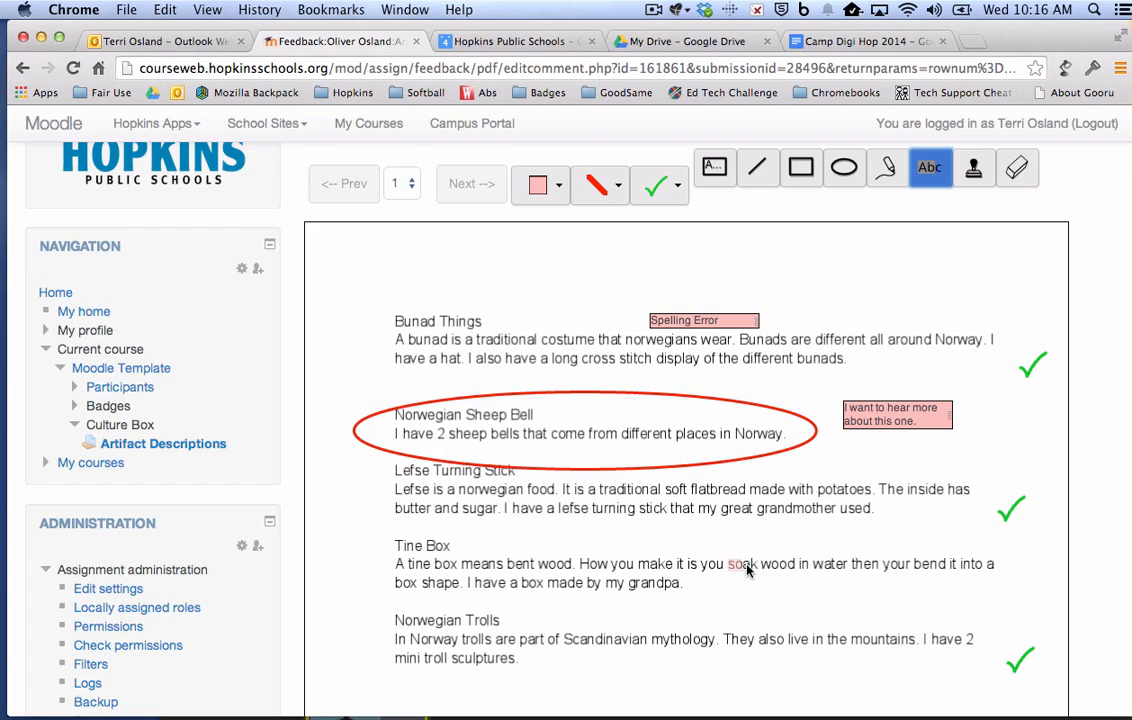
pyautogui.moveTo(728, 564); pyautogui.dragTo(889, 564)
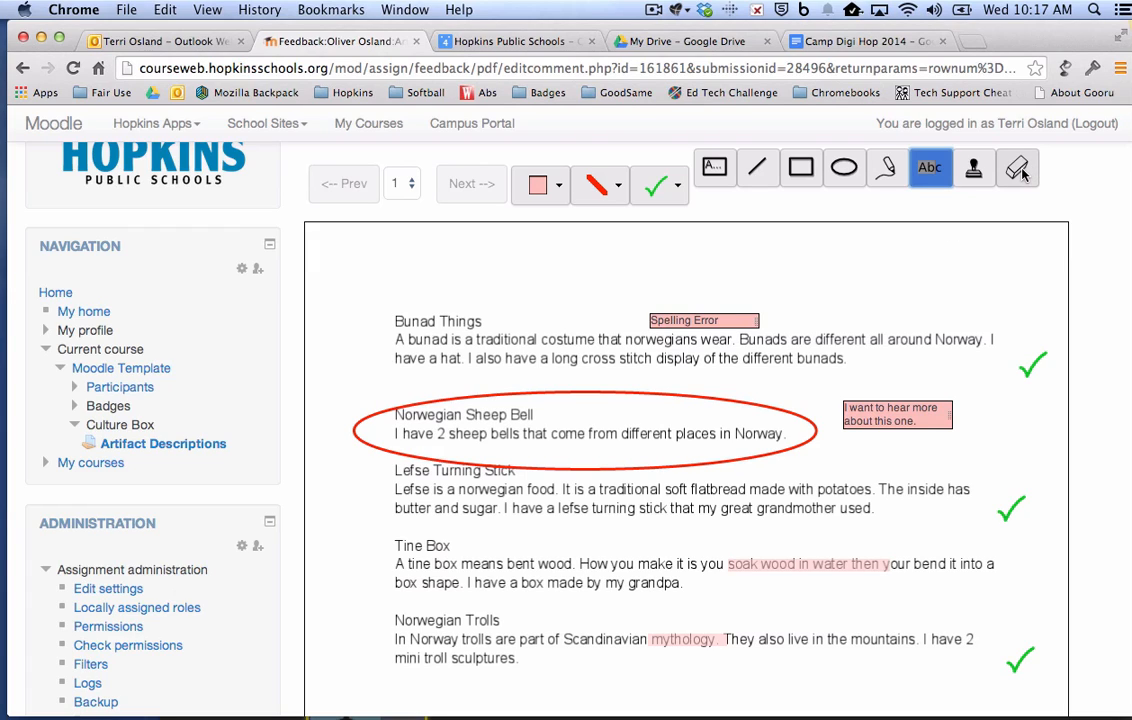
pyautogui.moveTo(1017, 167)
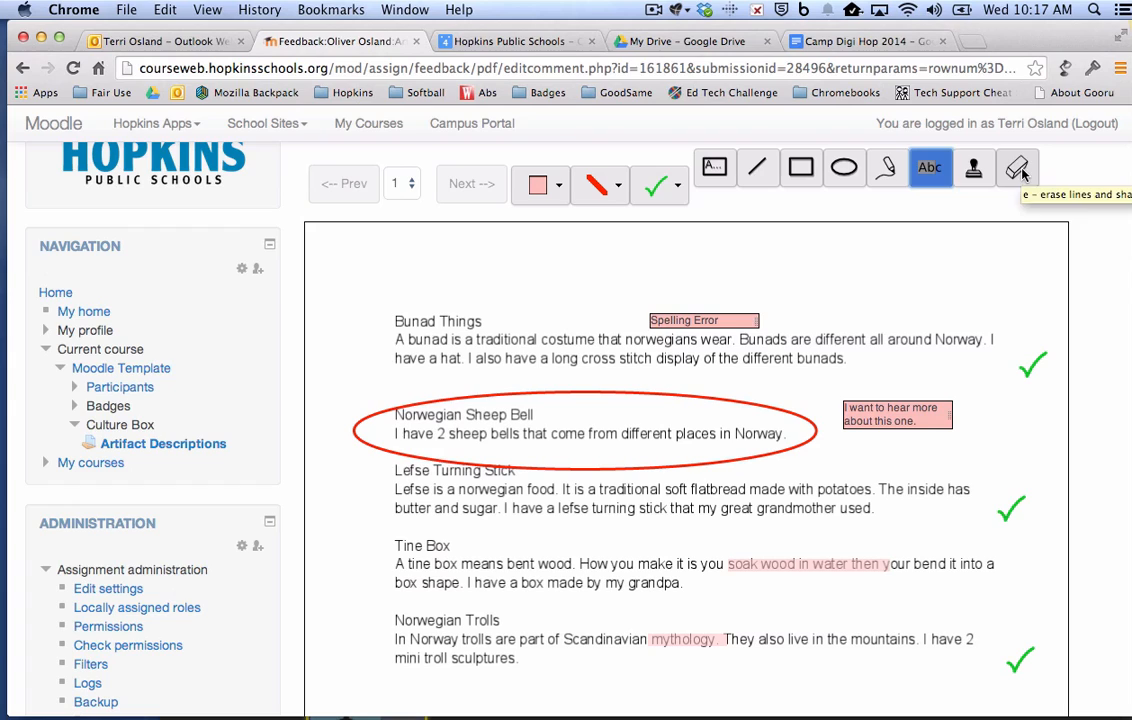
pyautogui.click(1017, 167)
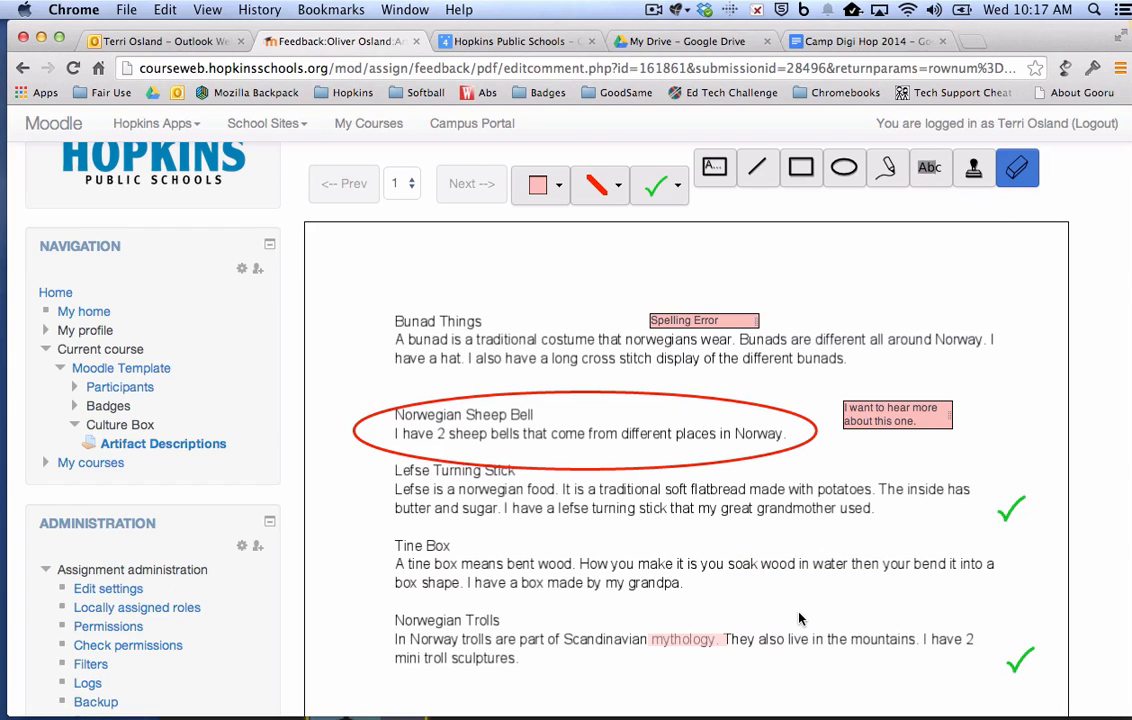
pyautogui.click(585, 430)
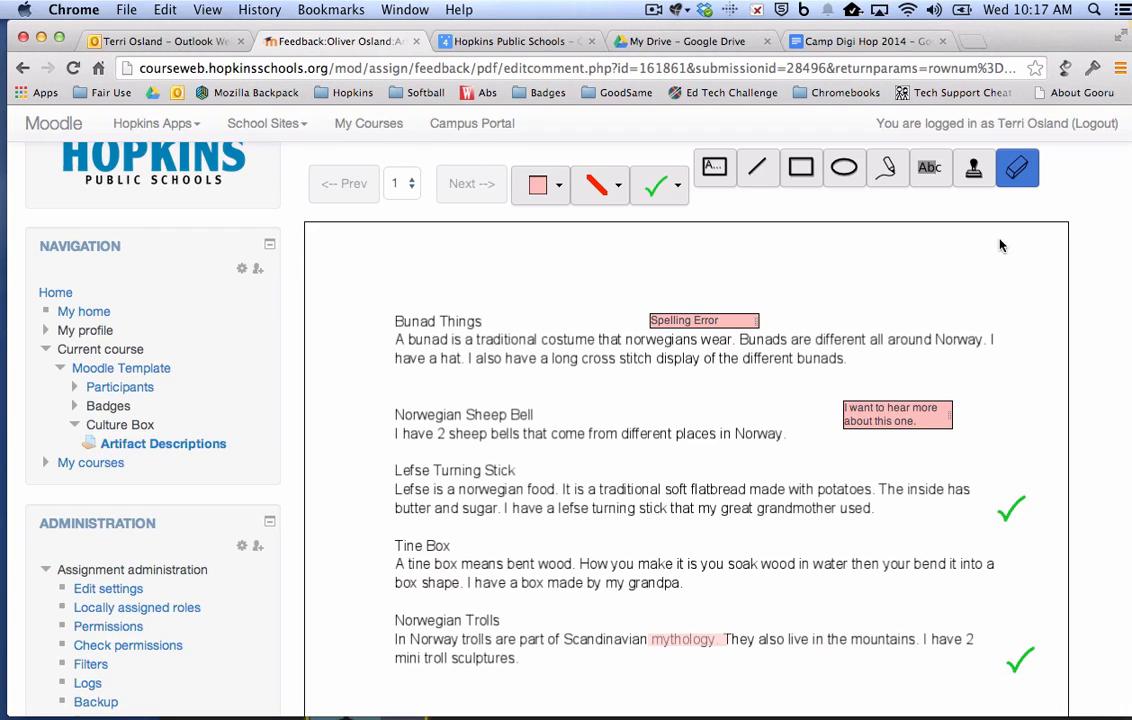
pyautogui.moveTo(880, 421)
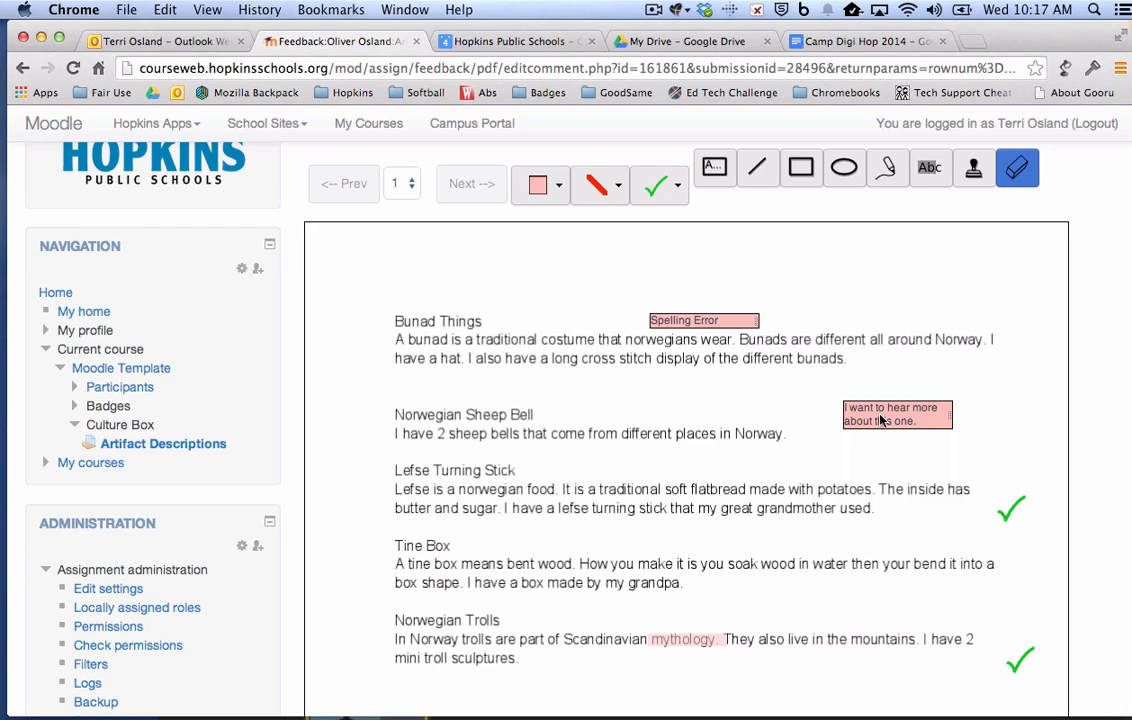
# Add the Spelling Error comment to the comment quicklist.
pyautogui.rightClick(896, 414)
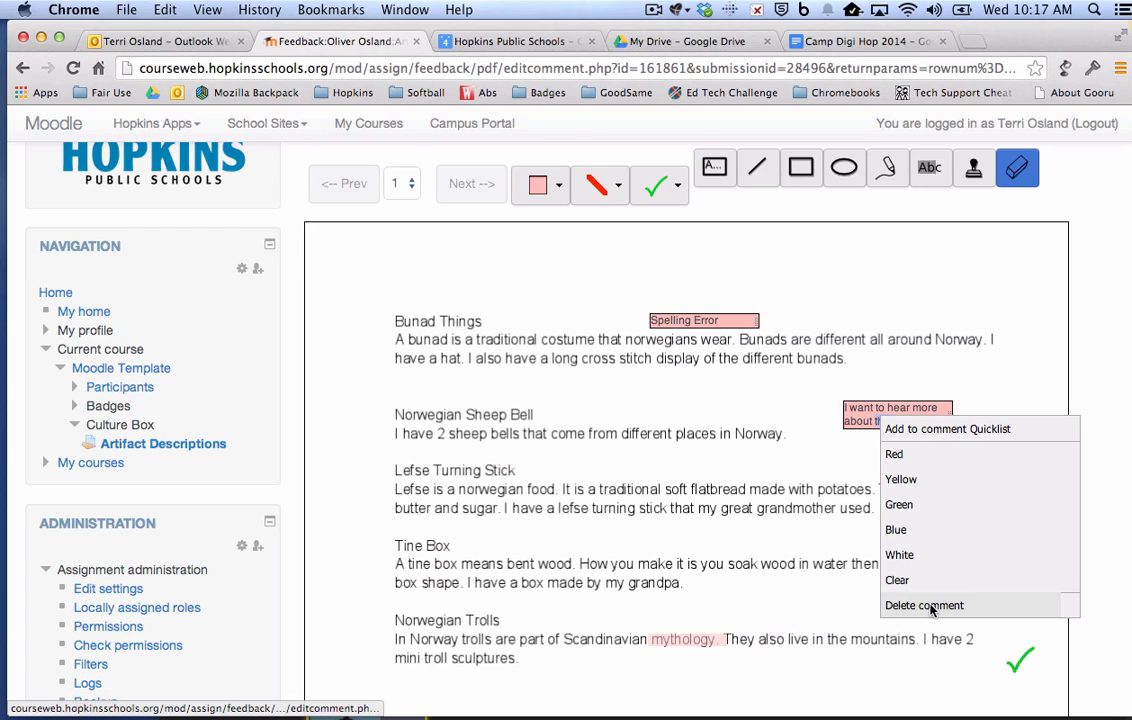
pyautogui.moveTo(894, 454)
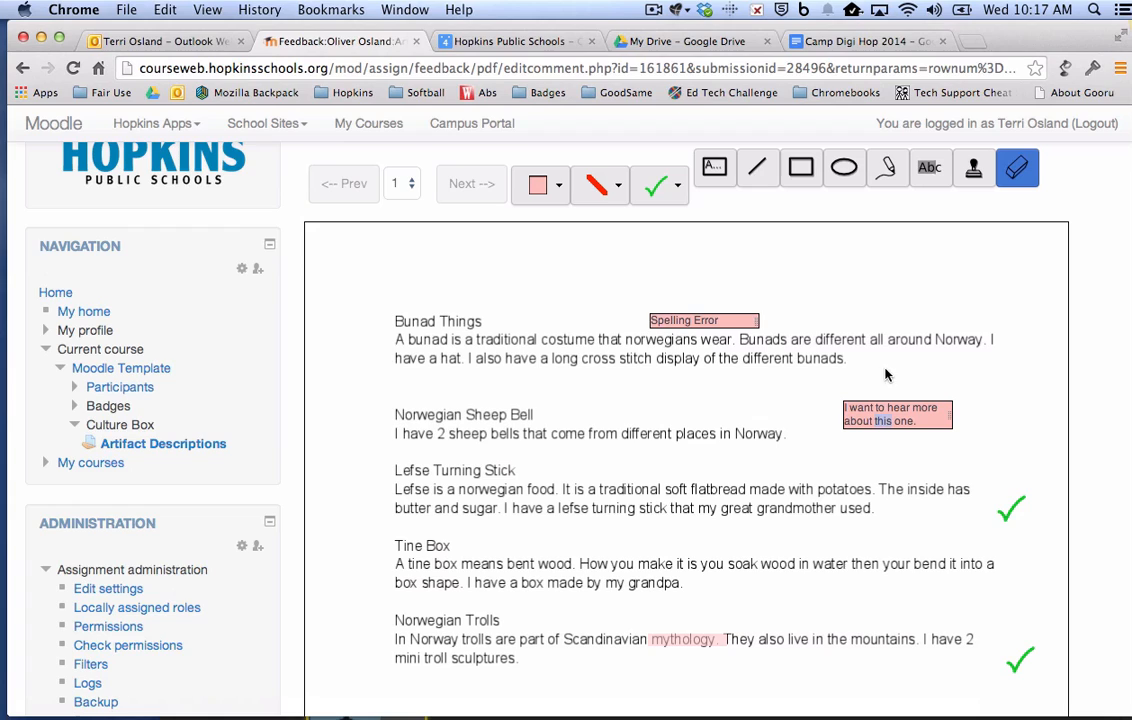
pyautogui.moveTo(678, 367)
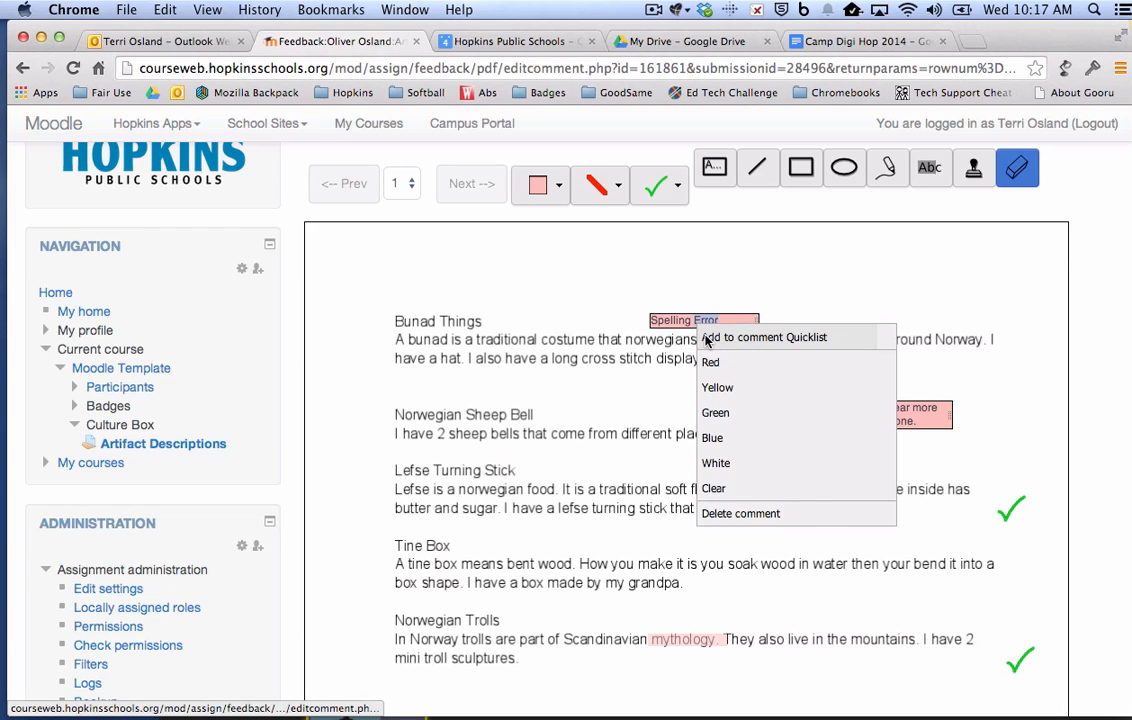
pyautogui.click(765, 337)
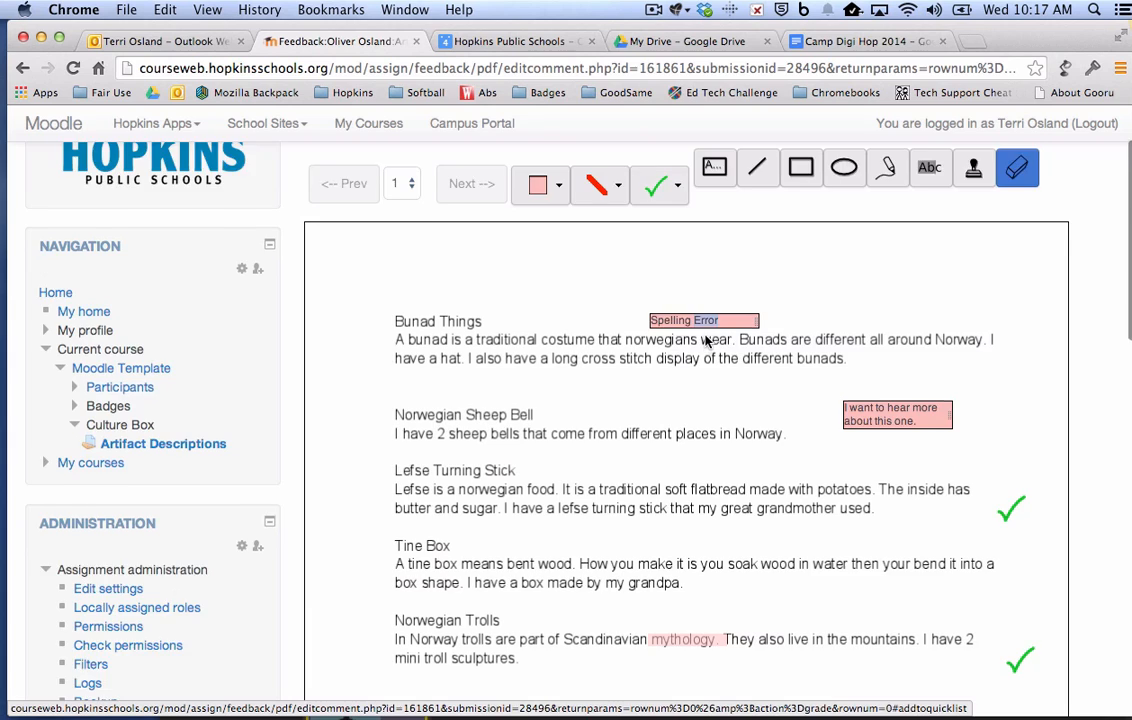
# Insert Spelling Error from the quicklist and place it below the Norwegian Trolls paragraph.
pyautogui.scroll(-3)
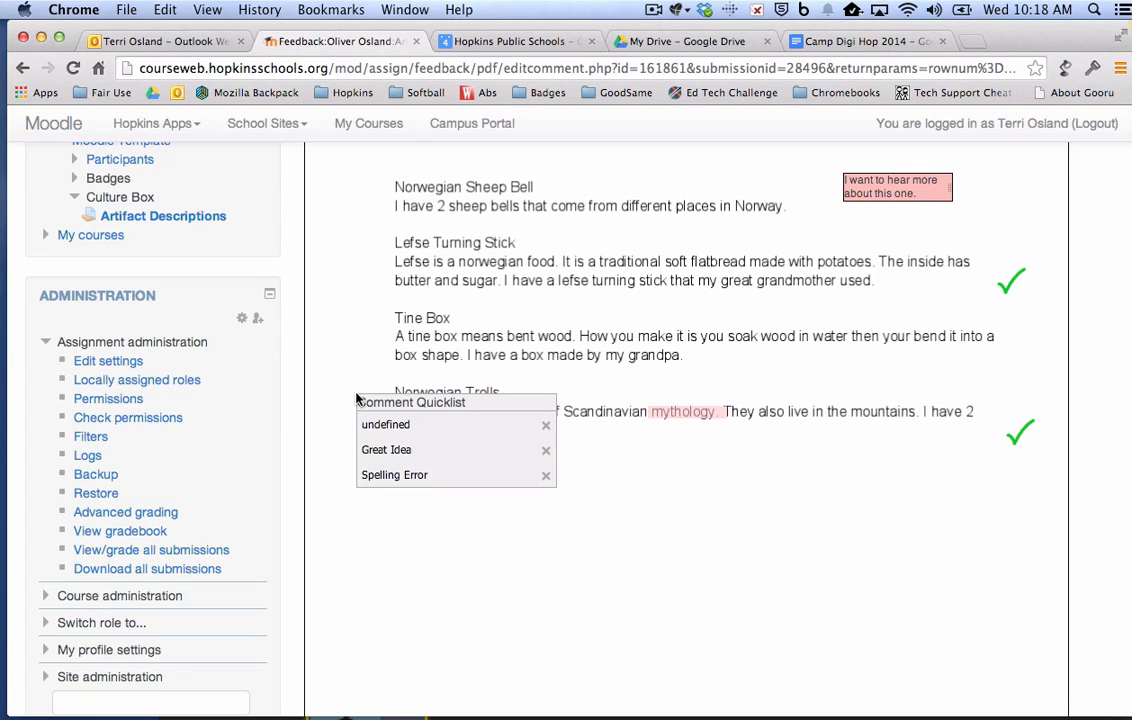
pyautogui.moveTo(394, 474)
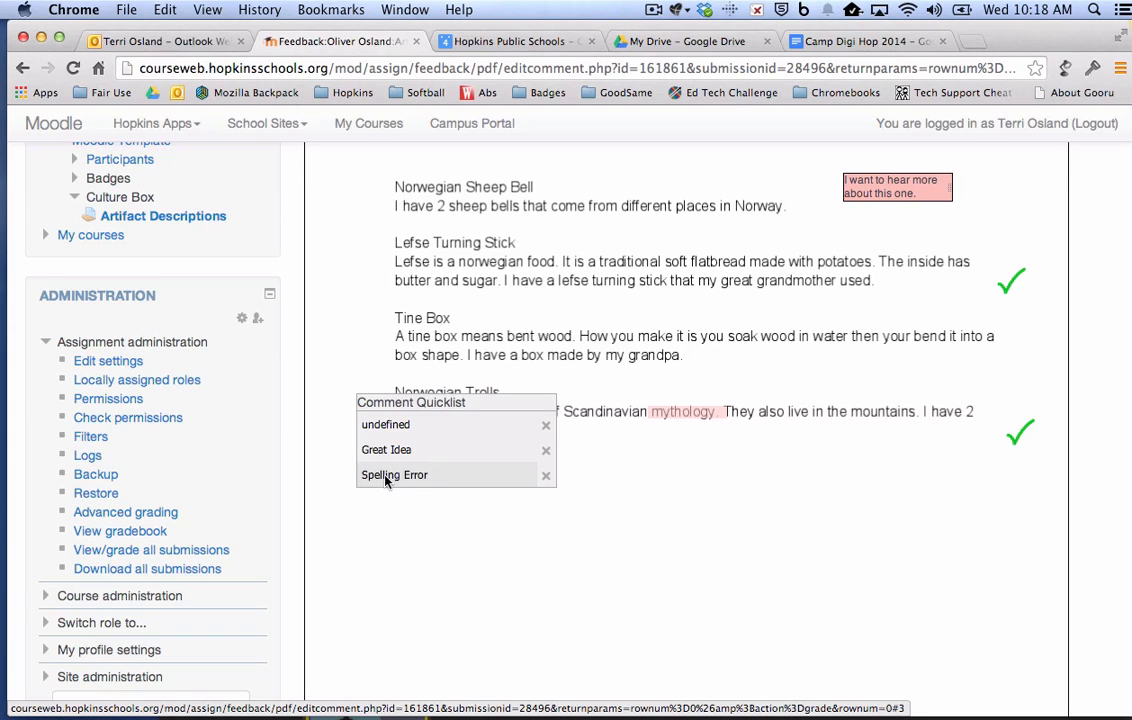
pyautogui.click(394, 474)
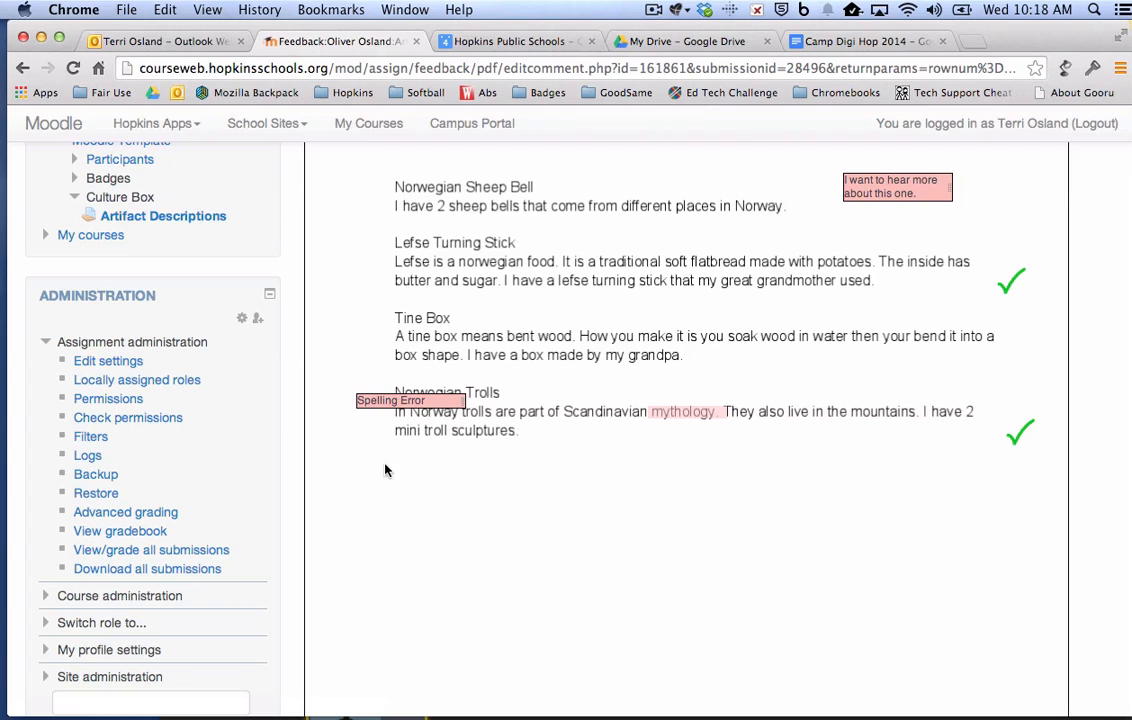
pyautogui.moveTo(447, 405)
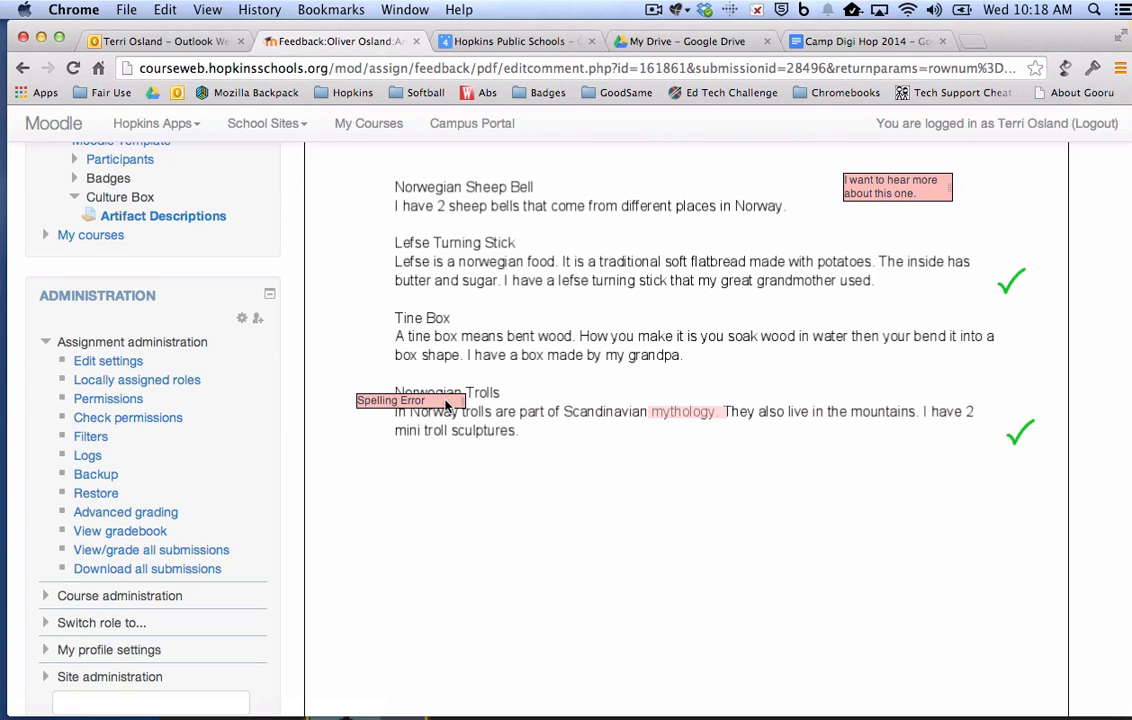
pyautogui.moveTo(410, 400); pyautogui.dragTo(433, 463)
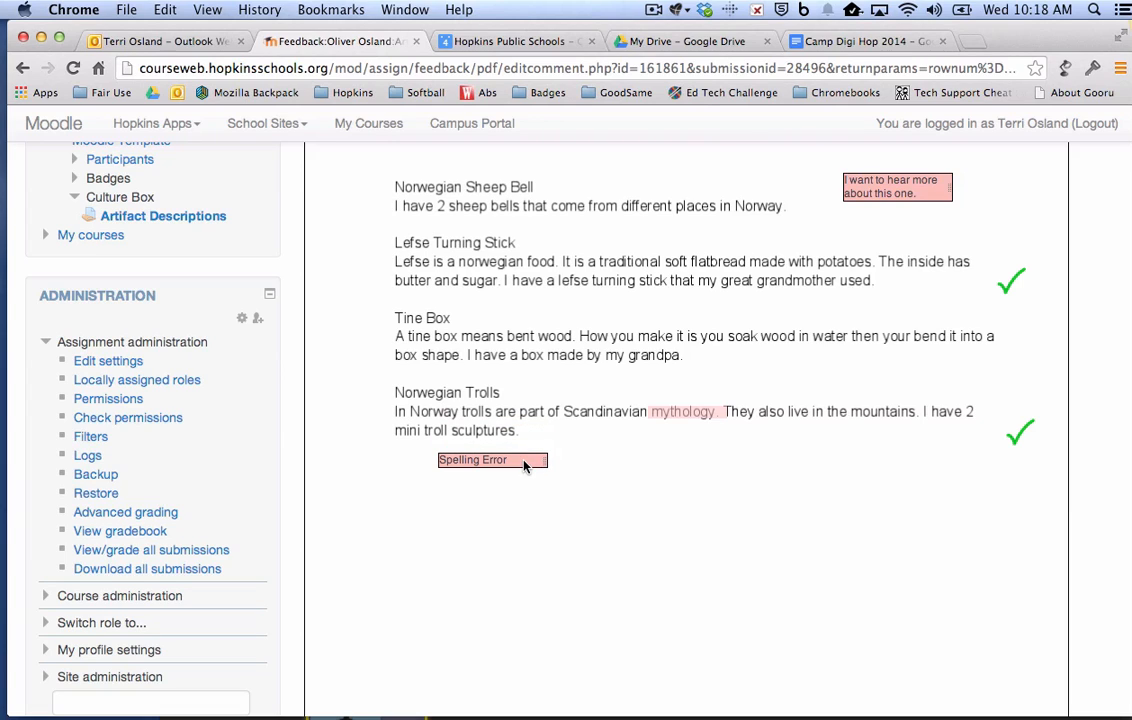
pyautogui.moveTo(515, 521)
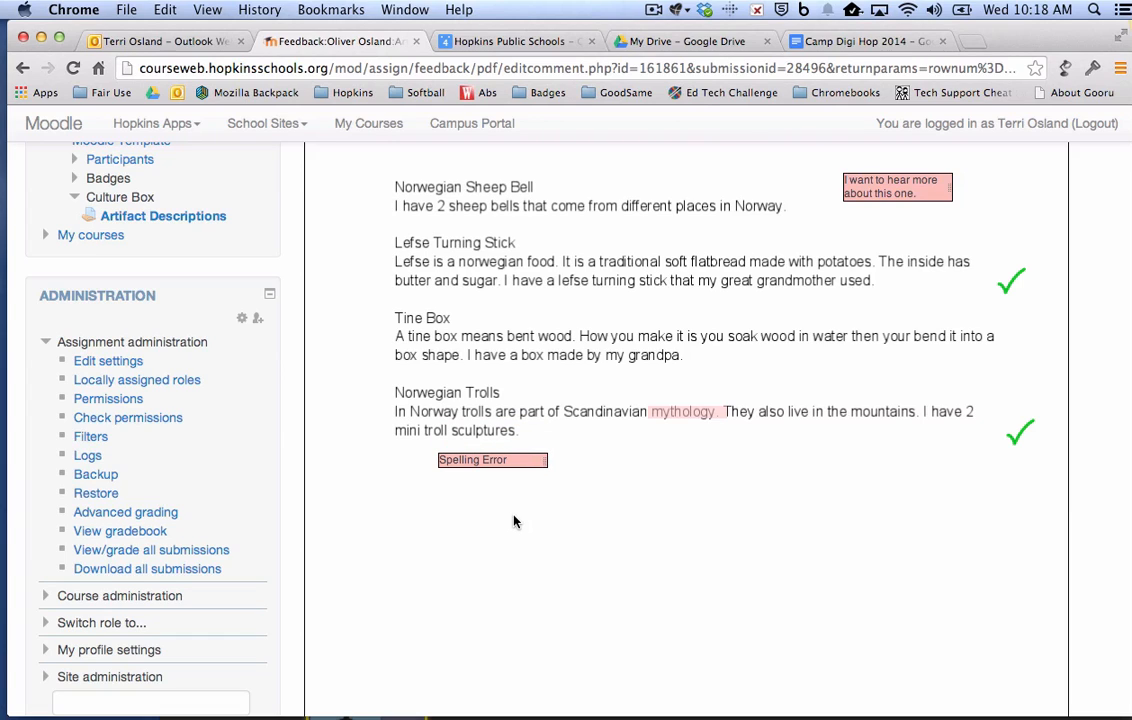
pyautogui.moveTo(527, 526)
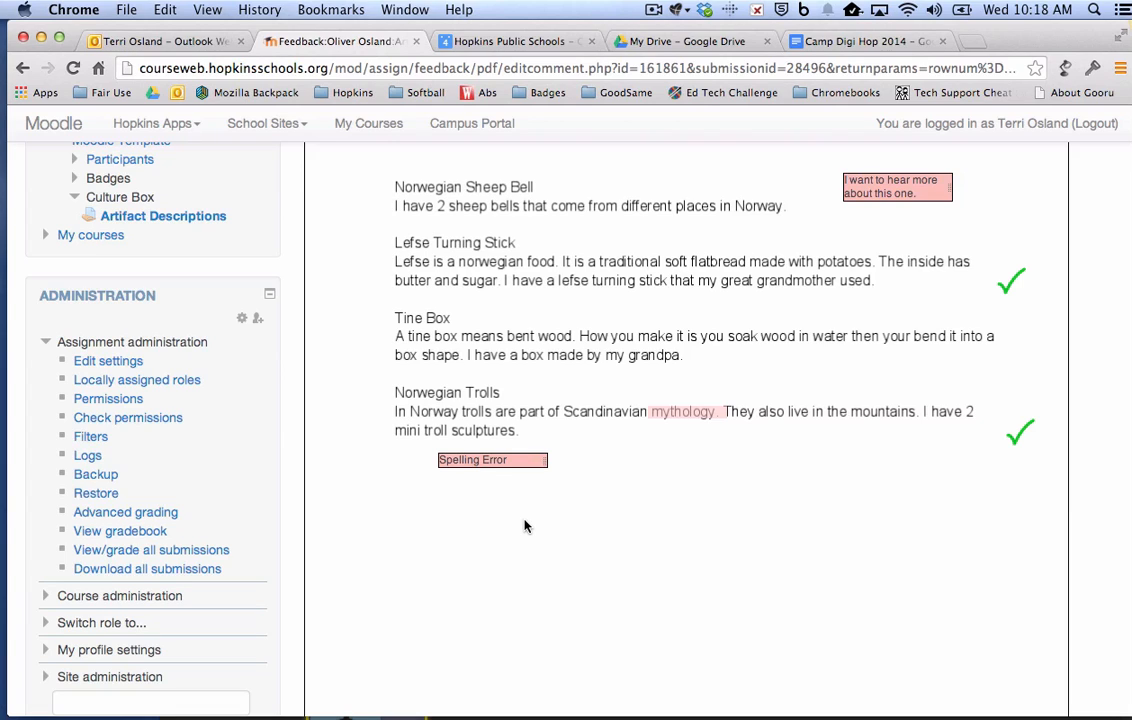
# Delete the 'undefined' entry from the comment quicklist.
pyautogui.click(492, 459)
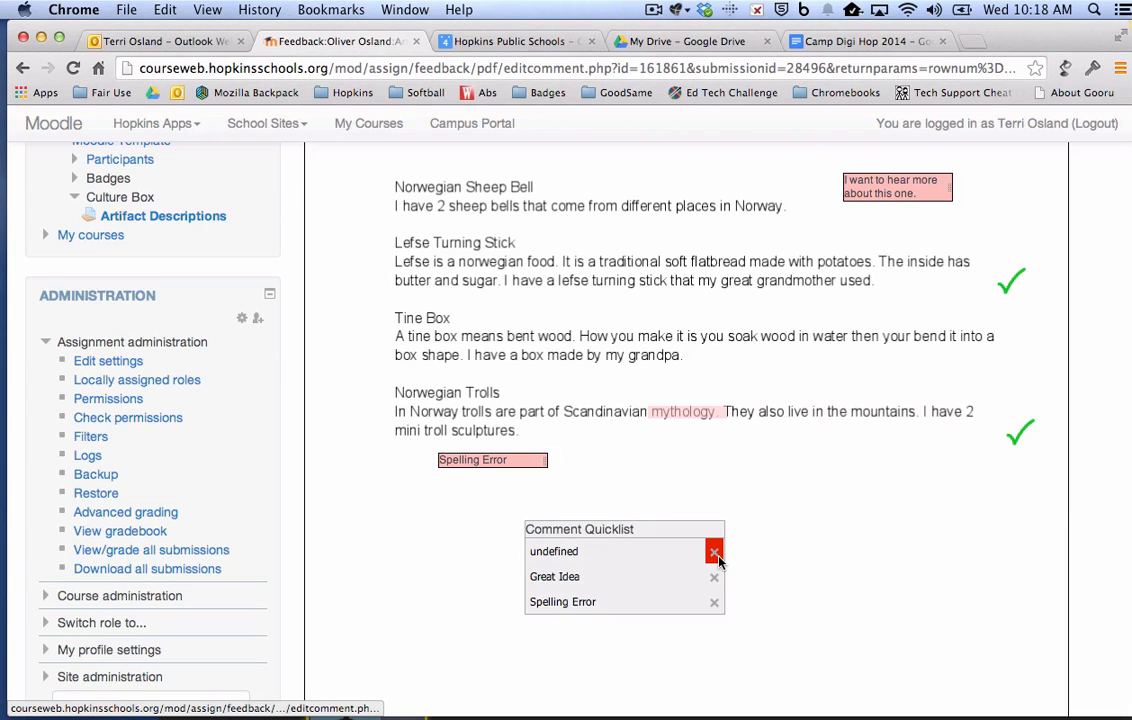
pyautogui.click(714, 552)
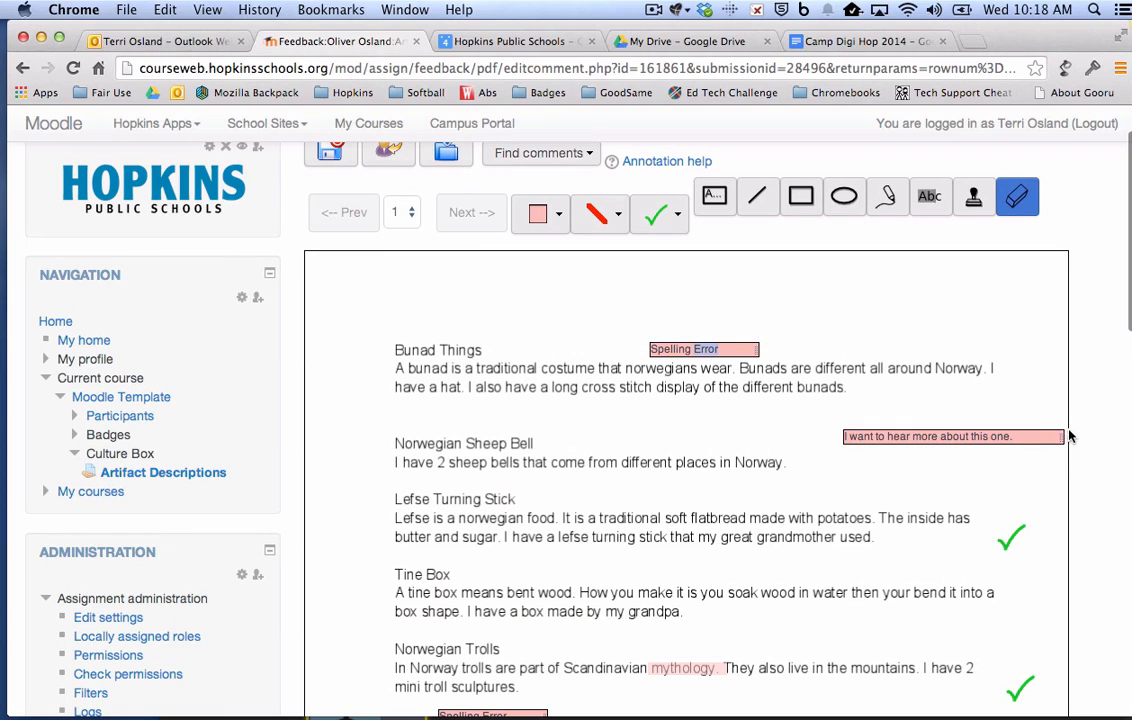
pyautogui.scroll(3)
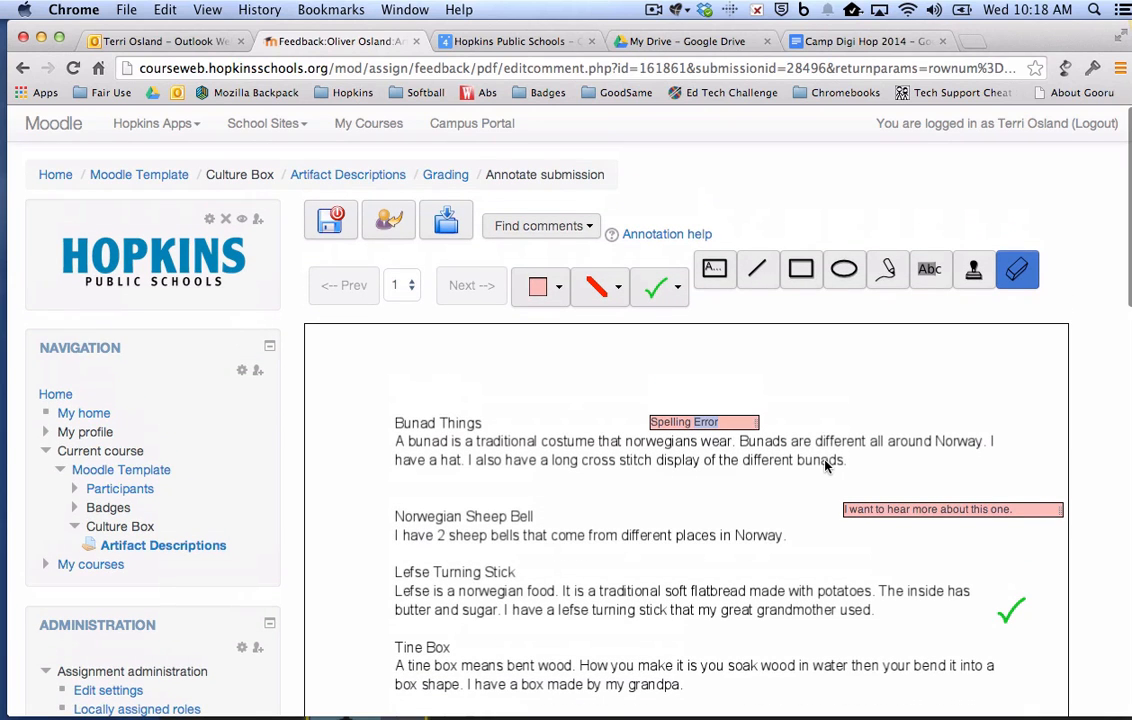
pyautogui.moveTo(730, 475)
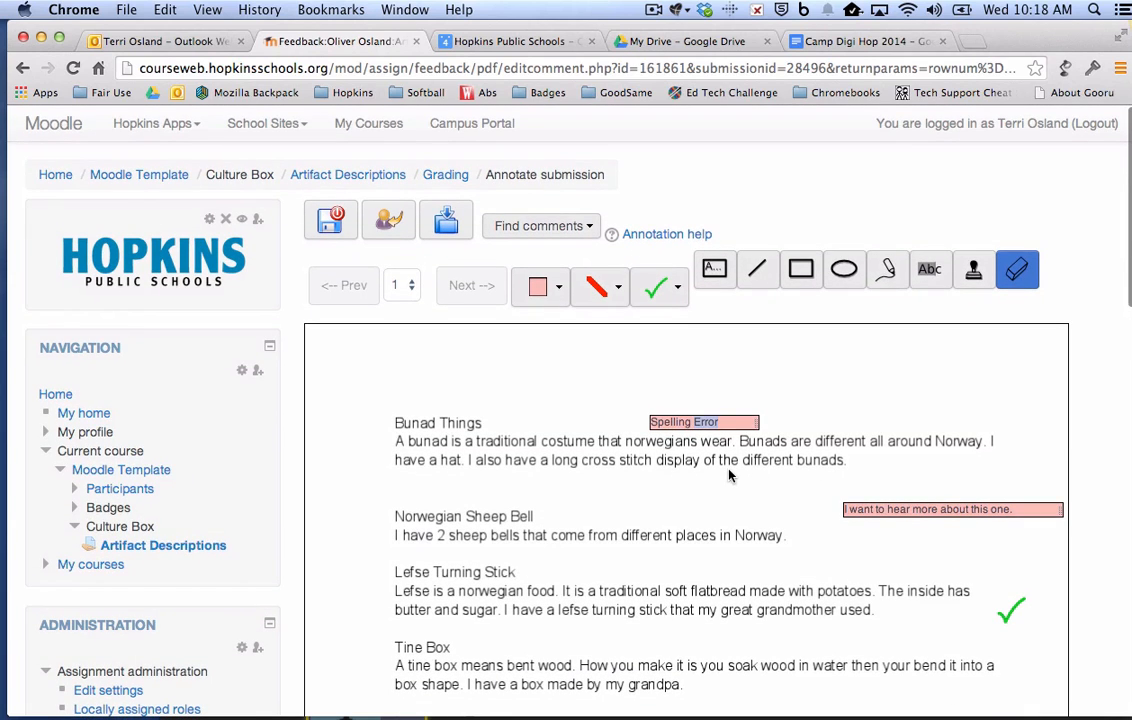
pyautogui.click(330, 220)
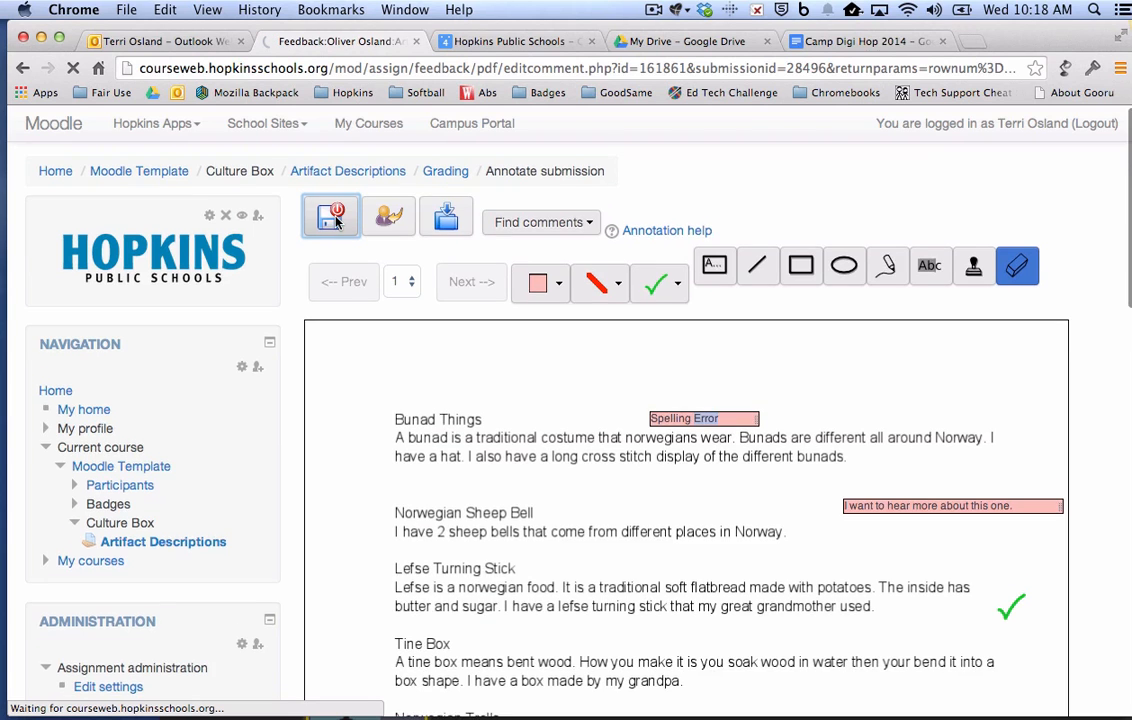
# Save and exit the annotator, returning to Oliver's PDF feedback section.
pyautogui.click(330, 217)
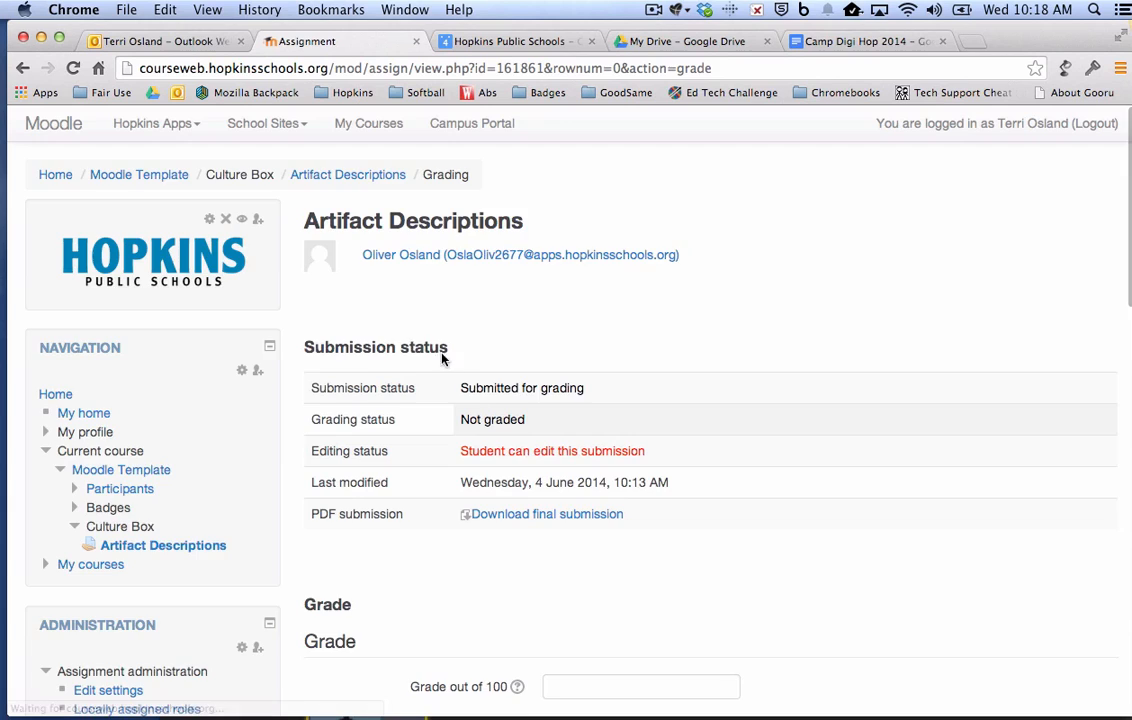
pyautogui.scroll(-3)
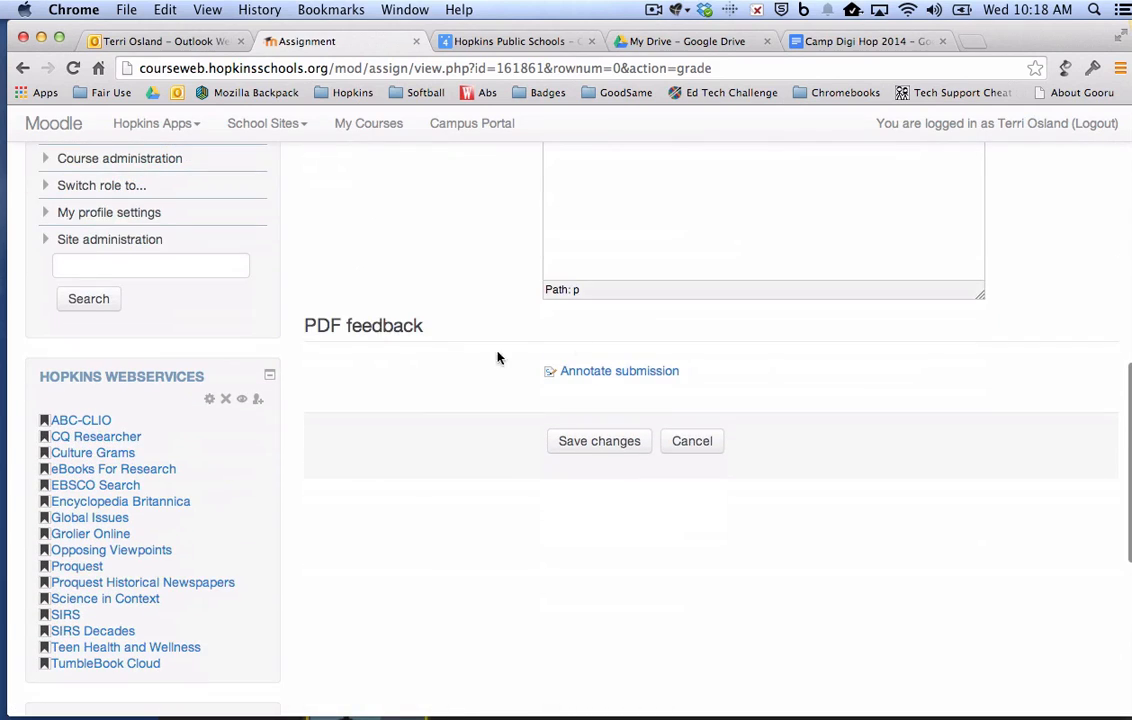
pyautogui.click(619, 370)
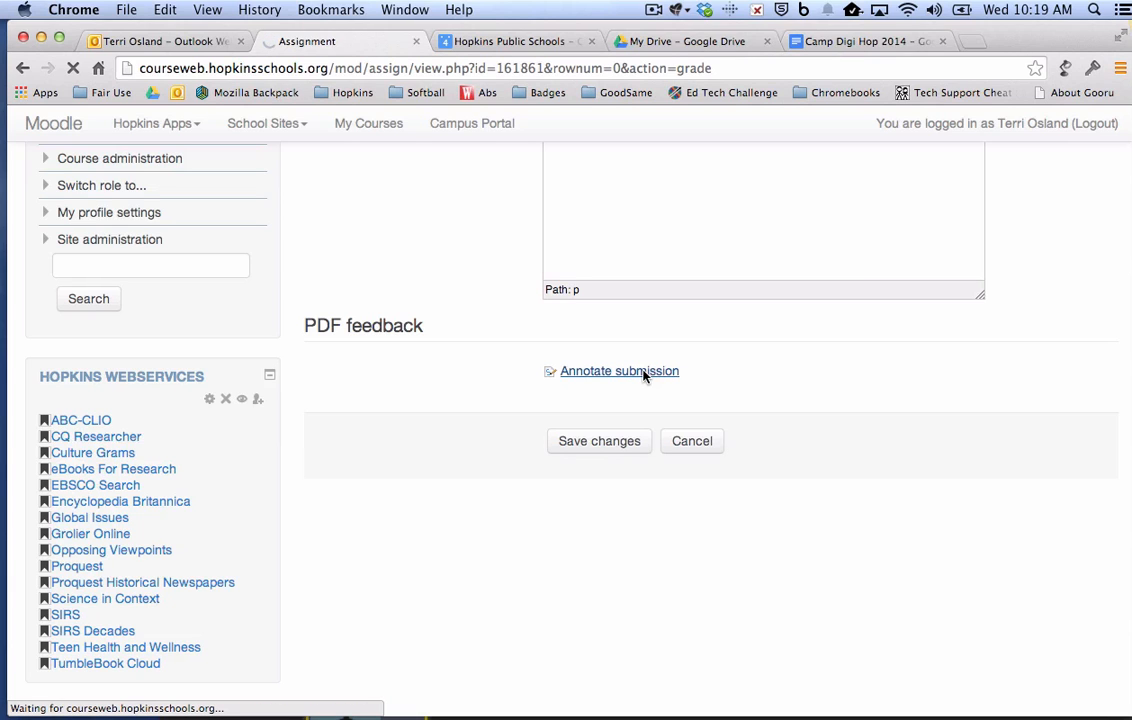
# Reopen Annotate submission and generate the response file for Oliver.
pyautogui.click(619, 371)
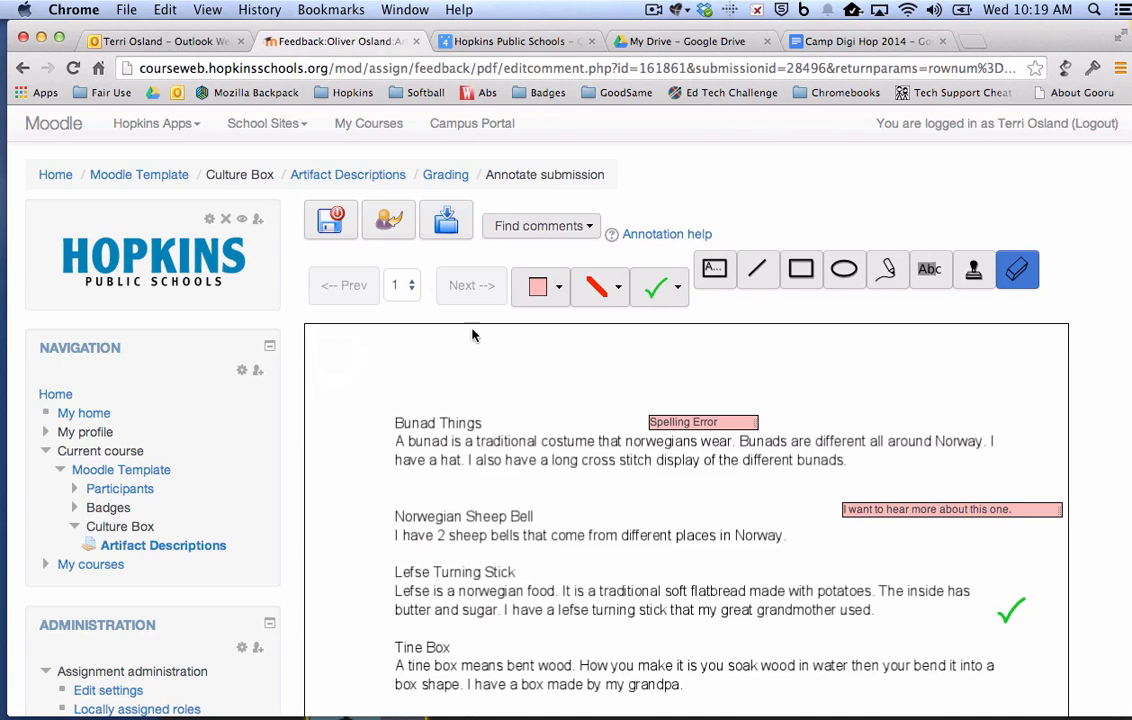
pyautogui.moveTo(388, 219)
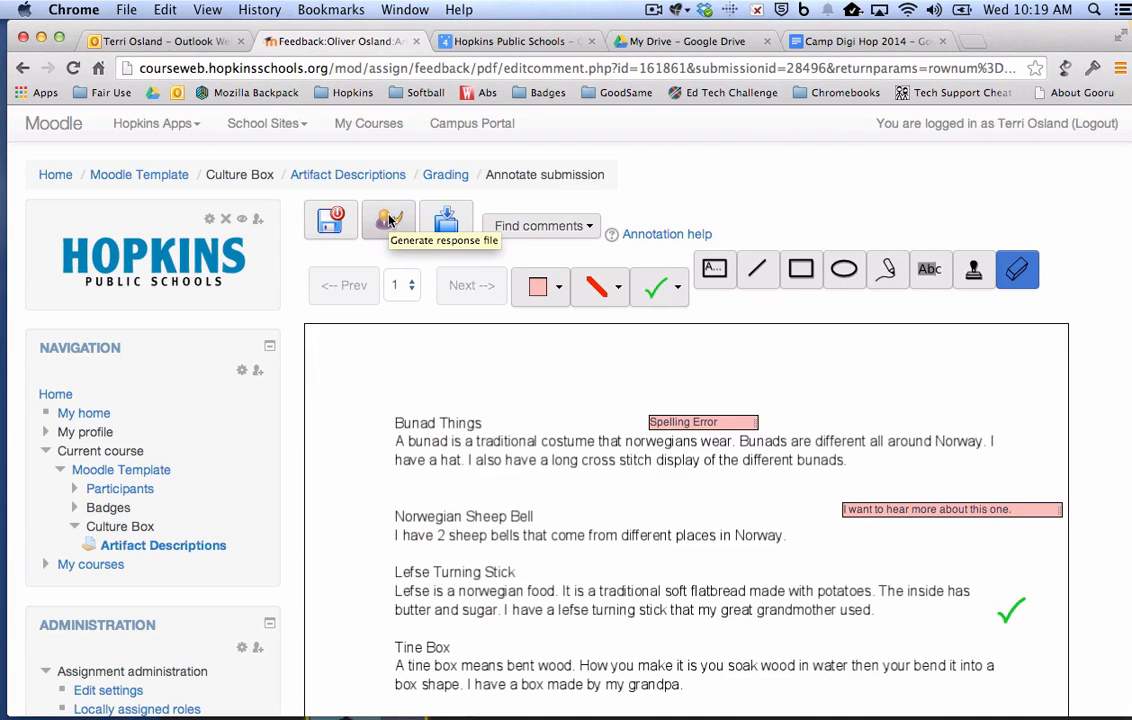
pyautogui.click(388, 219)
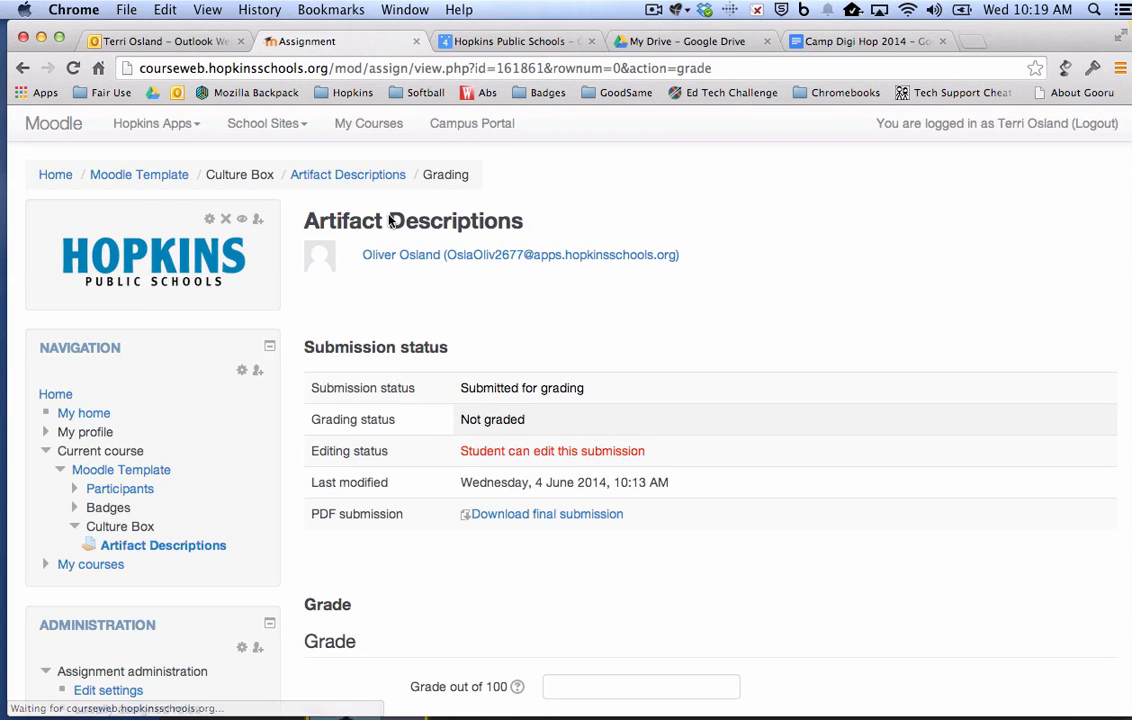
pyautogui.scroll(-3)
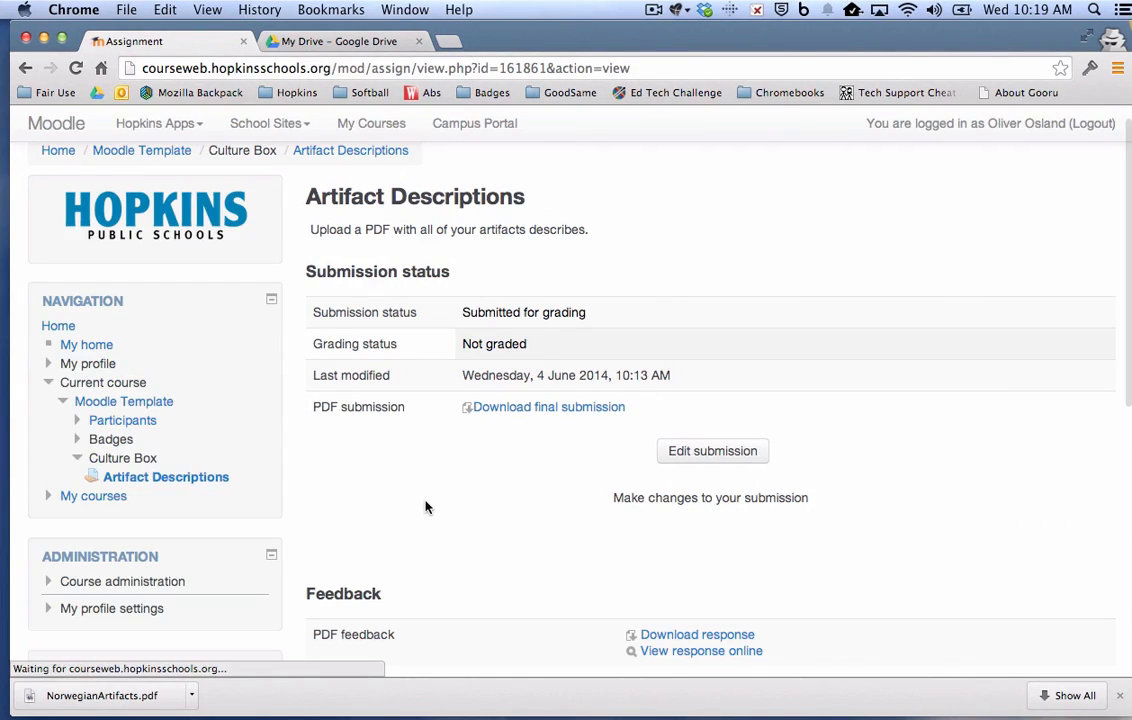
# Scroll Oliver's assignment page down to the Feedback section's PDF response links.
pyautogui.scroll(-3)
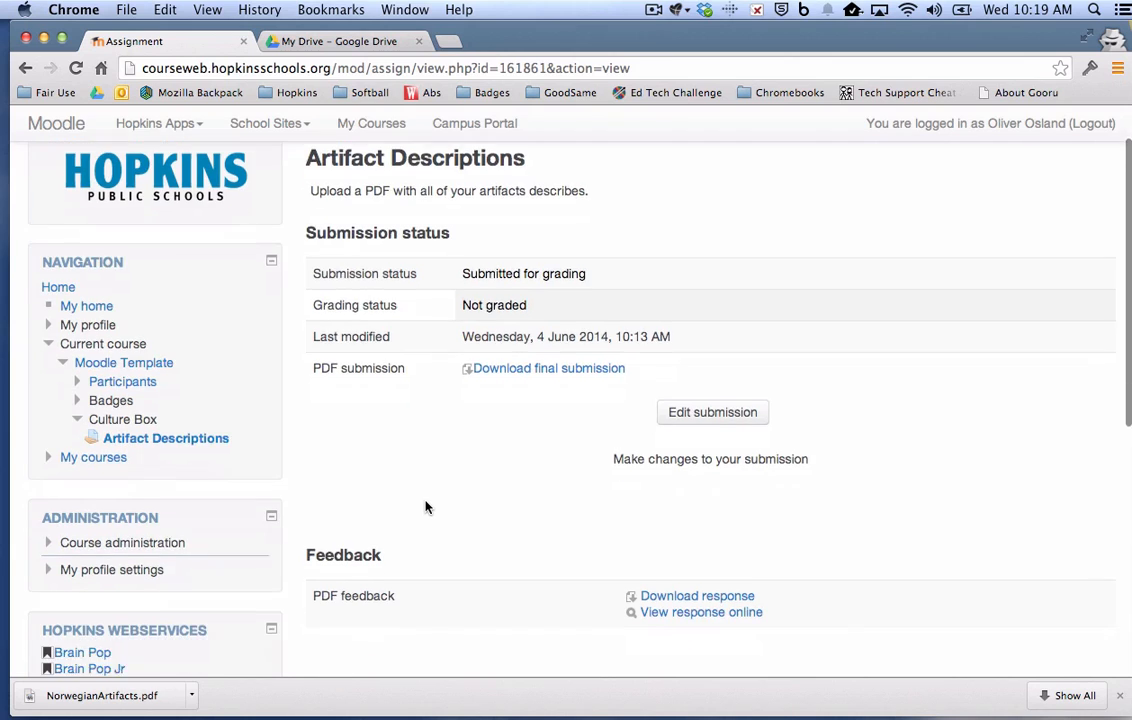
pyautogui.scroll(-3)
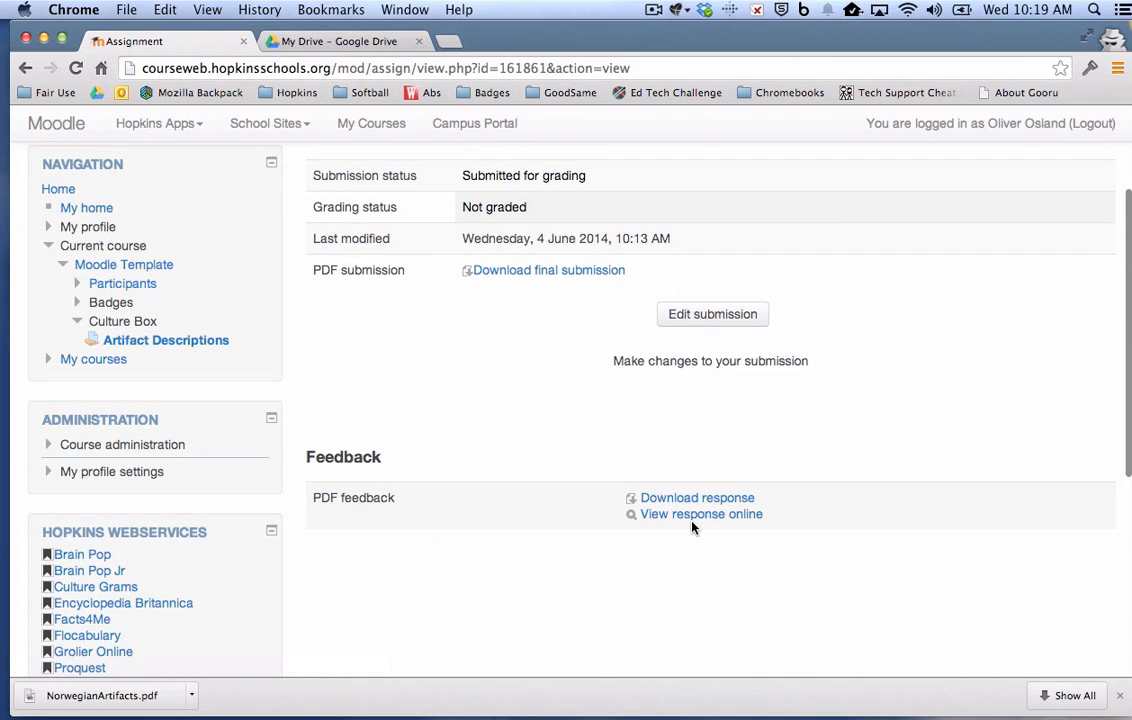
pyautogui.moveTo(701, 513)
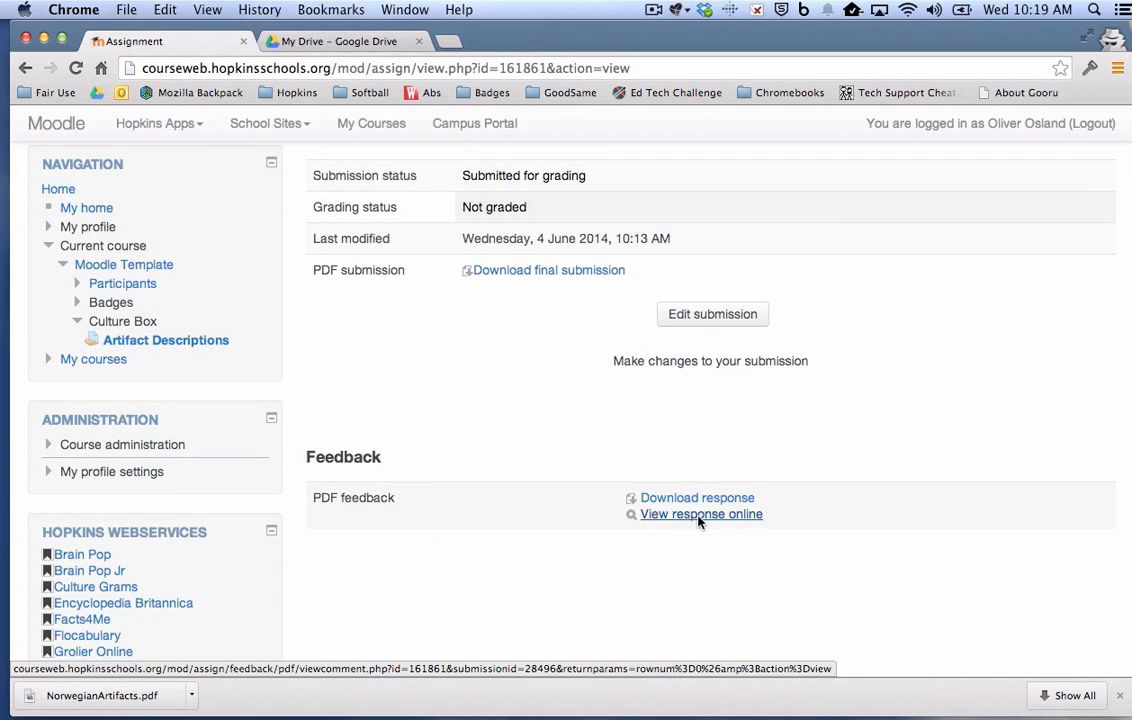
# View the response online and scroll through the essay's spelling comments, sheep bell note and check marks.
pyautogui.click(701, 514)
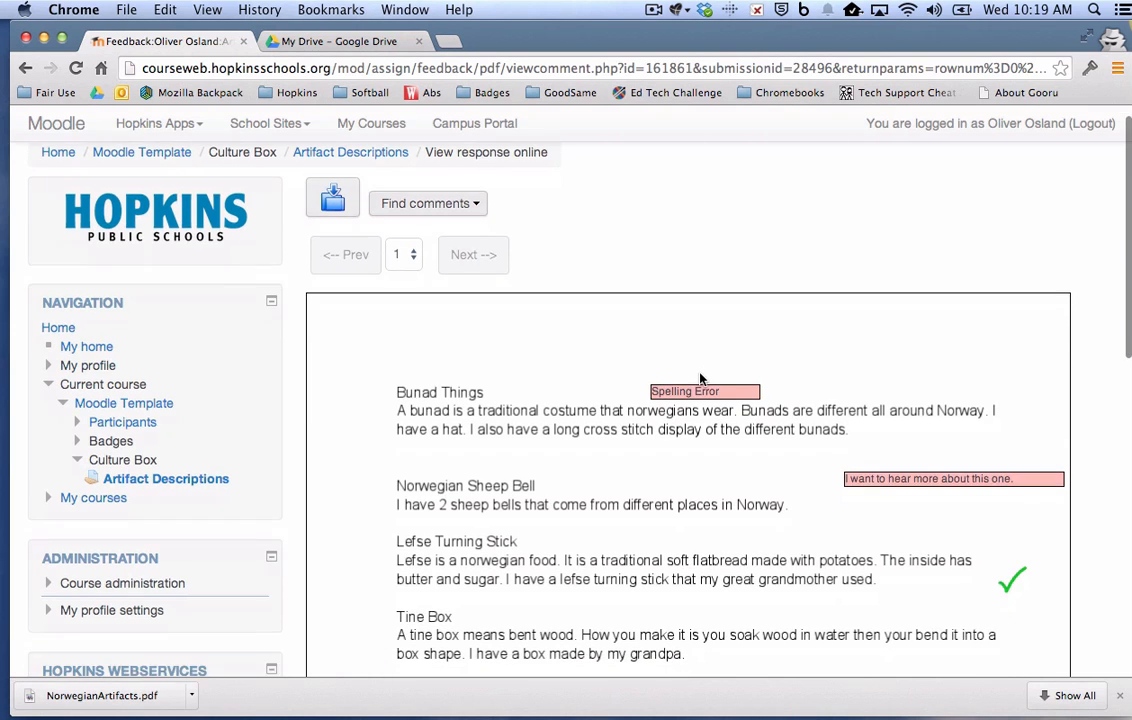
pyautogui.scroll(-3)
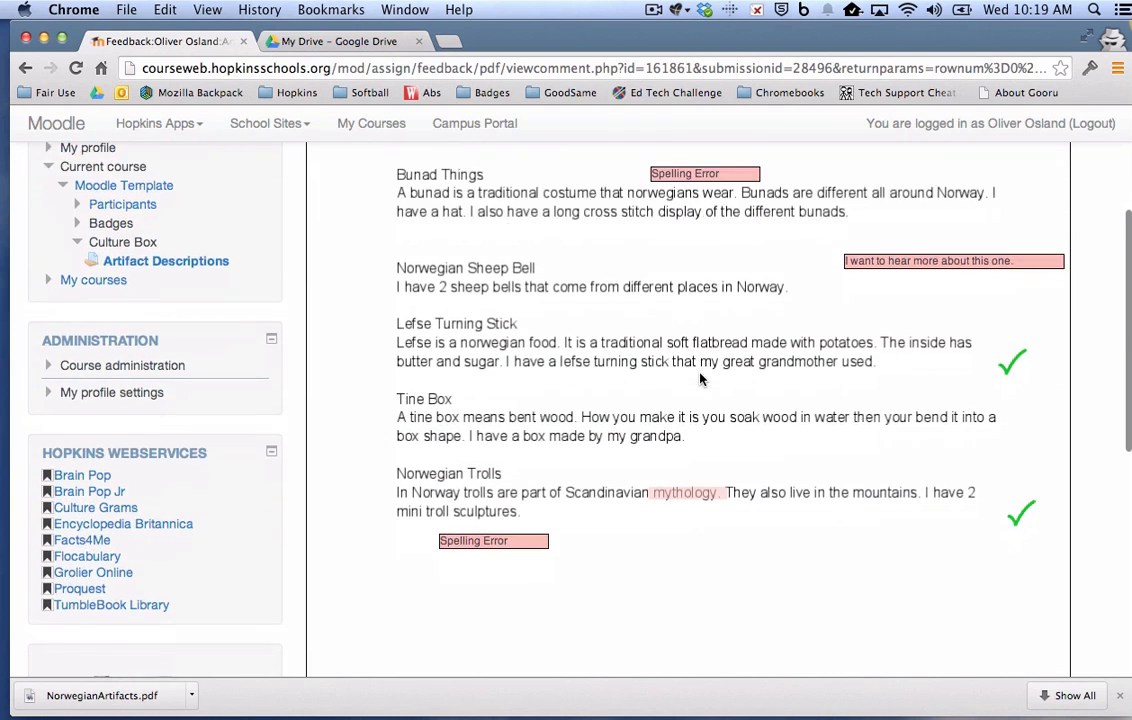
pyautogui.scroll(-3)
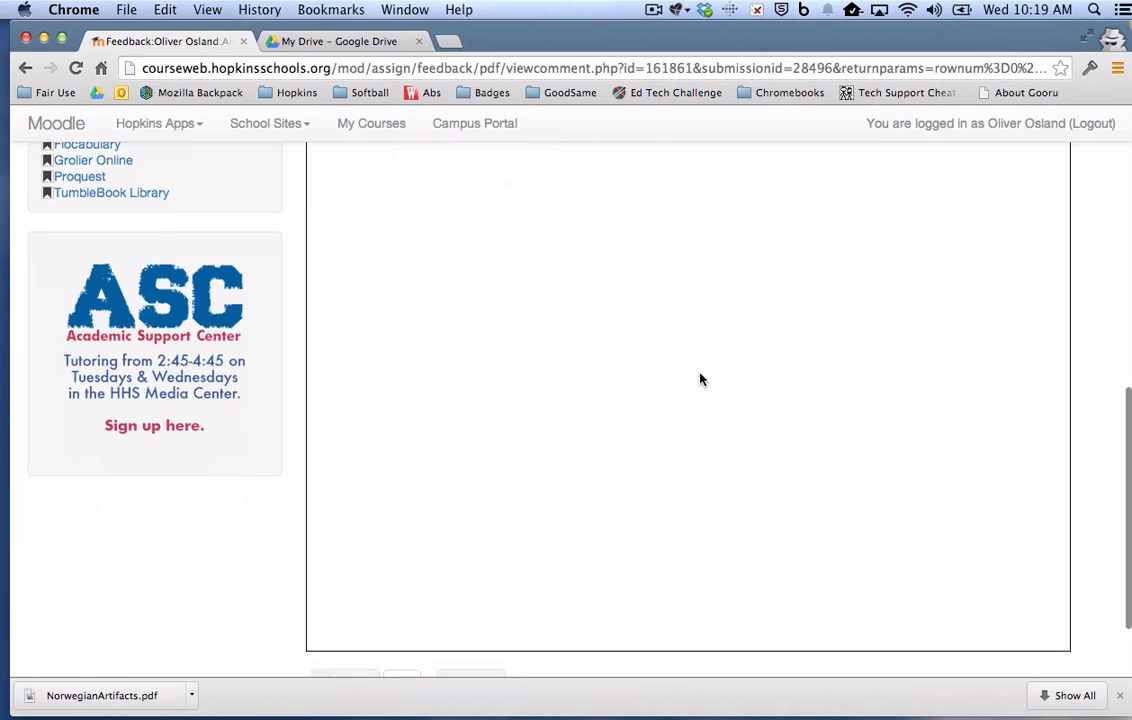